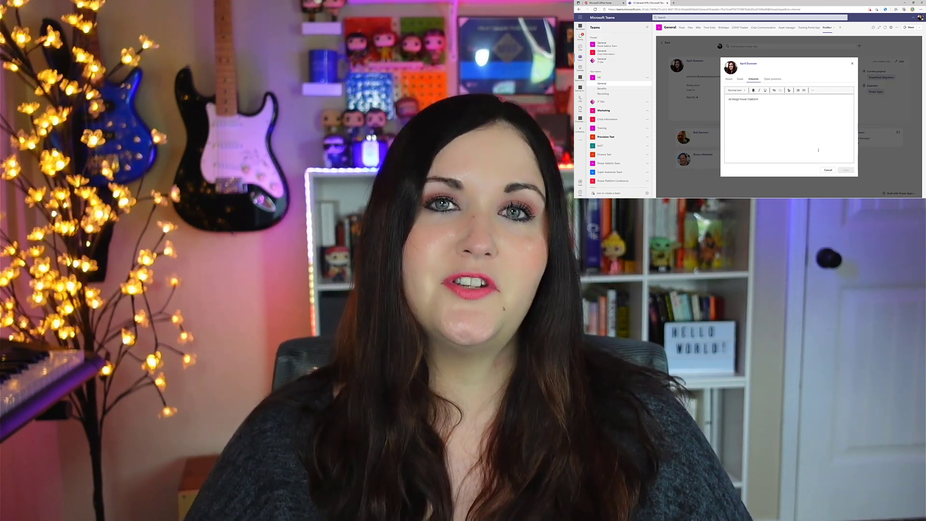
Download ProfilePlus_TeamsCustomApp_1.0.301.3.zip from the ProfilePlus_1.0.301.3 GitHub release.
{"action": "left_click", "coordinate": [307, 8]}
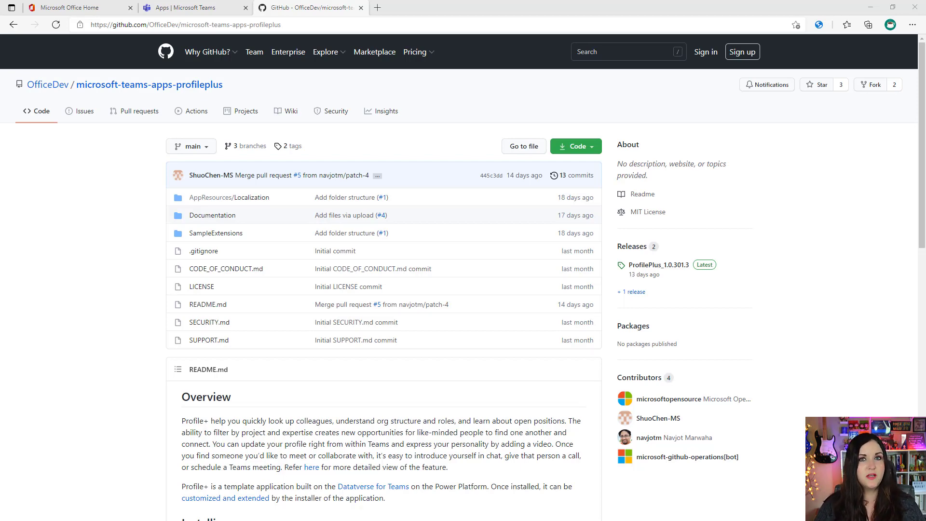
{"action": "left_click", "coordinate": [188, 8]}
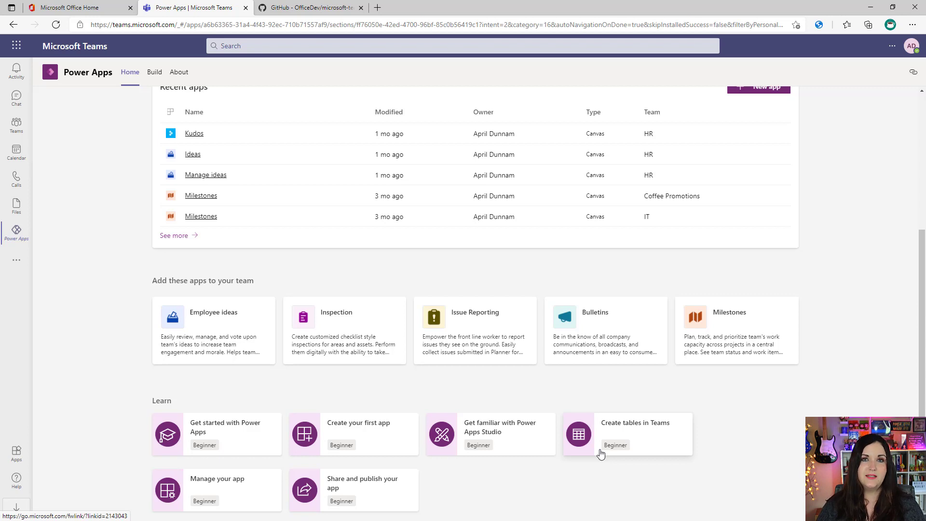
{"action": "left_click", "coordinate": [317, 8]}
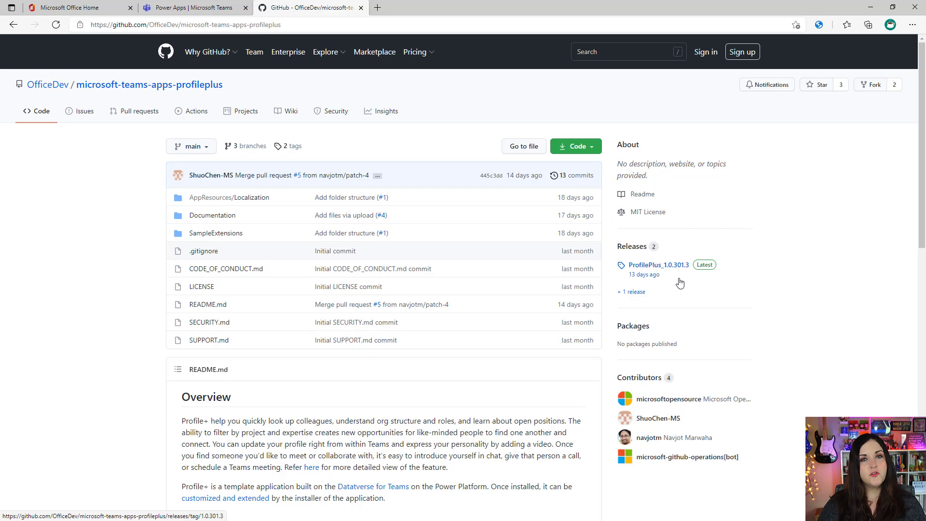
{"action": "mouse_move", "coordinate": [675, 278]}
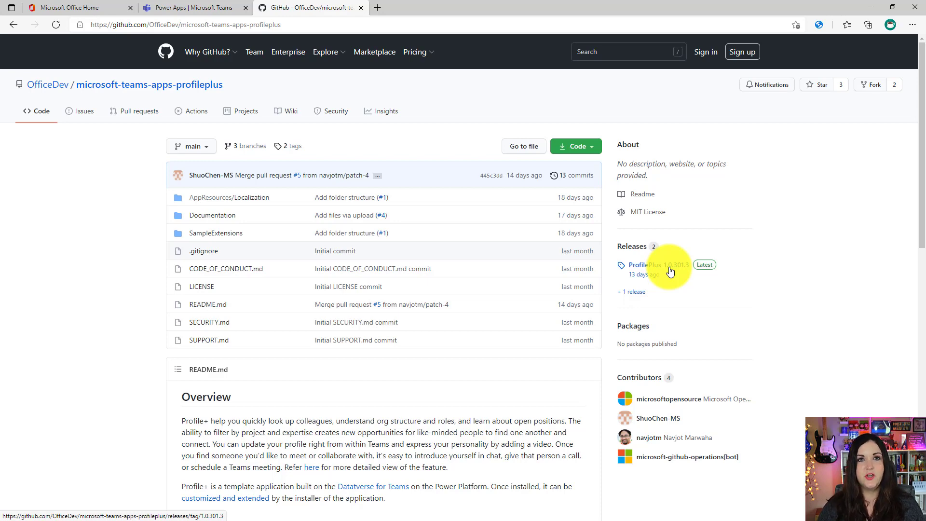
{"action": "left_click", "coordinate": [652, 265]}
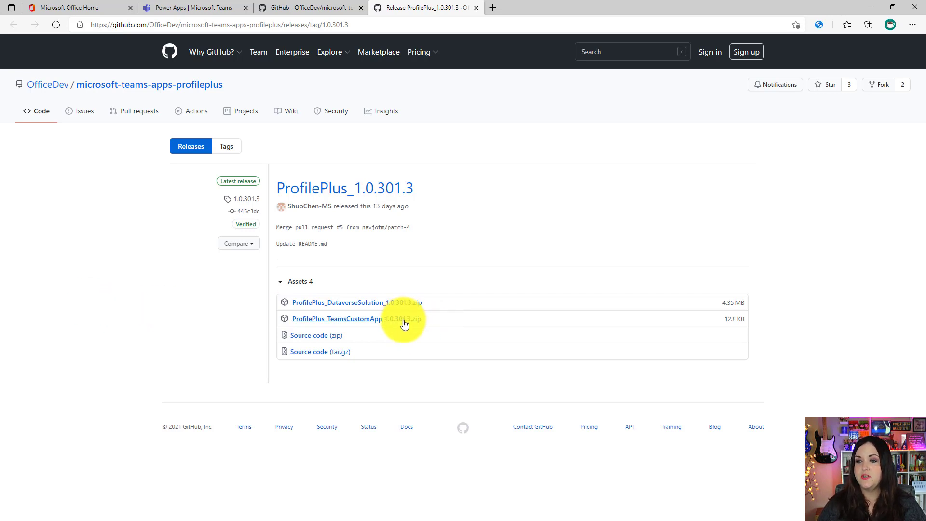
{"action": "mouse_move", "coordinate": [406, 325]}
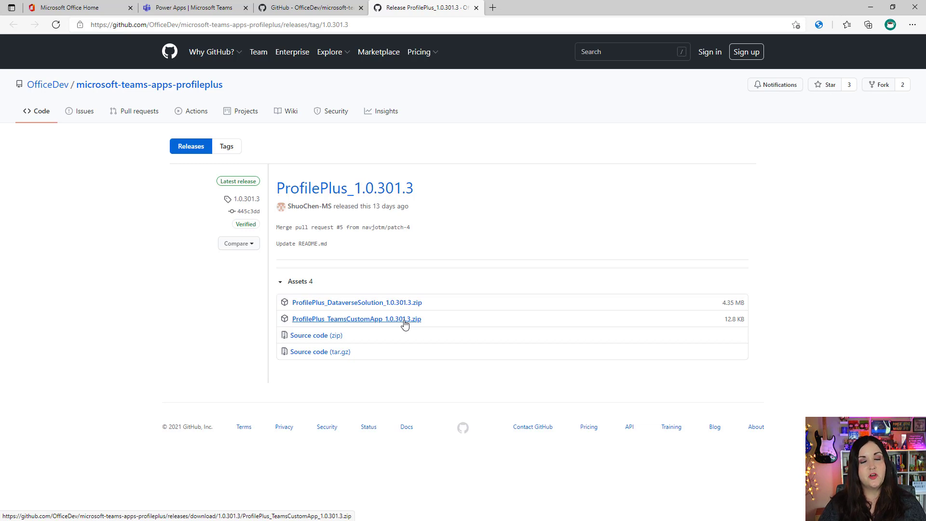
{"action": "mouse_move", "coordinate": [888, 365]}
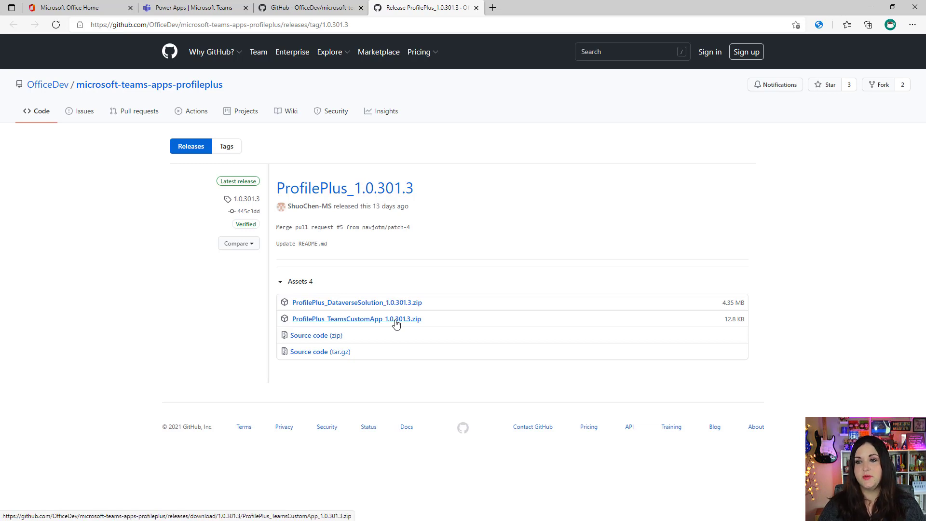
{"action": "left_click", "coordinate": [357, 319]}
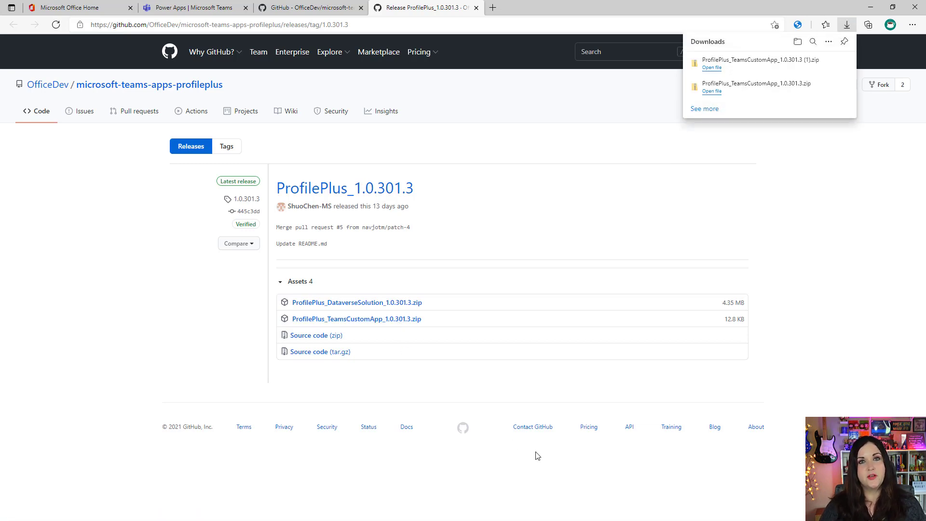
Upload the downloaded Profile+ zip as a custom app for the org, then view Built for your org.
{"action": "left_click", "coordinate": [180, 8]}
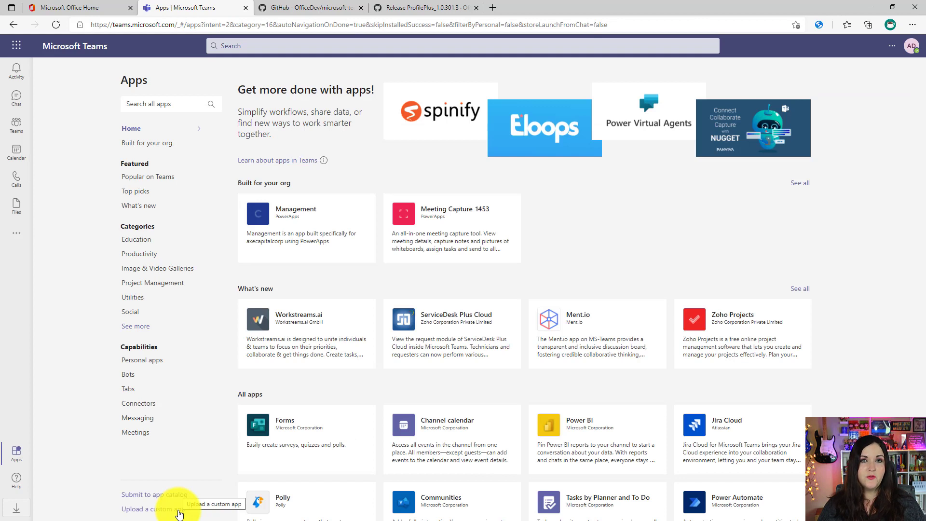
{"action": "left_click", "coordinate": [145, 508]}
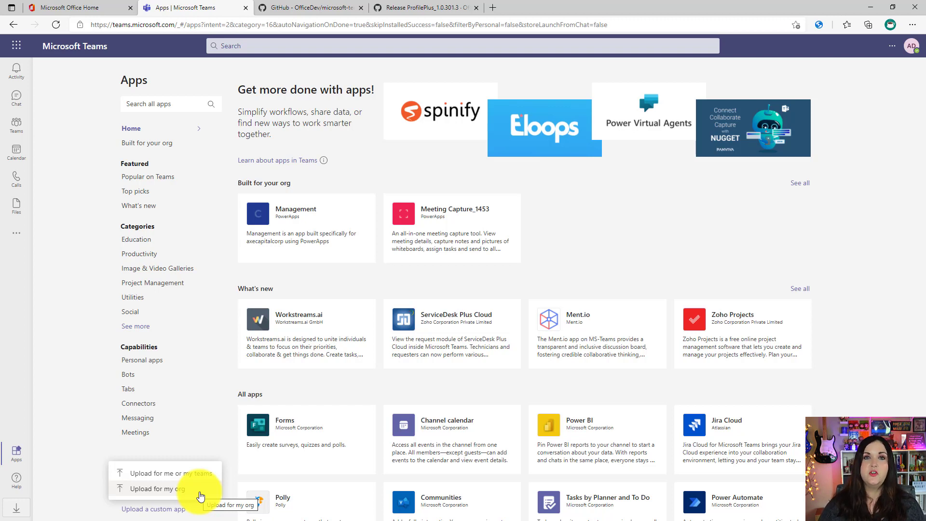
{"action": "left_click", "coordinate": [159, 489]}
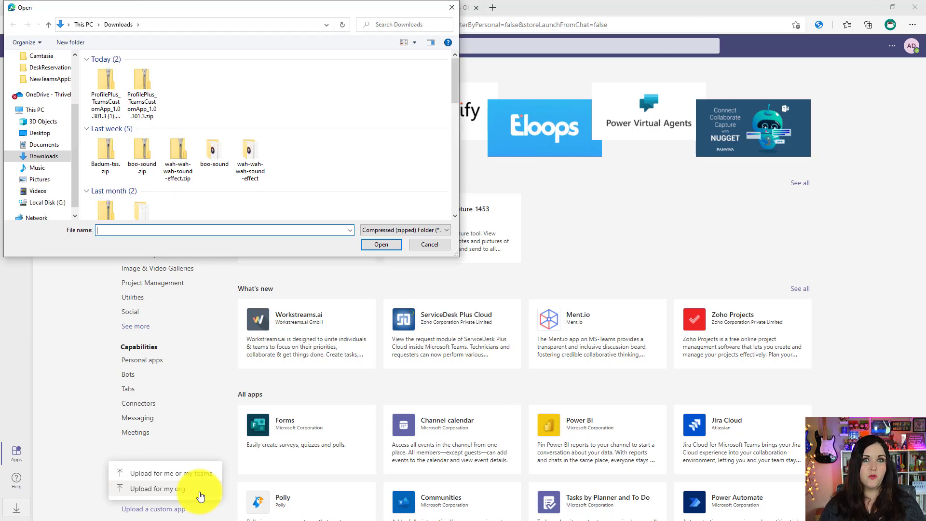
{"action": "left_click", "coordinate": [142, 87]}
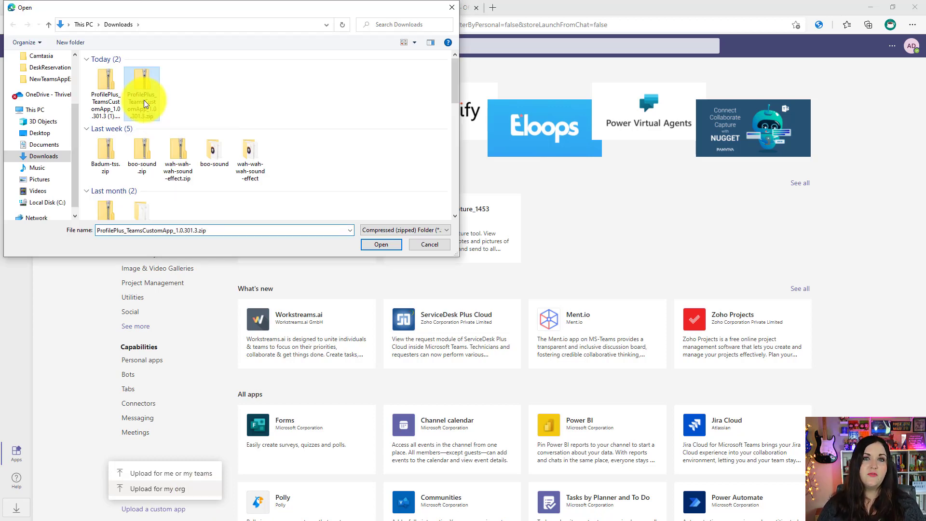
{"action": "left_click", "coordinate": [381, 245]}
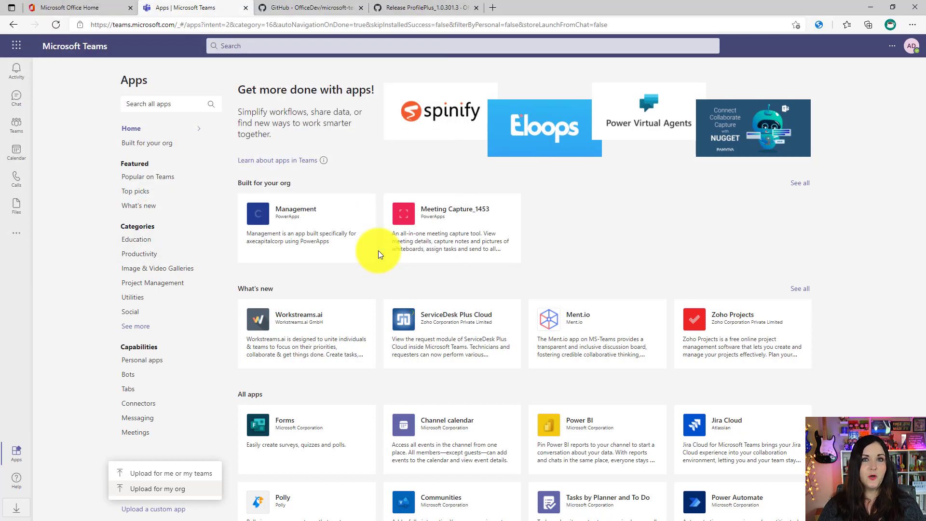
{"action": "left_click", "coordinate": [149, 143]}
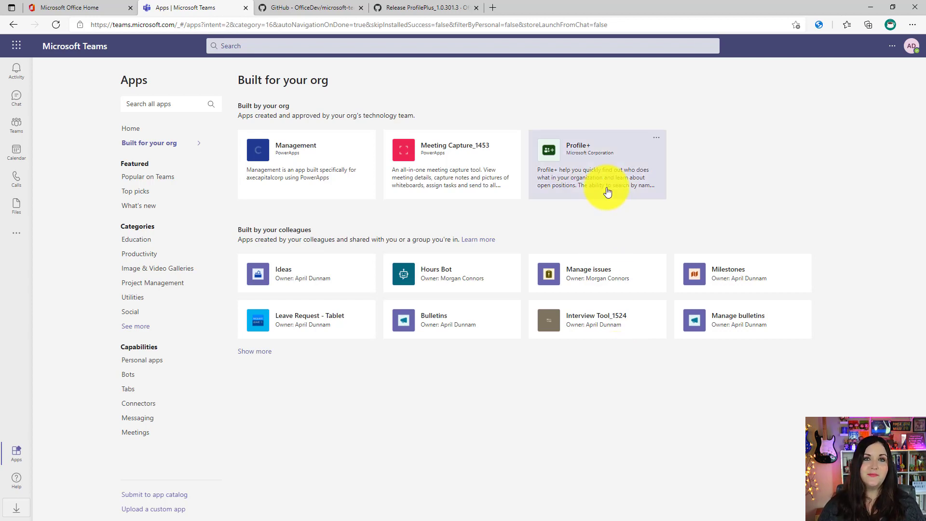
Set up Profile+ as a tab in the HR team's General channel and save it.
{"action": "left_click", "coordinate": [607, 163]}
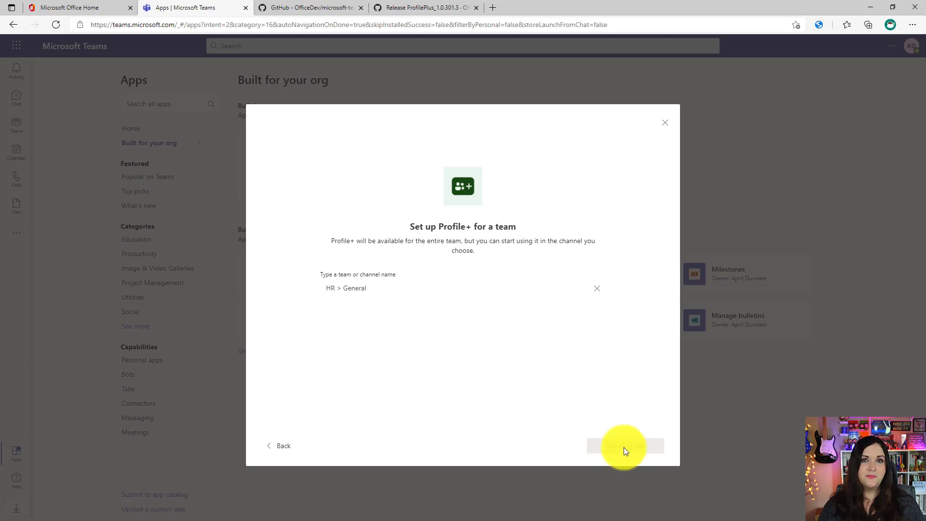
{"action": "left_click", "coordinate": [626, 445]}
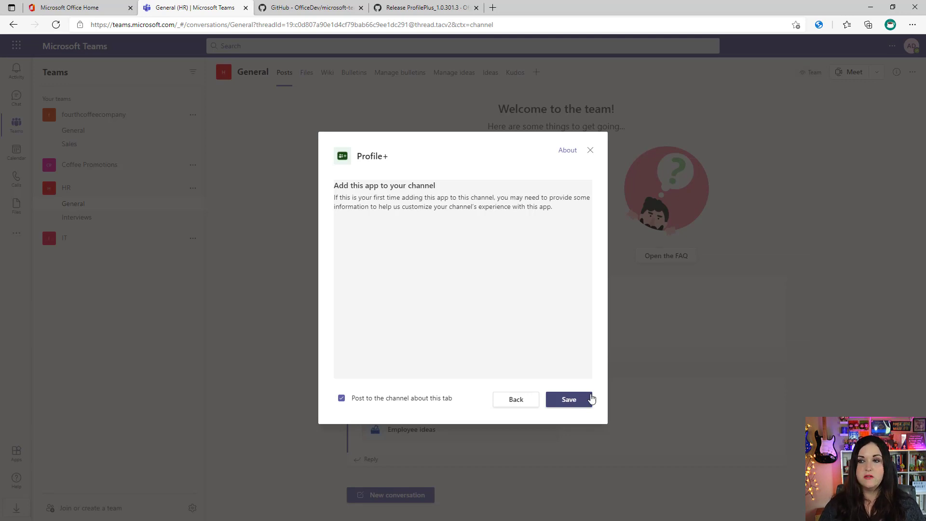
{"action": "left_click", "coordinate": [569, 400]}
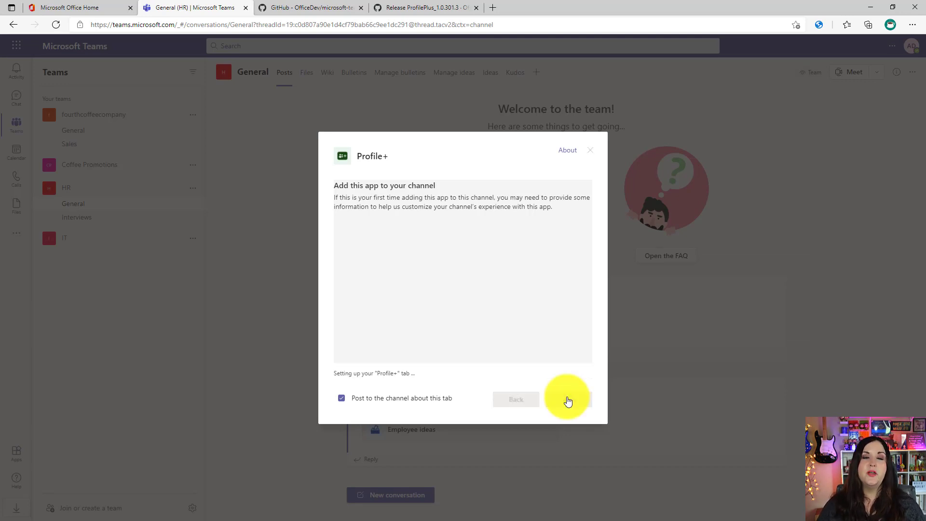
{"action": "left_click", "coordinate": [581, 399]}
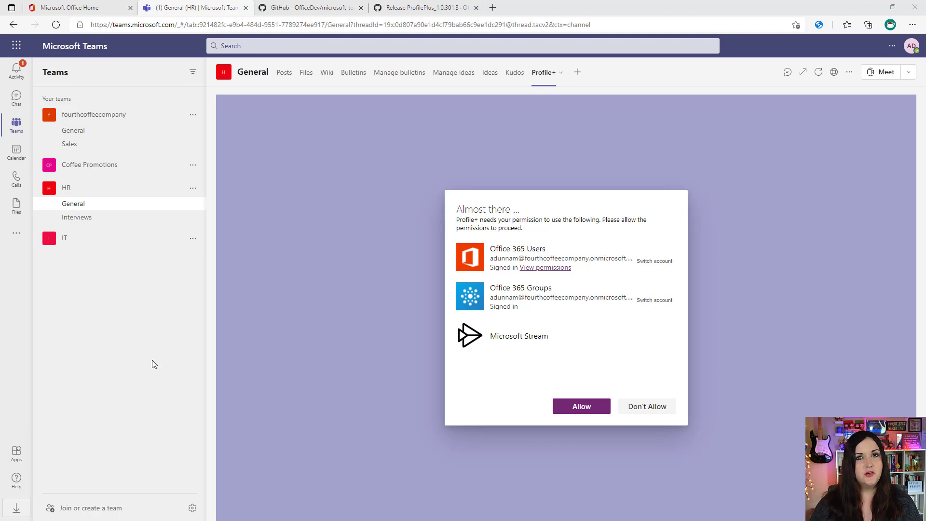
{"action": "mouse_move", "coordinate": [535, 369]}
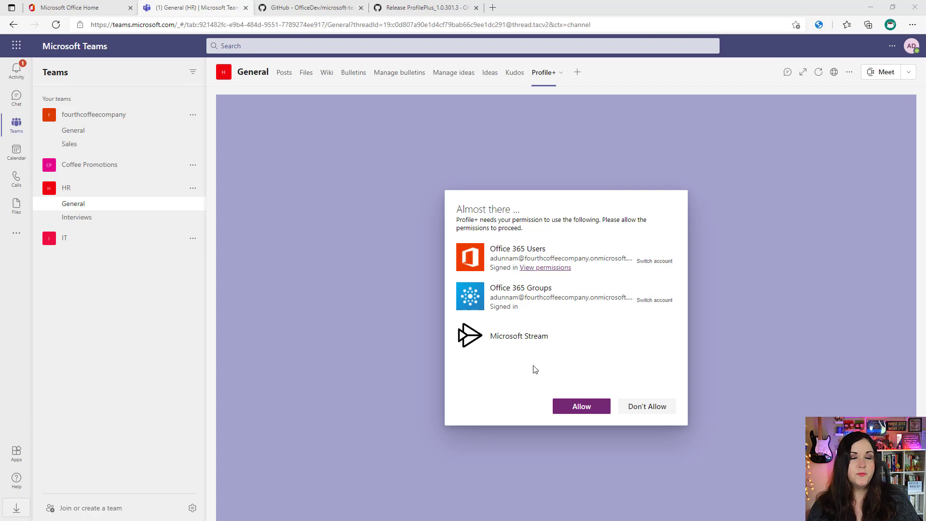
Allow Profile+ its requested permissions, then continue past and dismiss the welcome screens.
{"action": "left_click", "coordinate": [582, 406]}
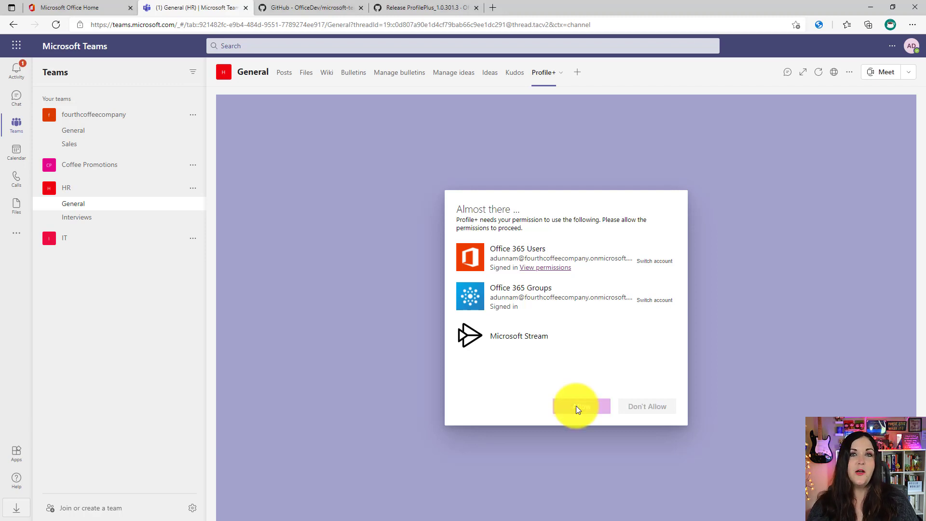
{"action": "left_click", "coordinate": [579, 406]}
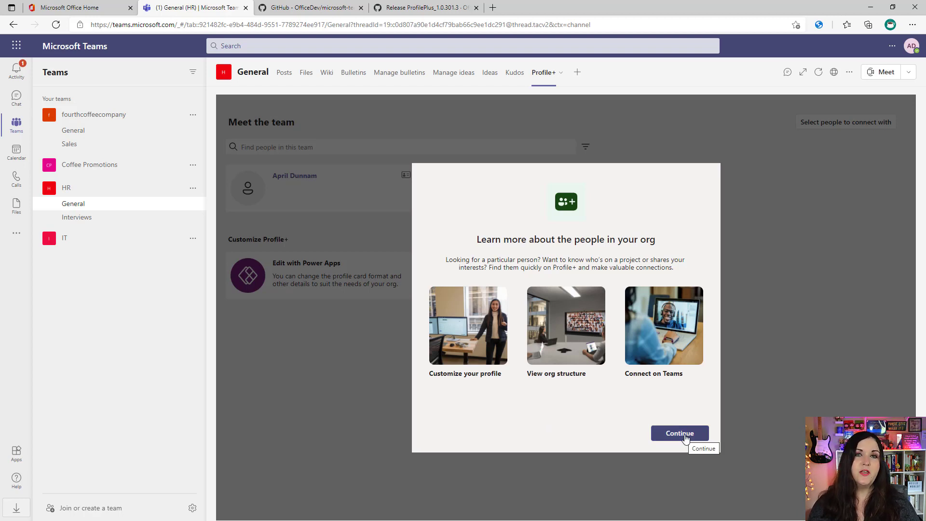
{"action": "left_click", "coordinate": [680, 434]}
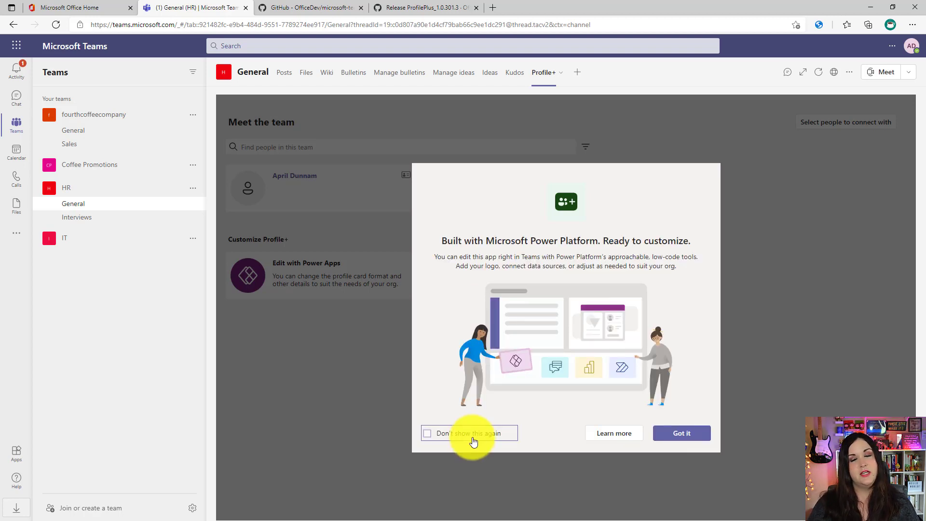
{"action": "left_click", "coordinate": [682, 433]}
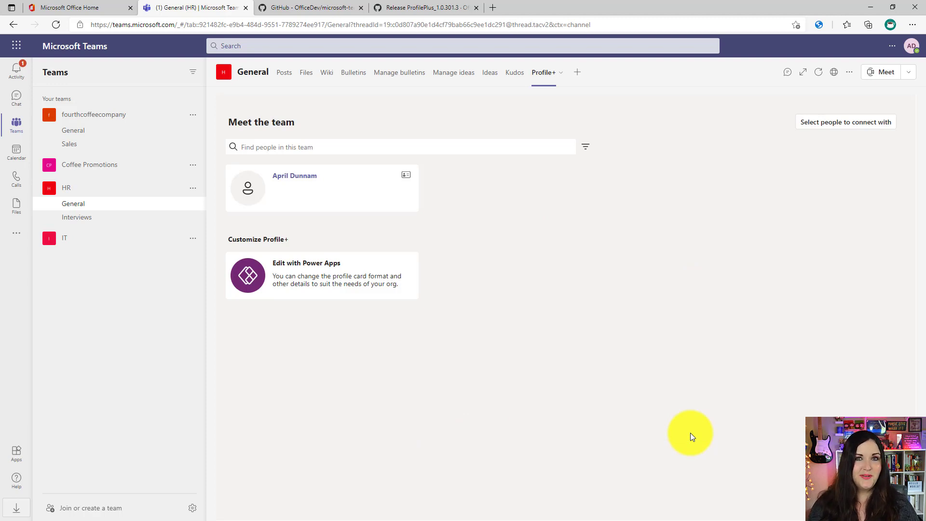
{"action": "mouse_move", "coordinate": [624, 415]}
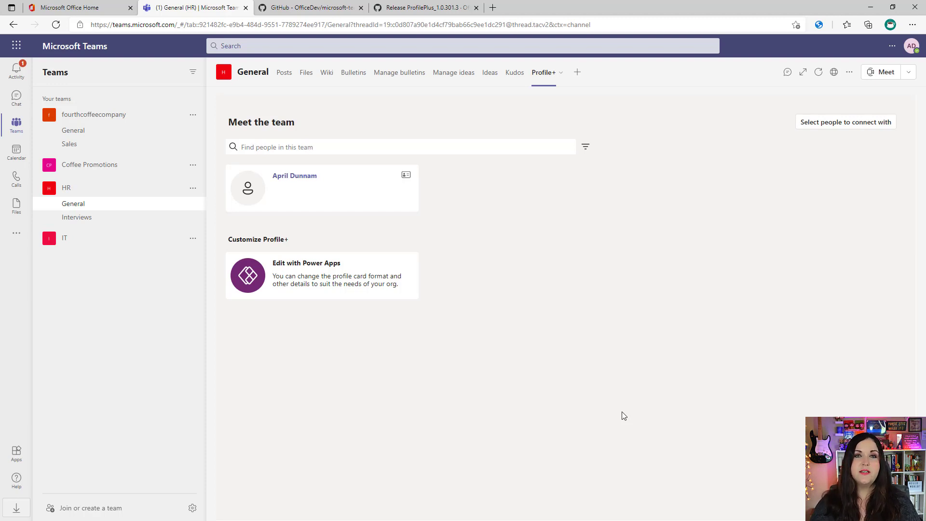
{"action": "mouse_move", "coordinate": [335, 206]}
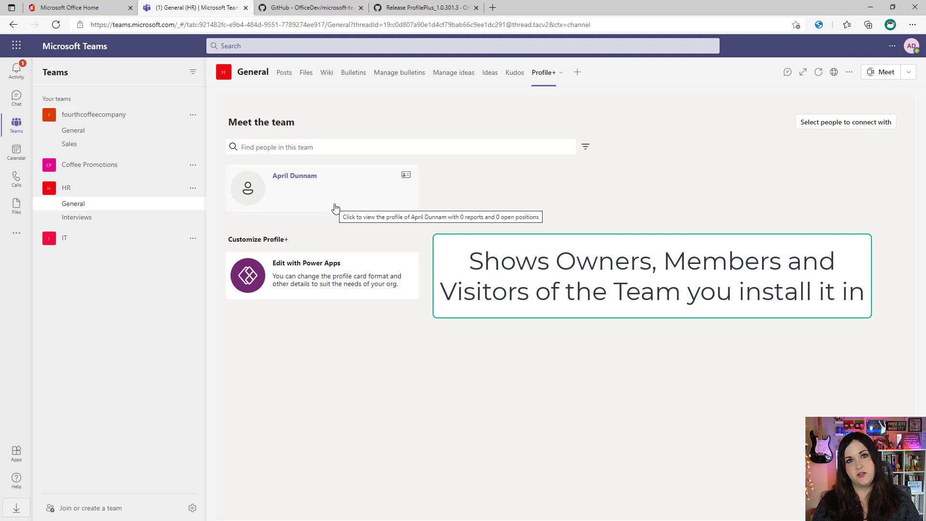
{"action": "mouse_move", "coordinate": [193, 188]}
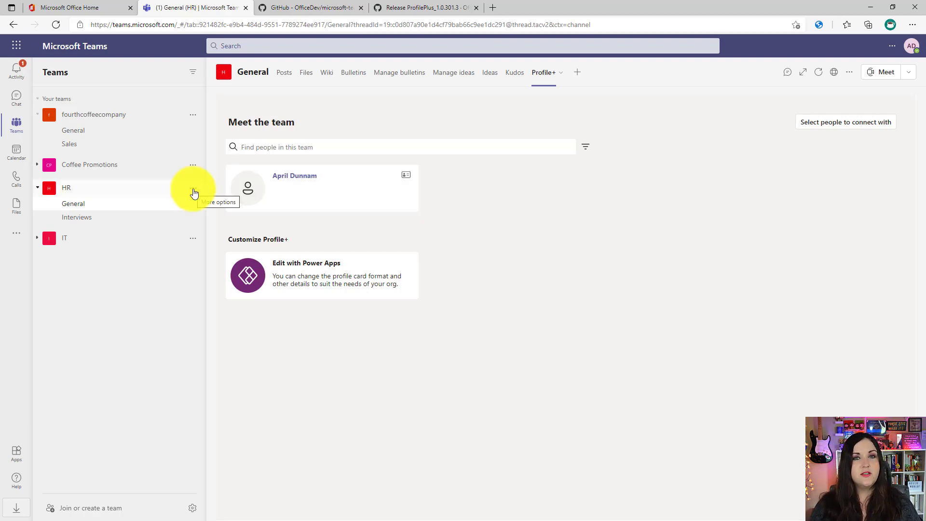
Manage HR team members and search for Jamie, Morgan and Alex to add them.
{"action": "left_click", "coordinate": [193, 187]}
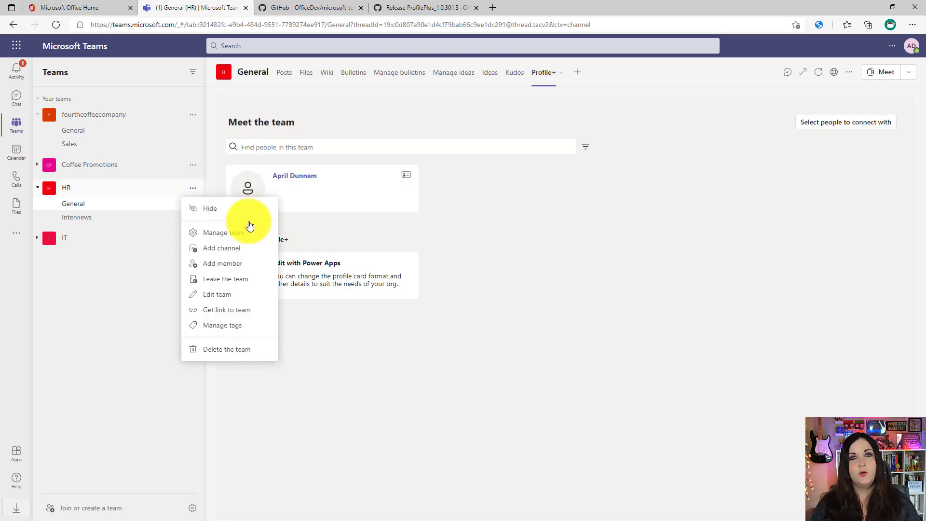
{"action": "mouse_move", "coordinate": [201, 214]}
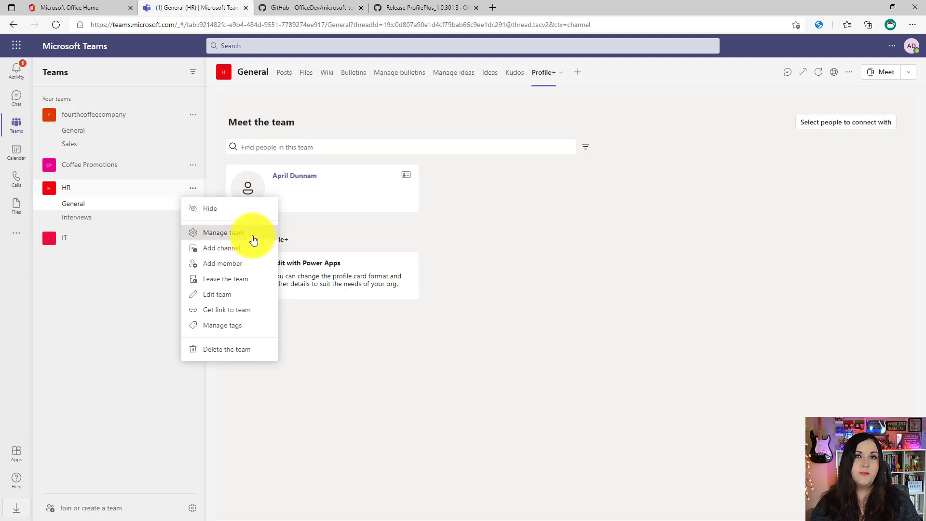
{"action": "left_click", "coordinate": [222, 233]}
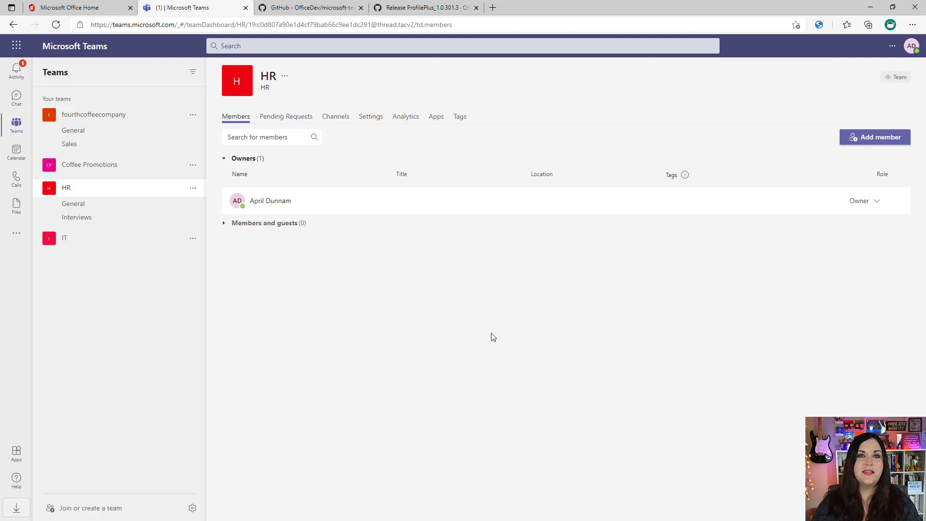
{"action": "left_click", "coordinate": [875, 137]}
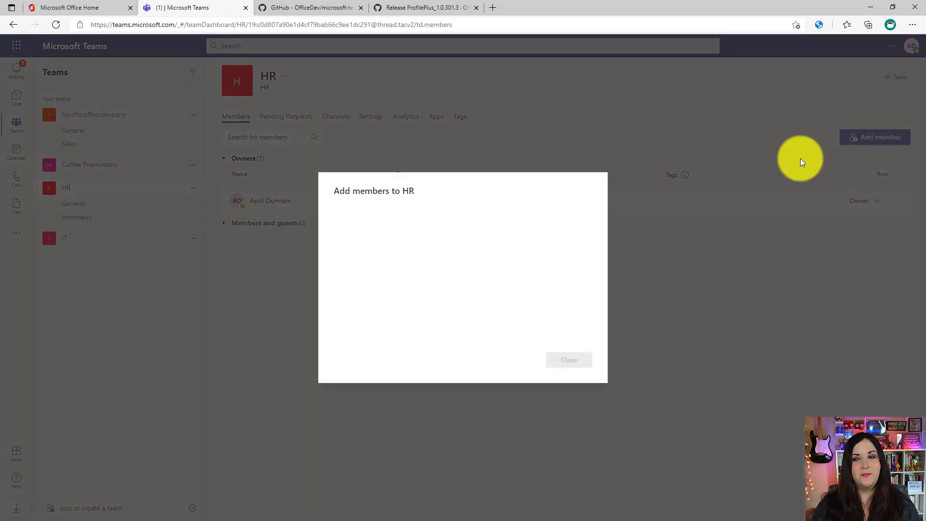
{"action": "type", "text": "jamel"}
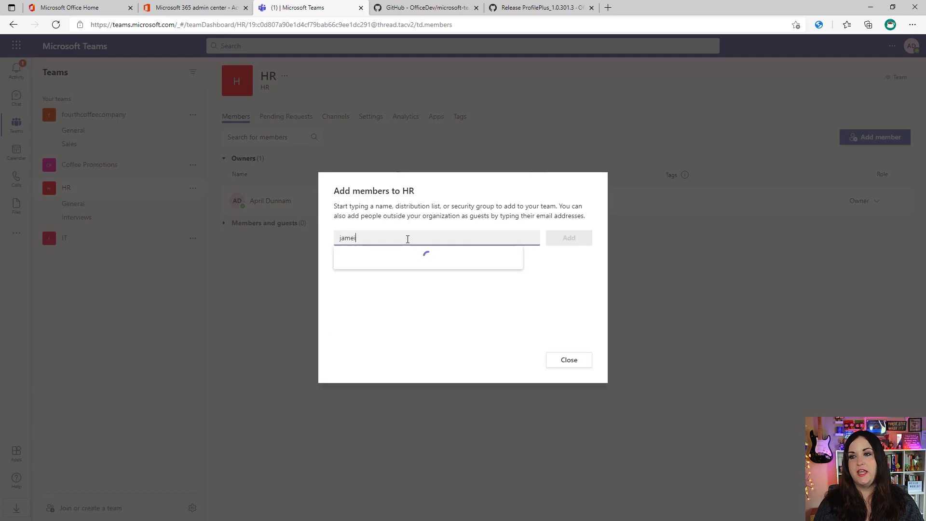
{"action": "type", "text": "morgan"}
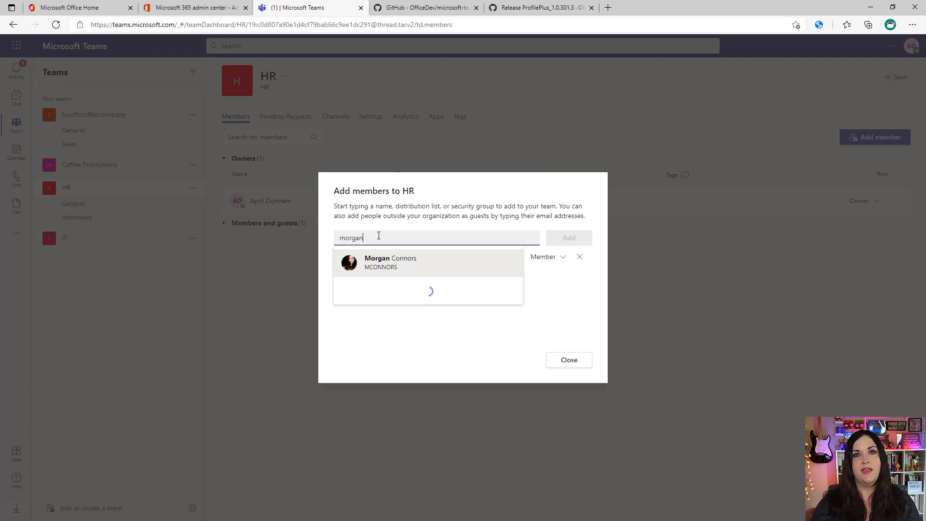
{"action": "type", "text": "alex"}
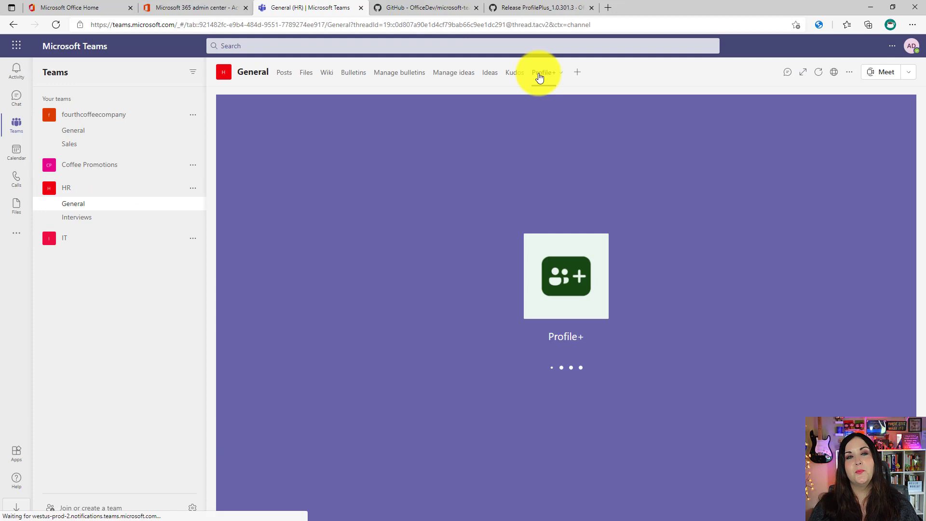
Open April Dunnam's card in the Profile+ tab and start editing her profile.
{"action": "left_click", "coordinate": [543, 72]}
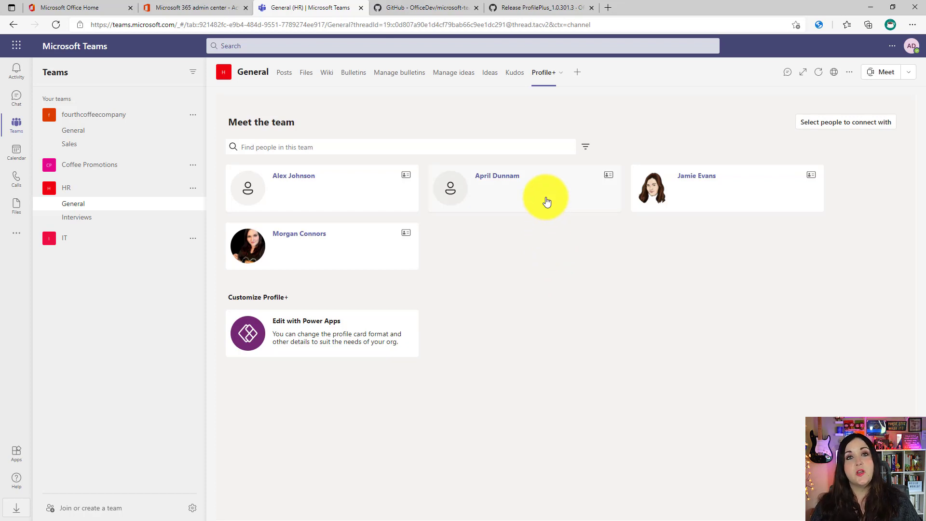
{"action": "mouse_move", "coordinate": [547, 201]}
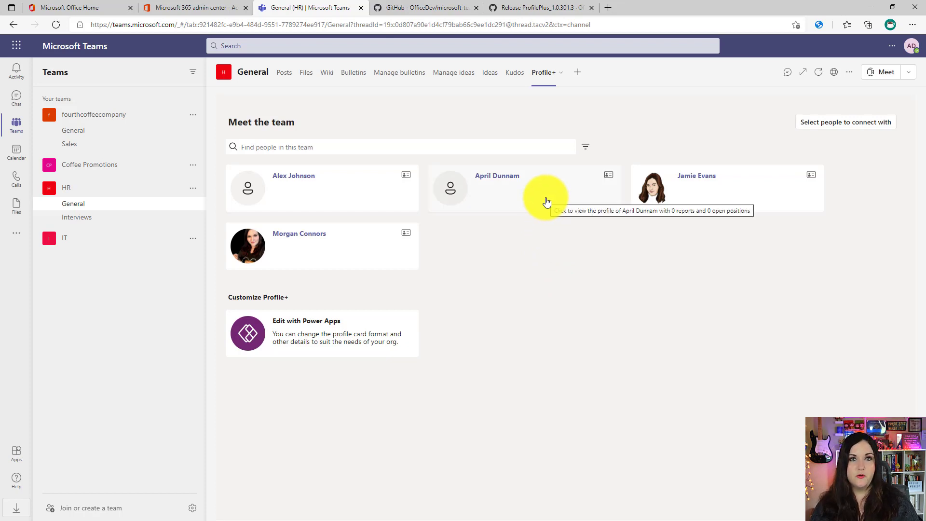
{"action": "left_click", "coordinate": [546, 200]}
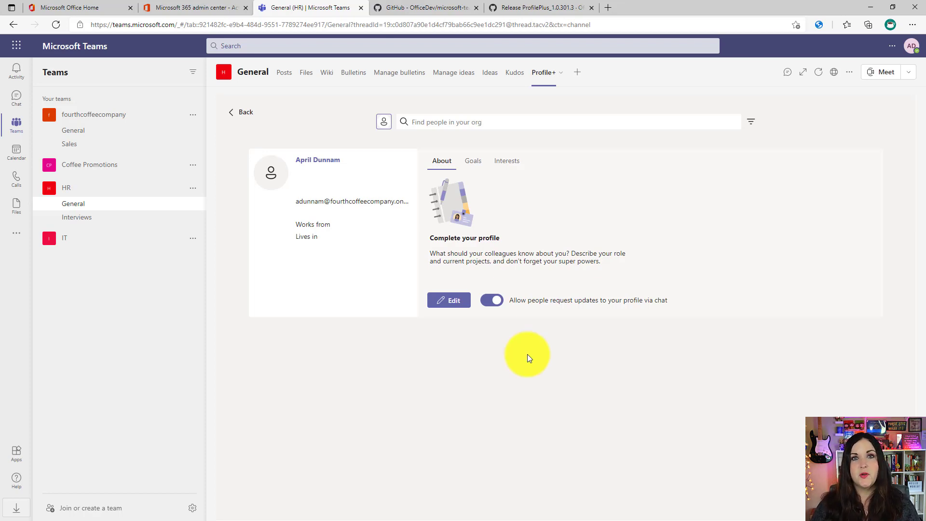
{"action": "left_click", "coordinate": [449, 300]}
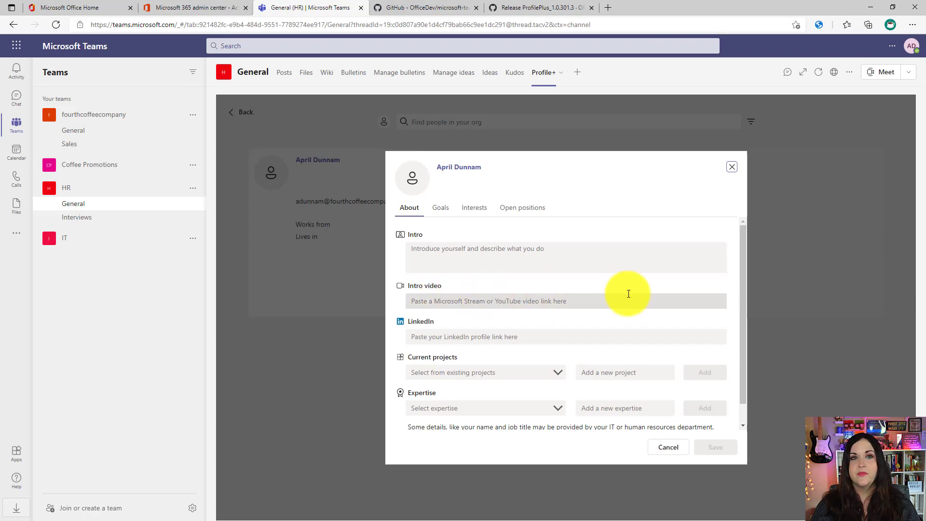
{"action": "mouse_move", "coordinate": [629, 293]}
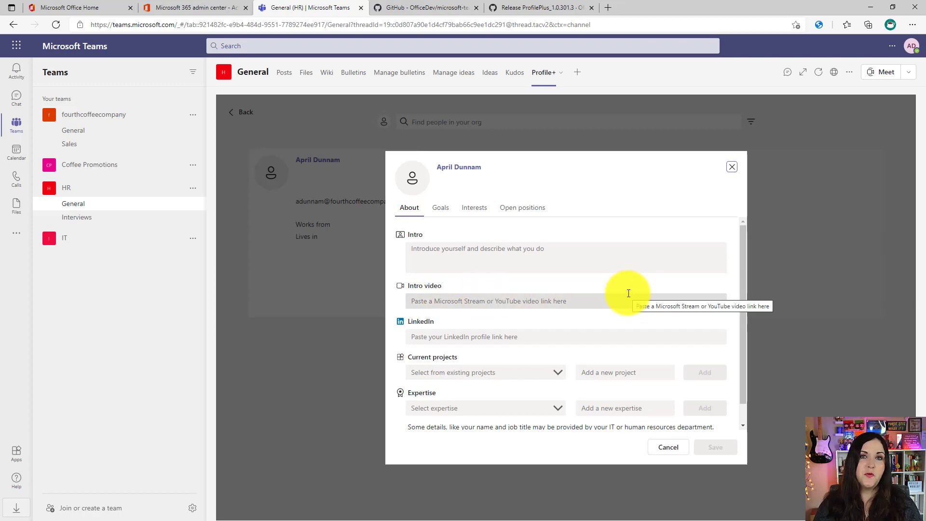
Enter intro 'Hello! I love all things Power Platform and M365!' and copy the YouTube share link.
{"action": "type", "text": "H"}
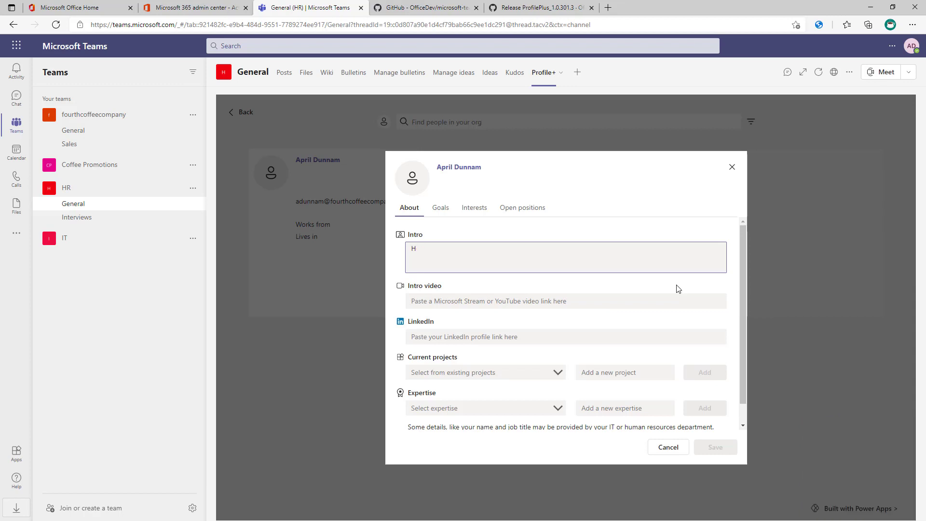
{"action": "type", "text": "Hello!  I love all things Power Platform and M365!"}
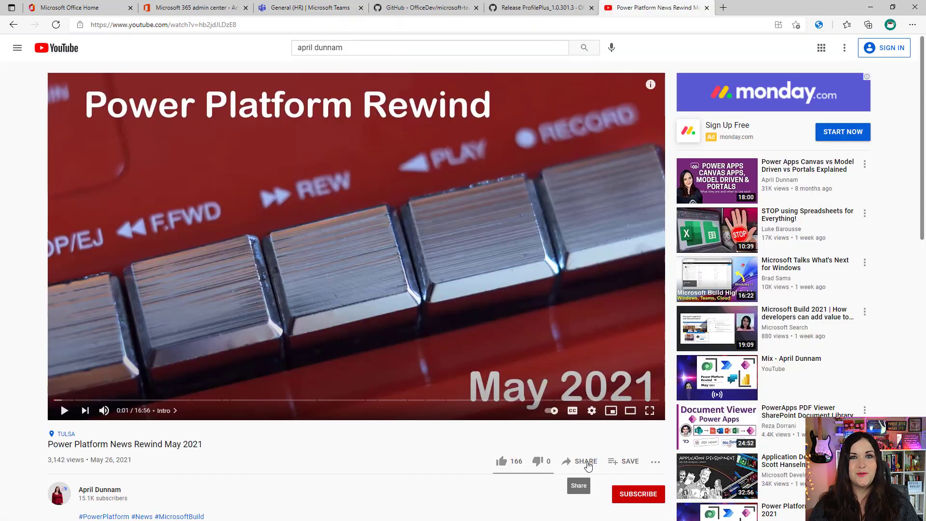
{"action": "left_click", "coordinate": [586, 462]}
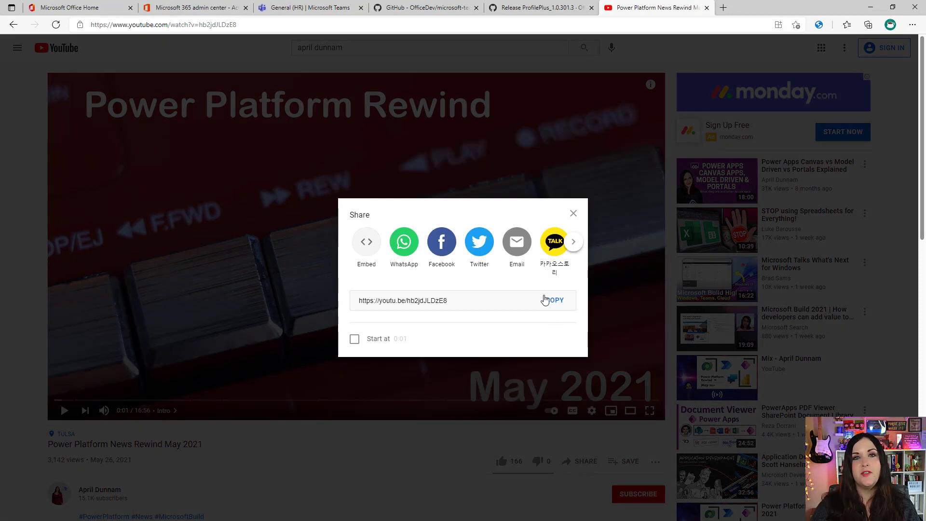
{"action": "left_click", "coordinate": [555, 300]}
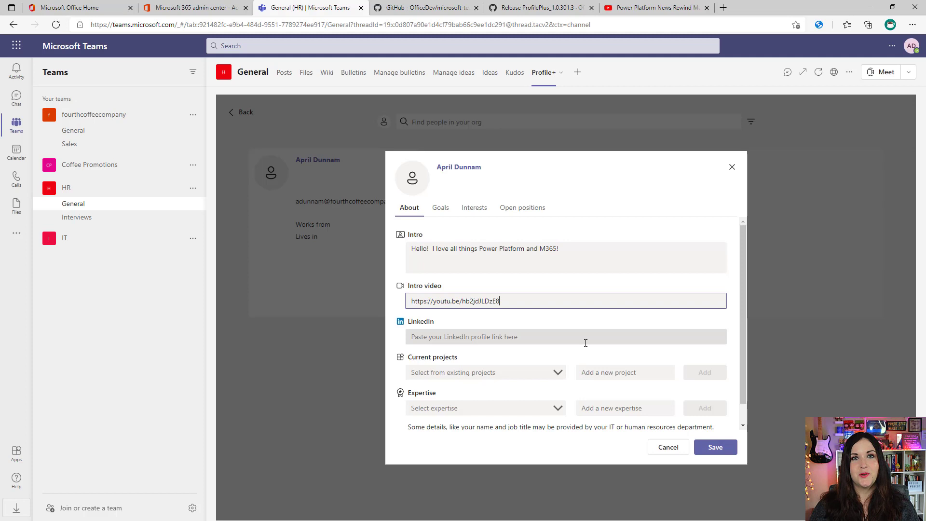
{"action": "left_click", "coordinate": [566, 337]}
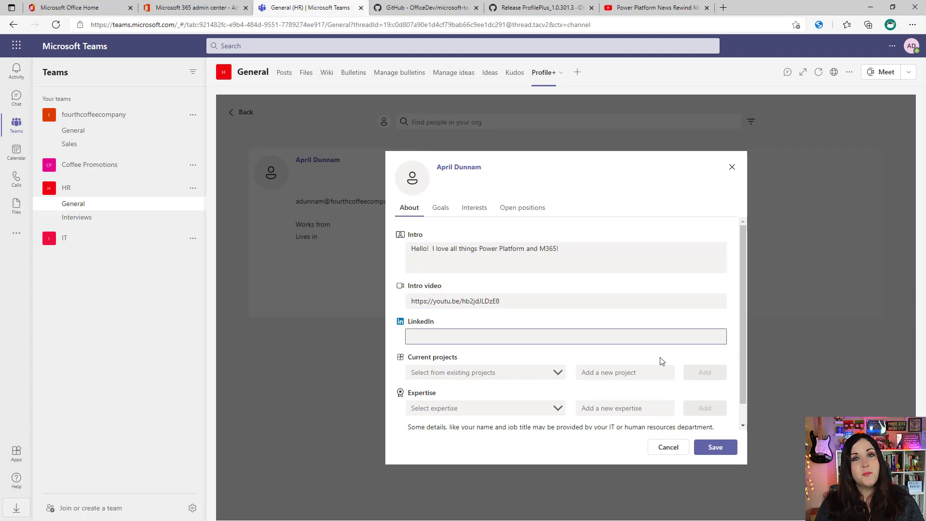
{"action": "left_click", "coordinate": [565, 337]}
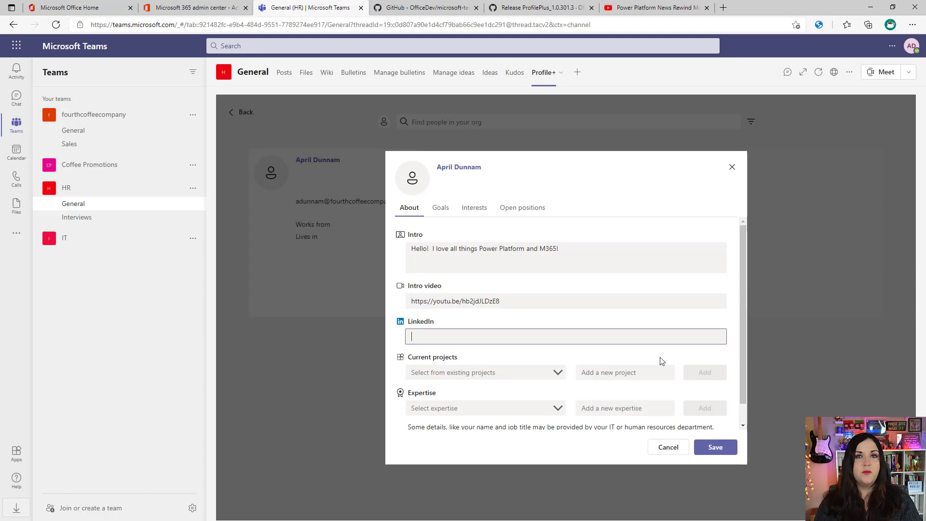
{"action": "type", "text": "https://www.linkedin.com/in/aprildunnam"}
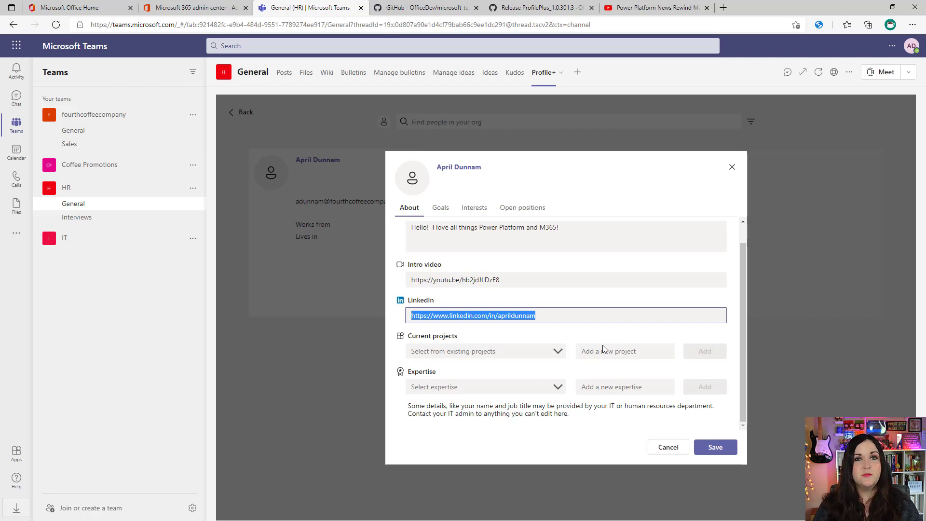
{"action": "left_click", "coordinate": [625, 350]}
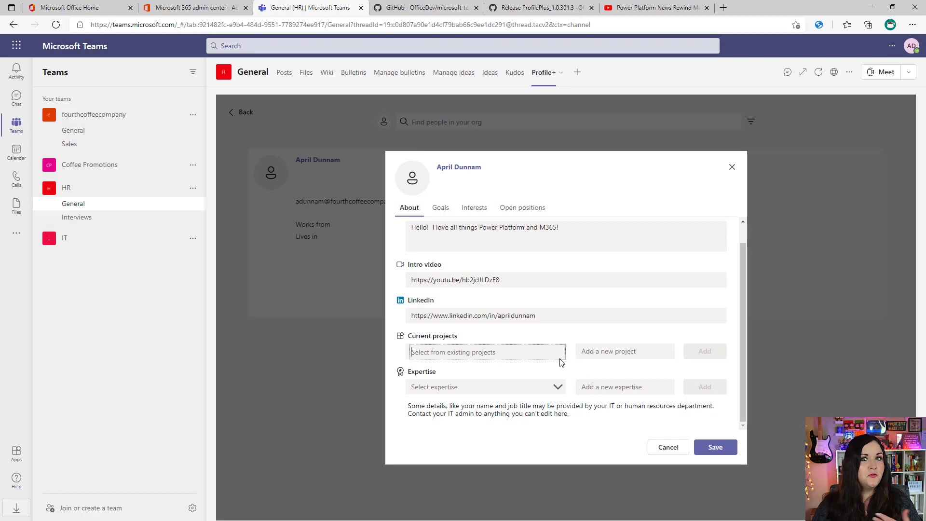
Search 'Timesheet Power Ap' and select Timesheet Power App Template as a current project.
{"action": "left_click", "coordinate": [625, 351]}
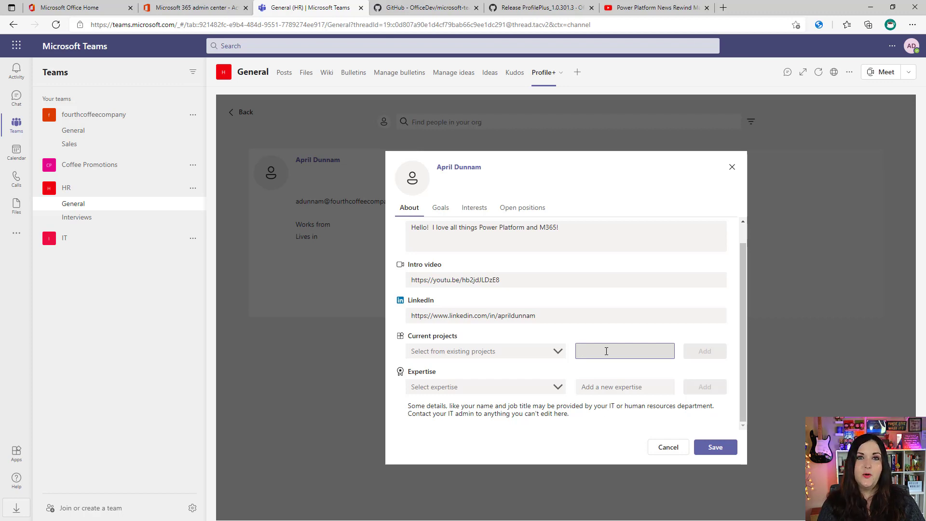
{"action": "type", "text": "Timesheet Power Ap"}
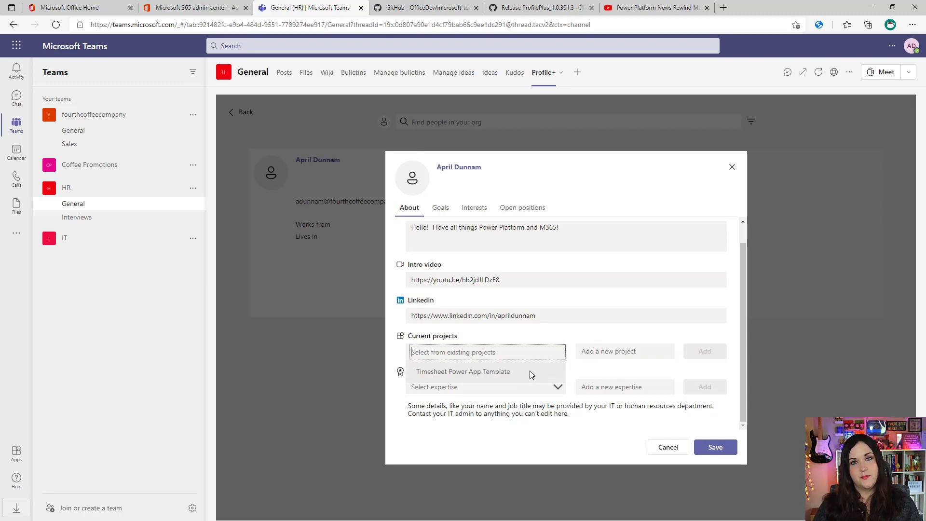
{"action": "mouse_move", "coordinate": [518, 375]}
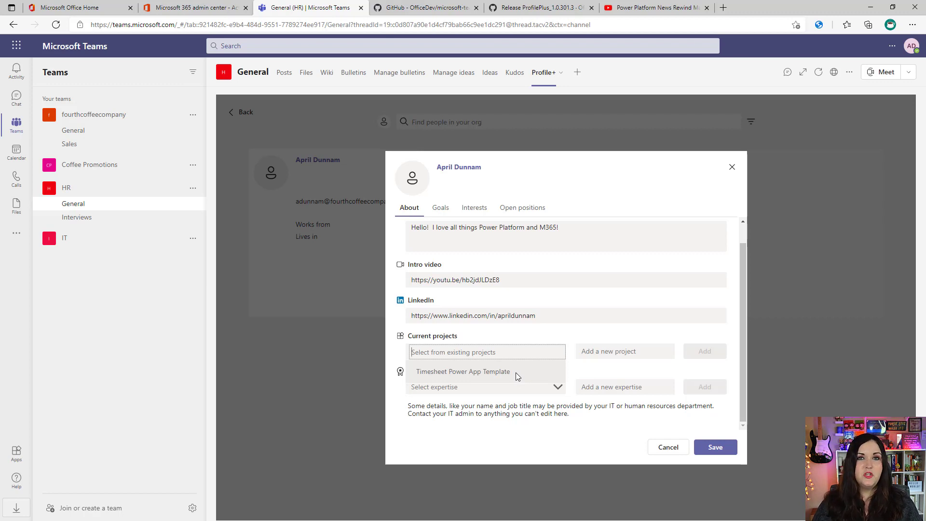
{"action": "left_click", "coordinate": [461, 371]}
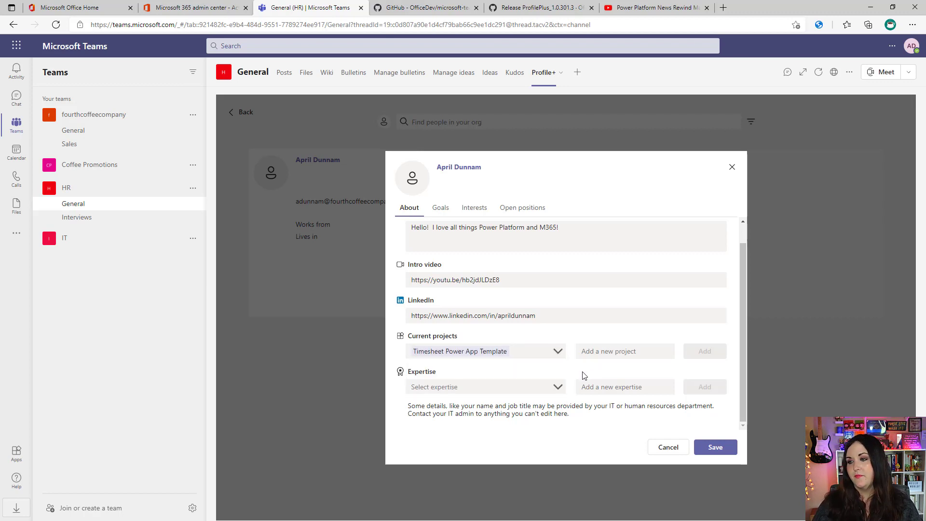
{"action": "left_click", "coordinate": [625, 387]}
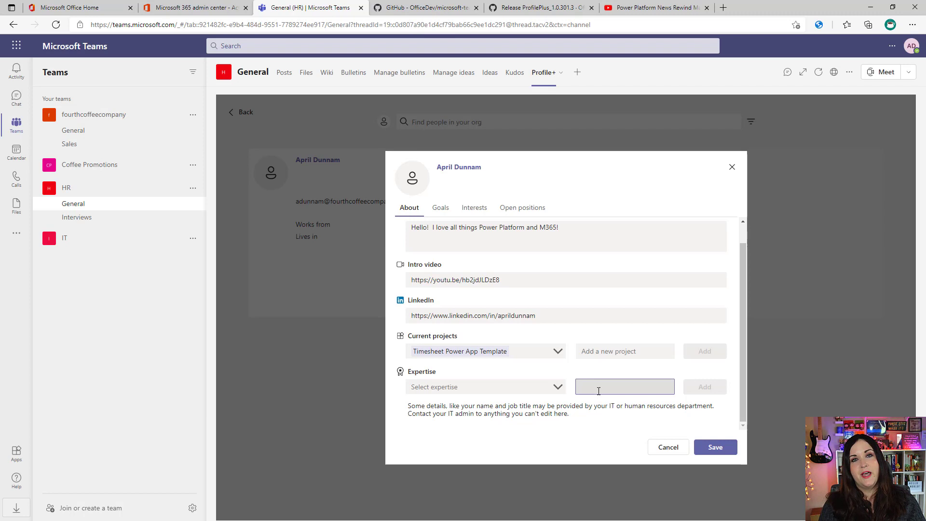
Add expertise Power Apps, Power Automate, Power Virtual Agents, Power BI, SharePoint and Teams, then review them.
{"action": "type", "text": "Power Apps"}
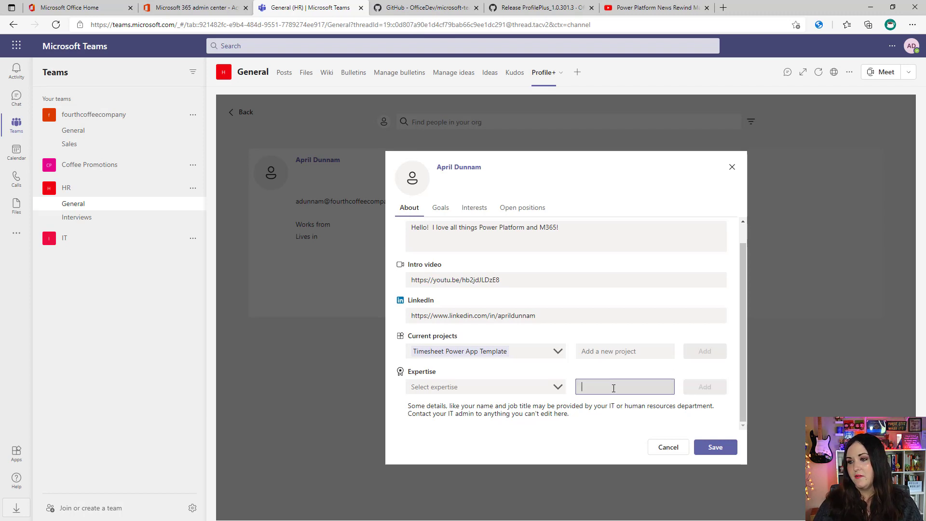
{"action": "type", "text": "Power Auto"}
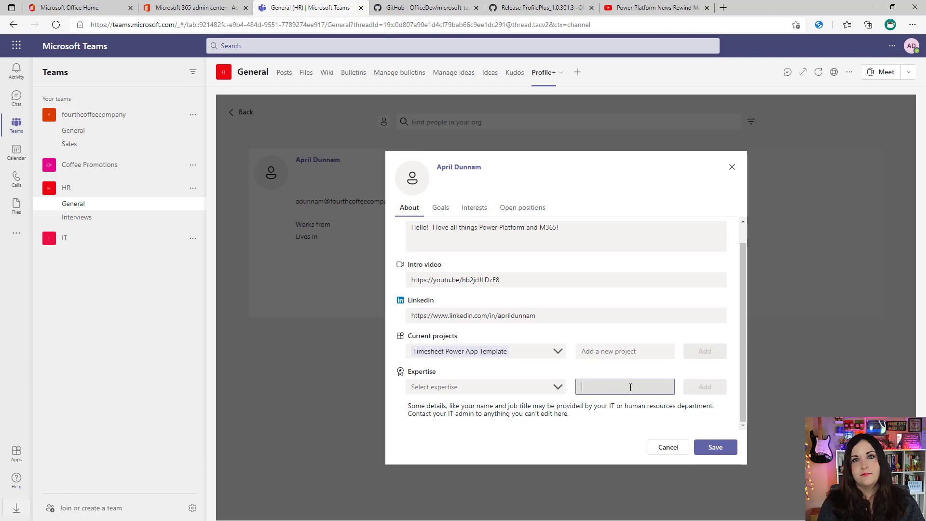
{"action": "type", "text": "Power Virtual Agents"}
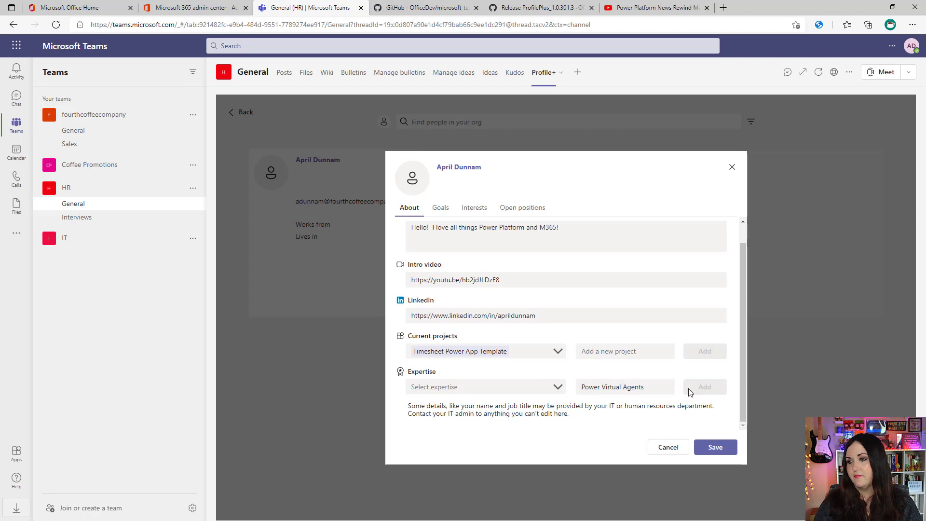
{"action": "type", "text": "Power BI"}
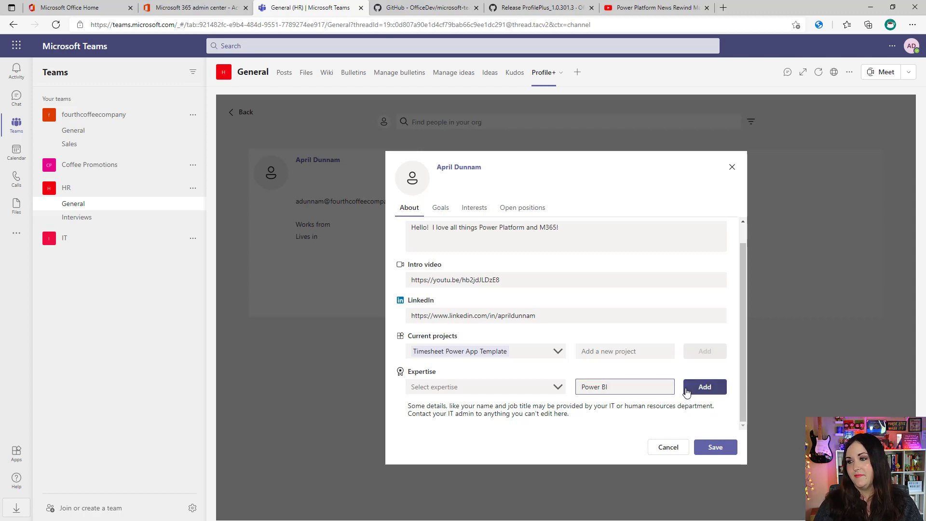
{"action": "type", "text": "SharePoint"}
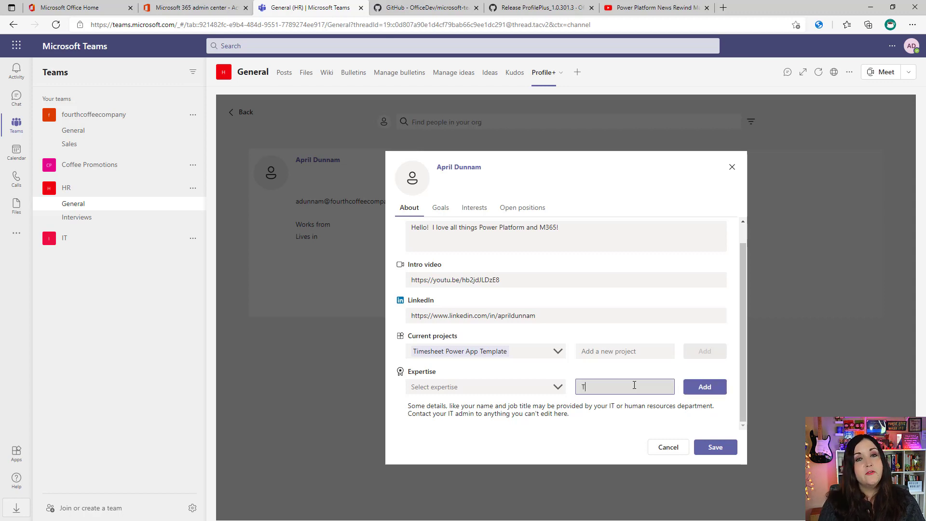
{"action": "type", "text": "Teams"}
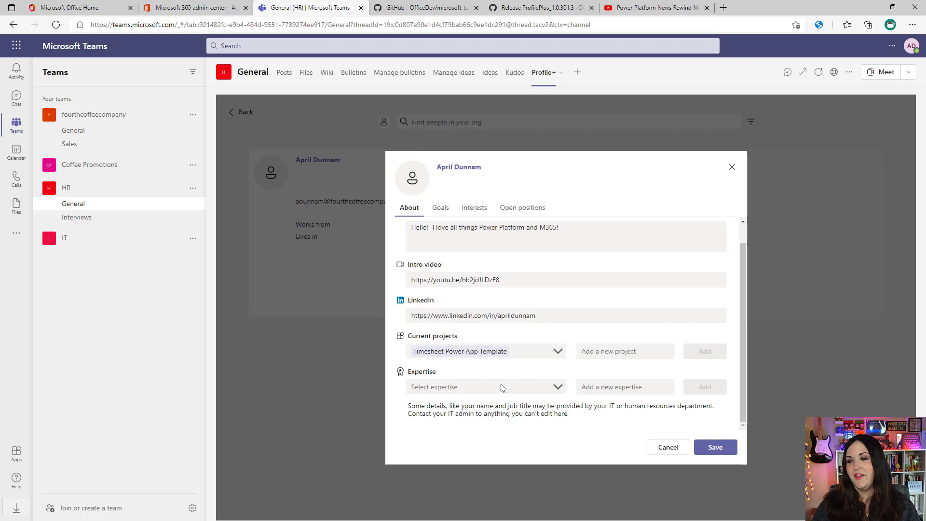
{"action": "left_click", "coordinate": [486, 387]}
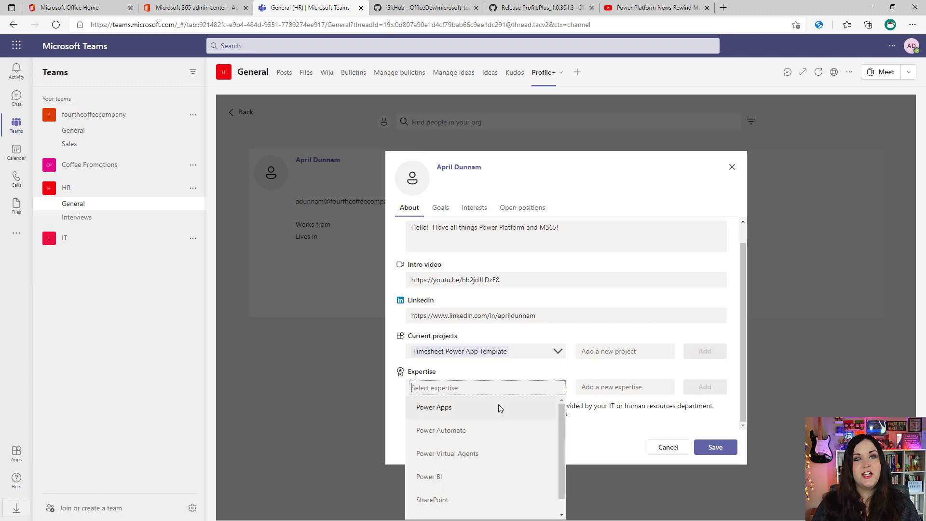
{"action": "left_click", "coordinate": [434, 407]}
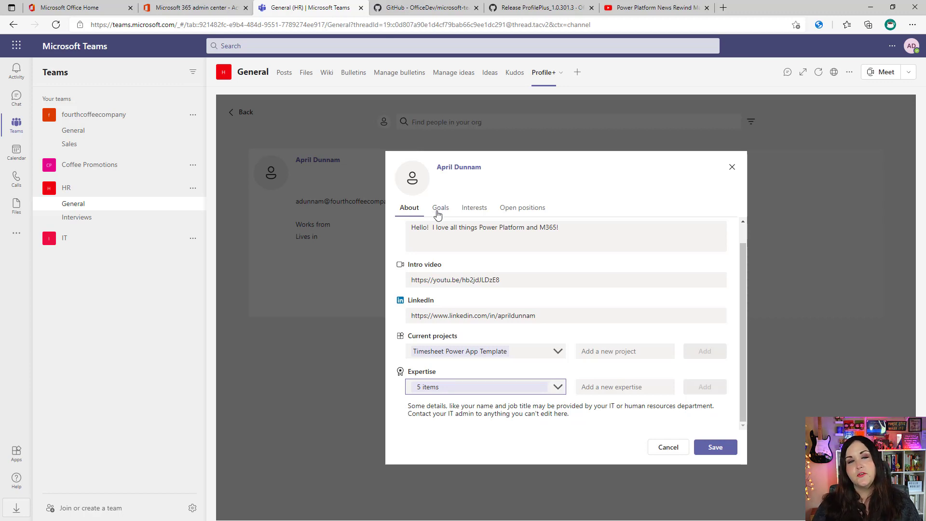
Enter the goal 'My goal is to increase Power Platform Adoption across all' in Goals.
{"action": "left_click", "coordinate": [440, 207]}
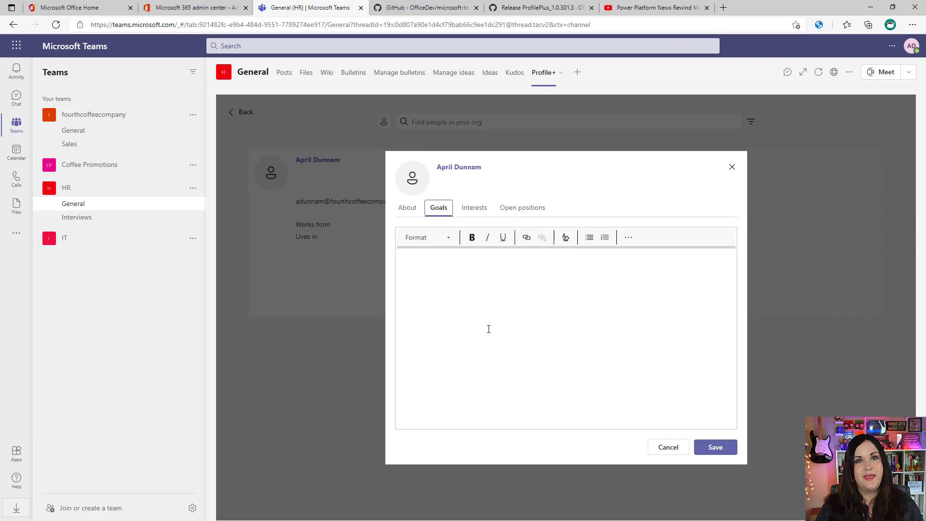
{"action": "type", "text": "My goal"}
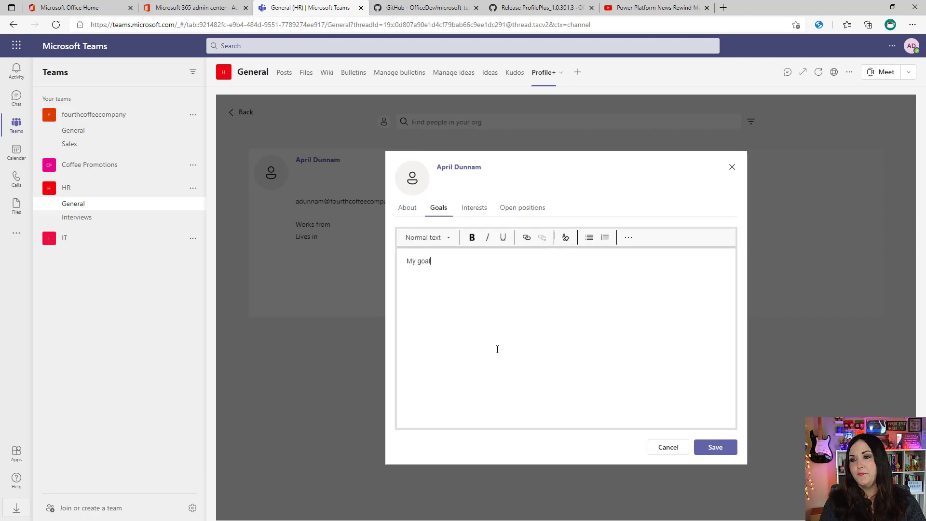
{"action": "type", "text": "is to increase Power Plat"}
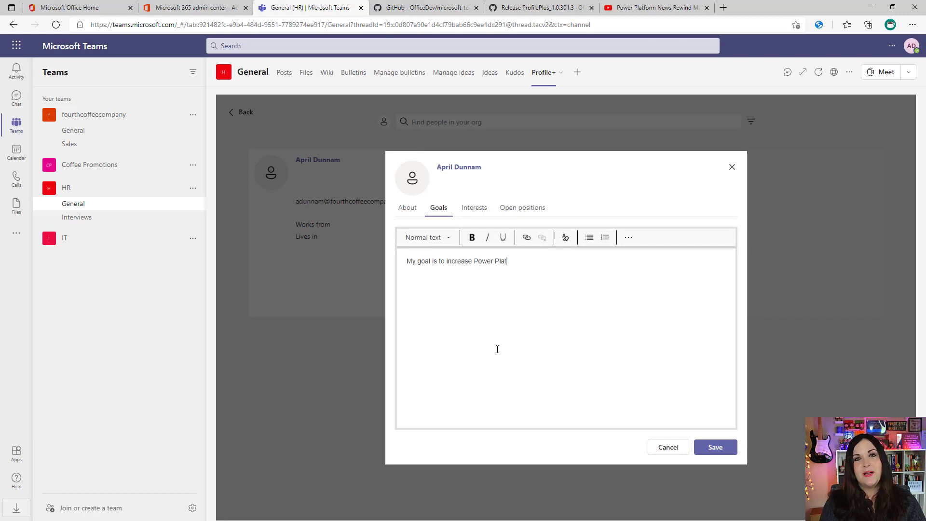
{"action": "type", "text": "form Adoption across all of Fourth Cof"}
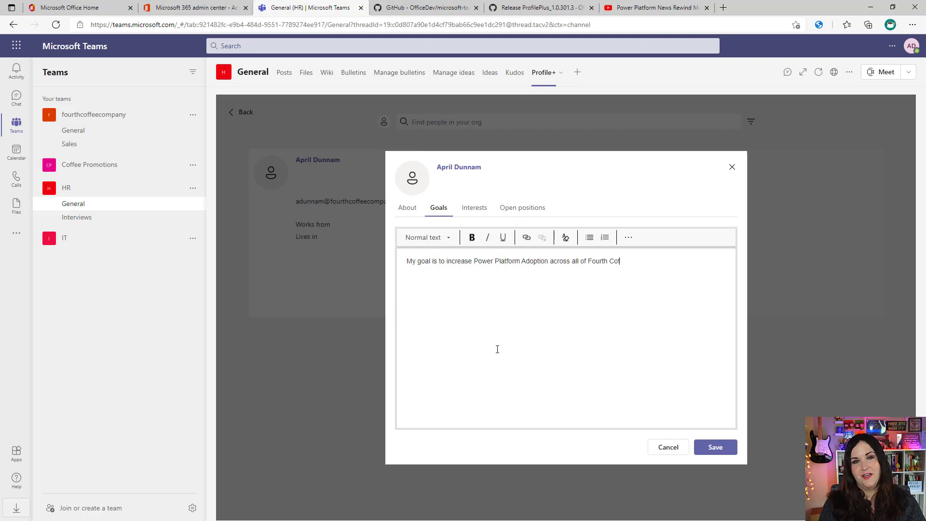
Add the interest 'All things Power Platform', then switch to Open positions.
{"action": "left_click", "coordinate": [473, 207]}
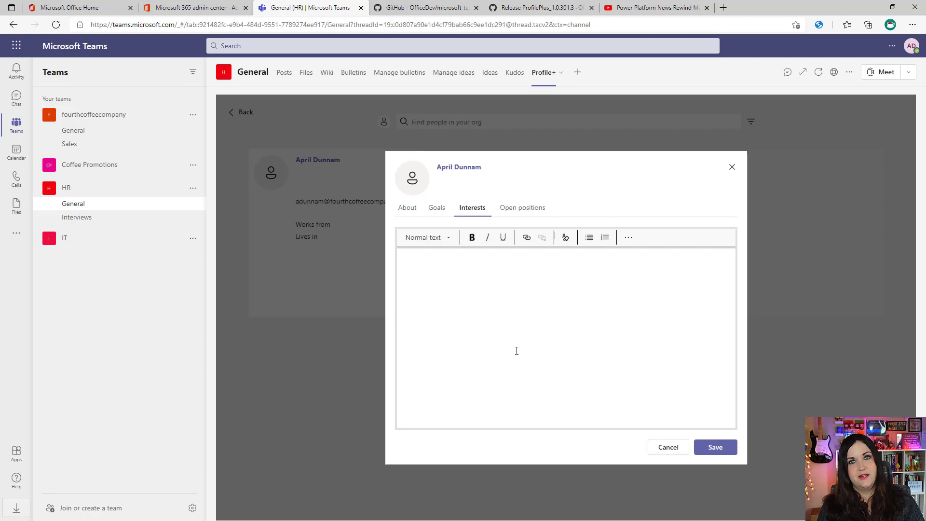
{"action": "type", "text": "All things"}
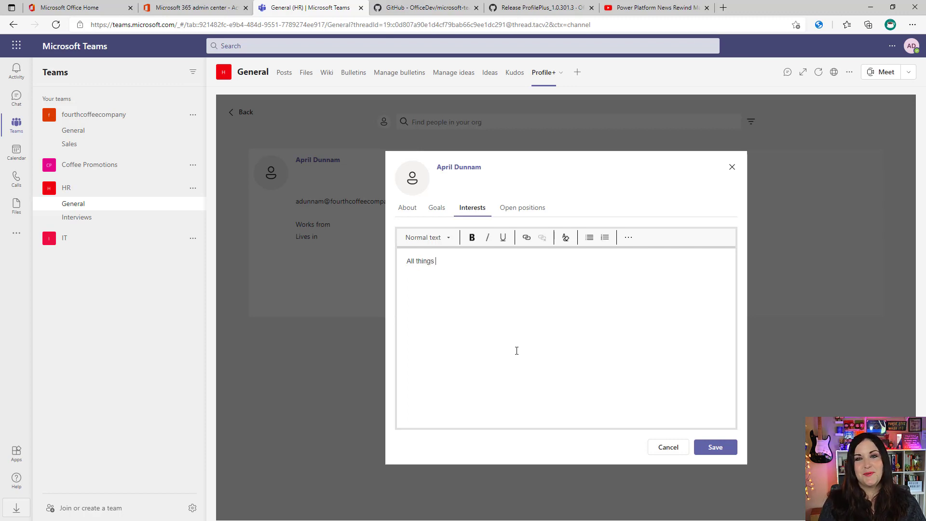
{"action": "type", "text": "POwer Platform"}
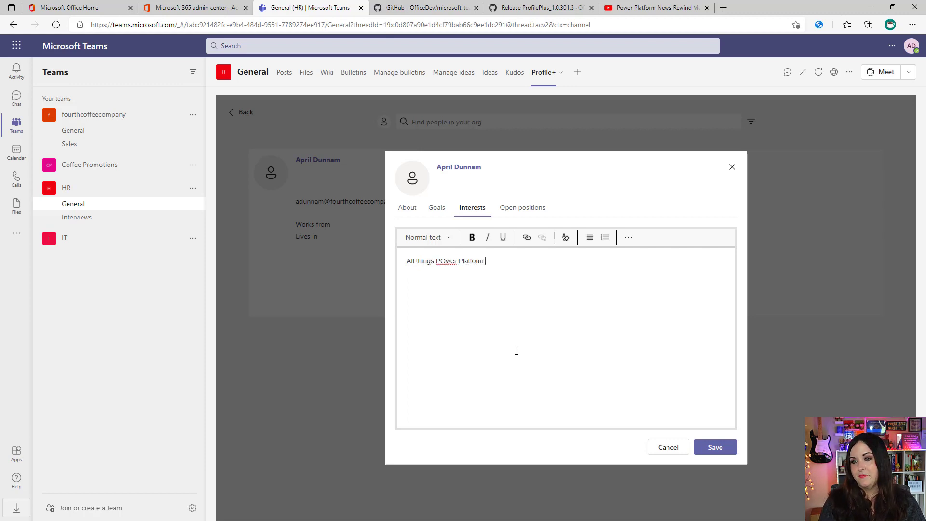
{"action": "left_click", "coordinate": [522, 207]}
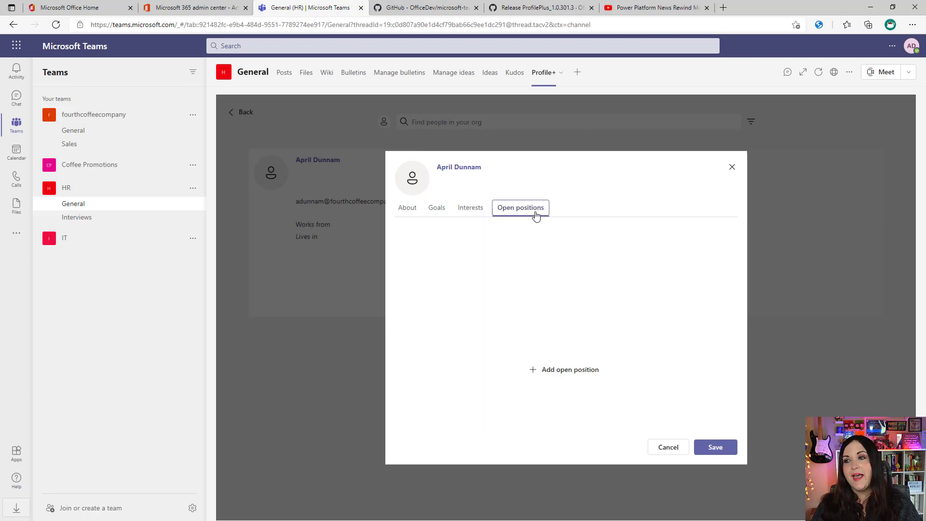
{"action": "left_click", "coordinate": [521, 208]}
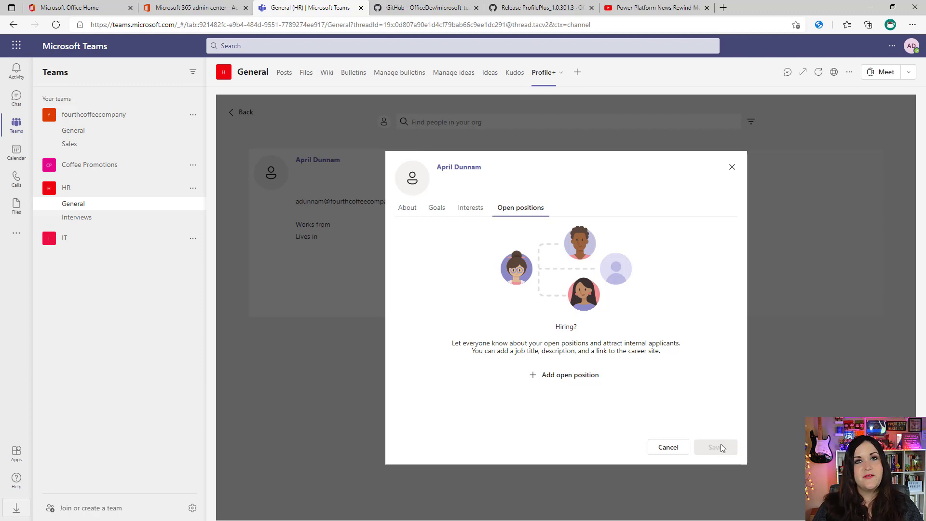
{"action": "left_click", "coordinate": [668, 448]}
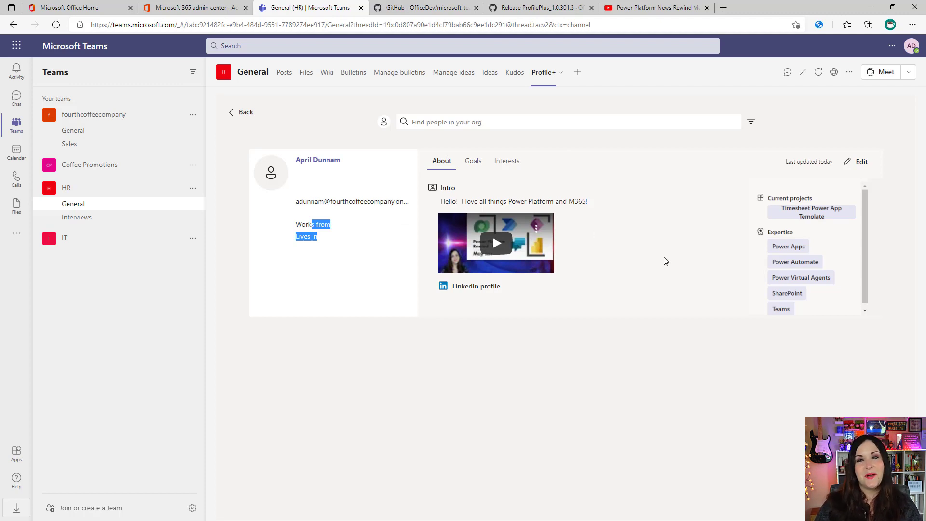
{"action": "mouse_move", "coordinate": [530, 244]}
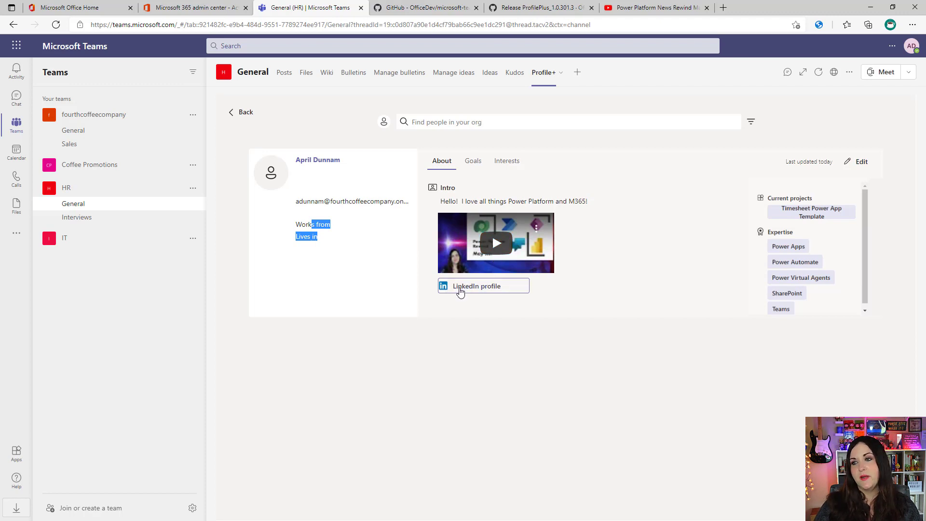
{"action": "left_click", "coordinate": [484, 286]}
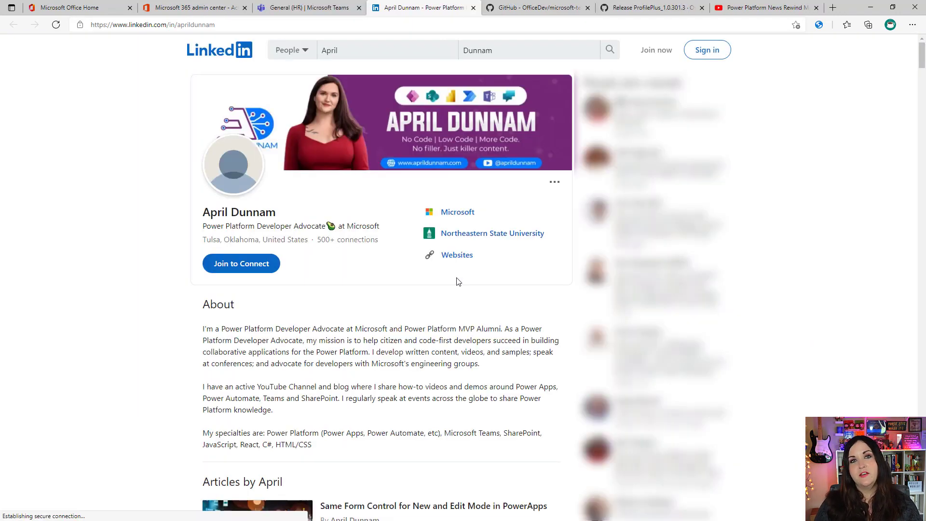
{"action": "left_click", "coordinate": [316, 8]}
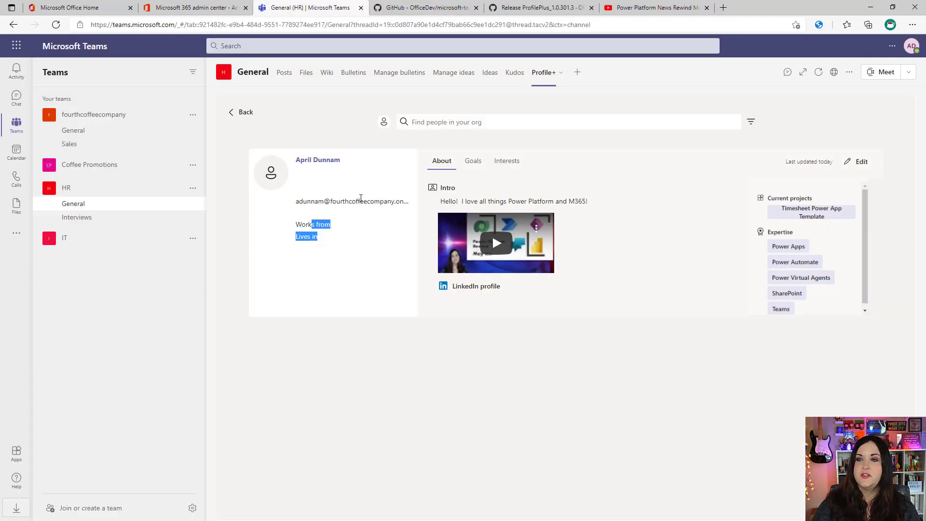
Clear the stray selection on April's card, leaving Works from and Lives in empty, and show Office 365 home.
{"action": "left_click", "coordinate": [270, 173]}
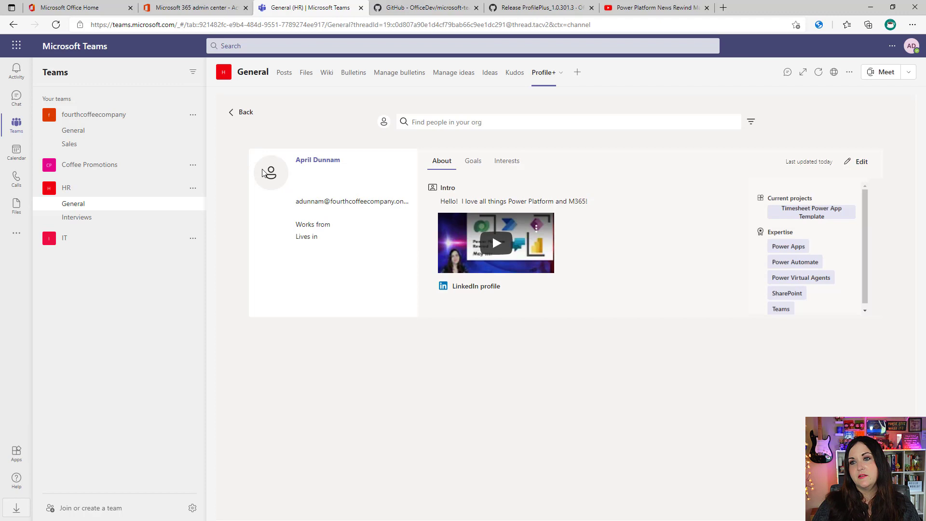
{"action": "mouse_move", "coordinate": [328, 231]}
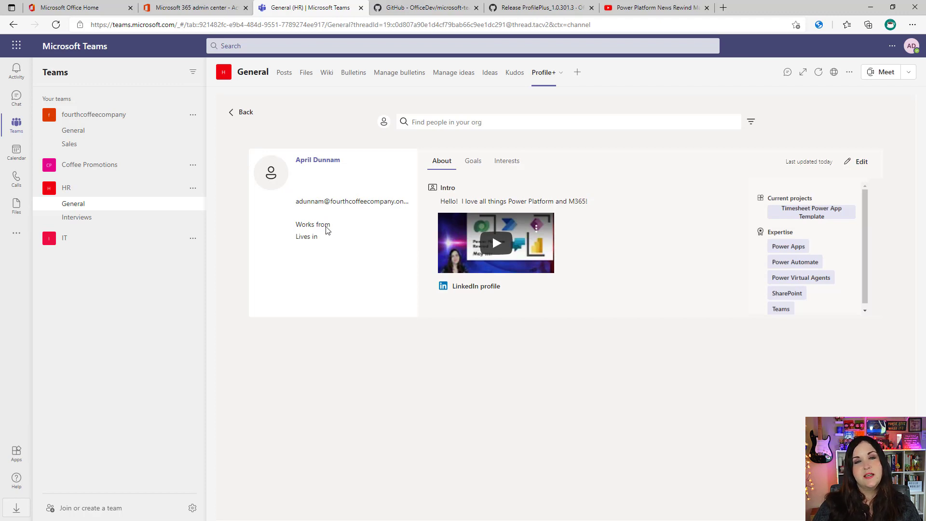
{"action": "mouse_move", "coordinate": [341, 251]}
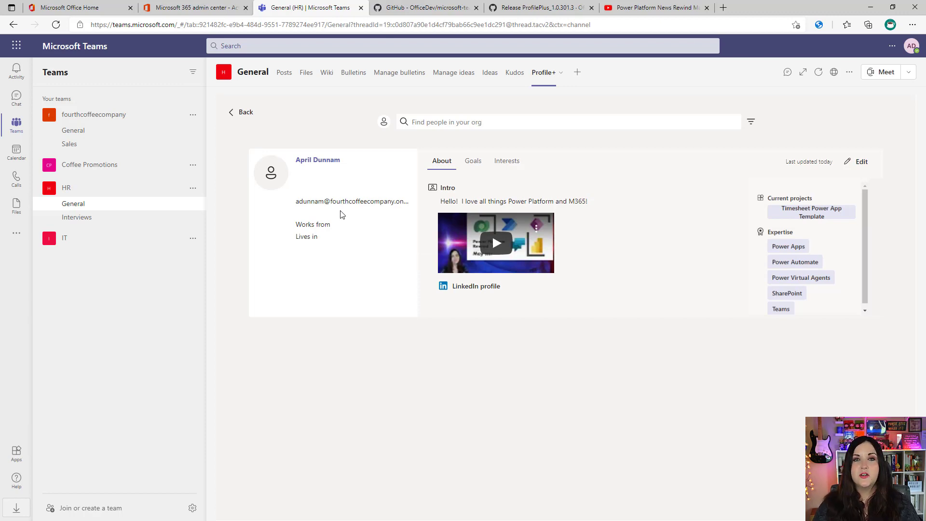
{"action": "mouse_move", "coordinate": [335, 281]}
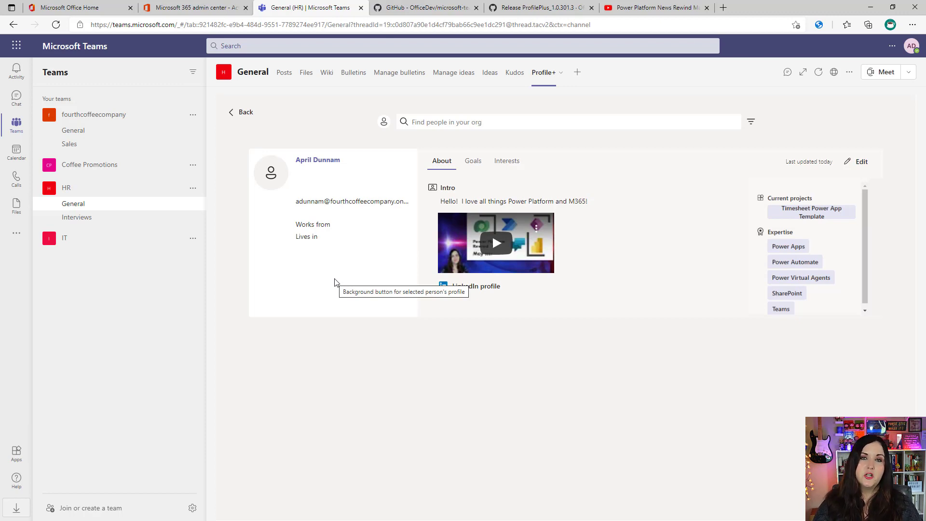
{"action": "left_click", "coordinate": [75, 8]}
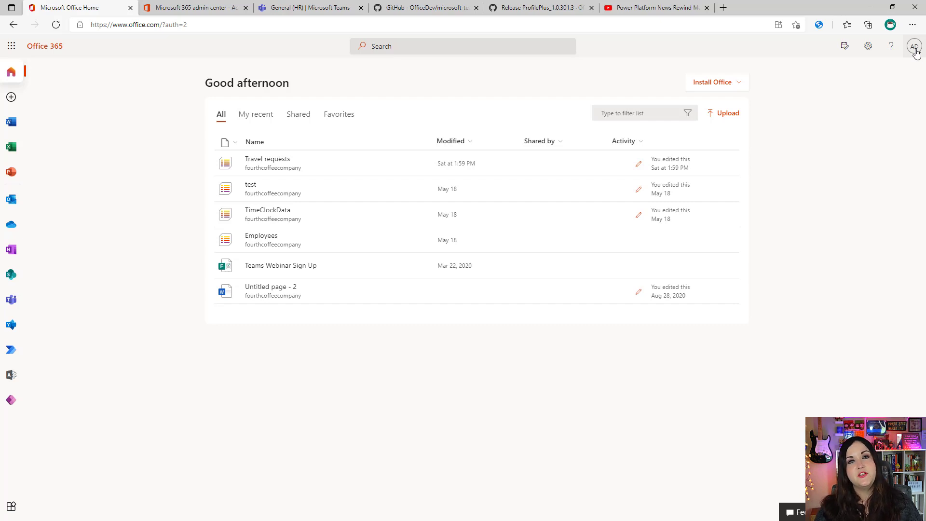
Upload and apply a new red-top photo to April's Delve Office profile.
{"action": "left_click", "coordinate": [914, 33]}
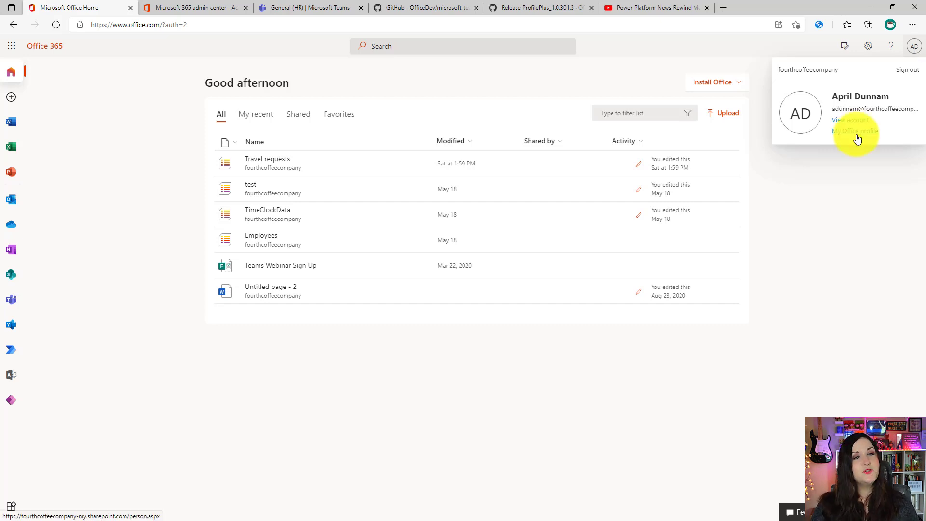
{"action": "left_click", "coordinate": [855, 131]}
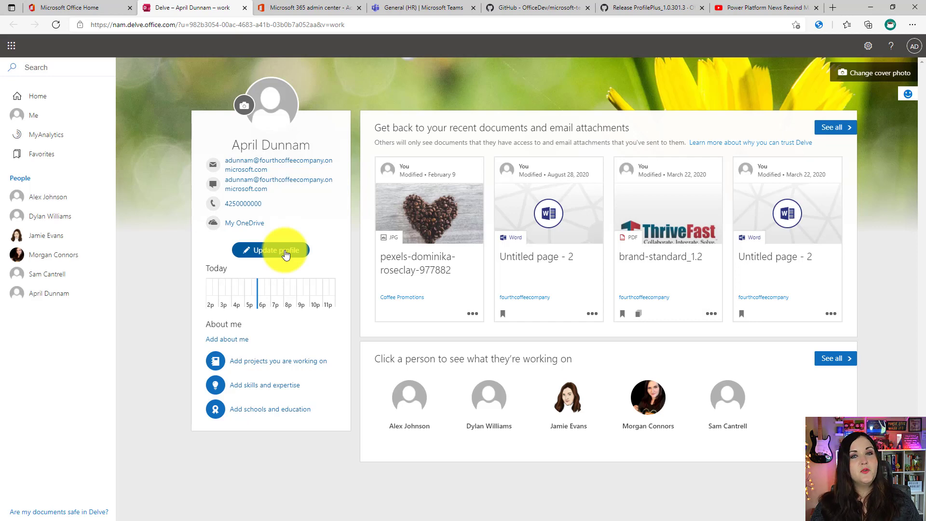
{"action": "left_click", "coordinate": [273, 250]}
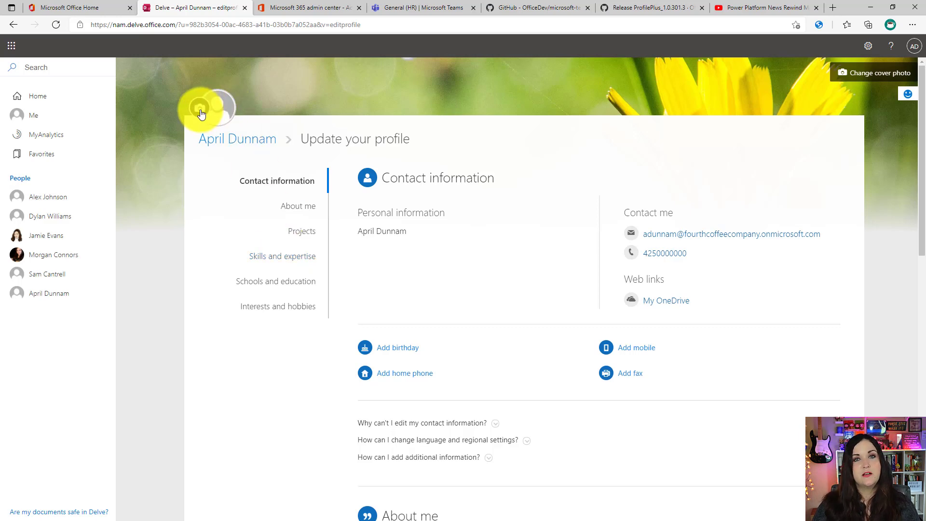
{"action": "left_click", "coordinate": [200, 109]}
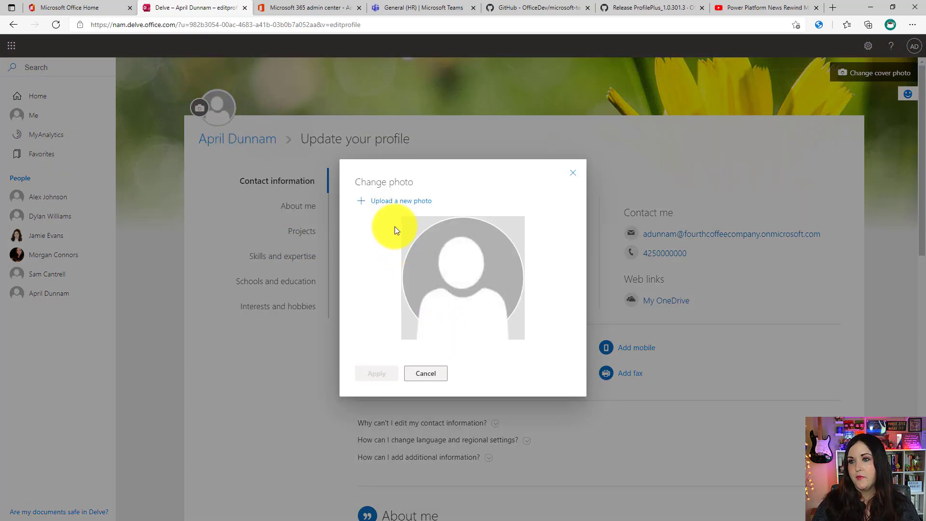
{"action": "left_click", "coordinate": [401, 200]}
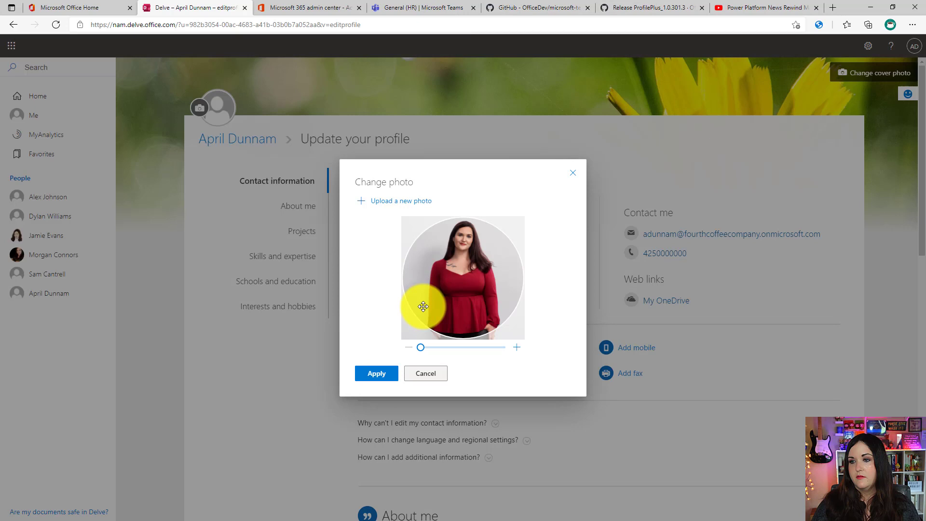
{"action": "left_click", "coordinate": [376, 373]}
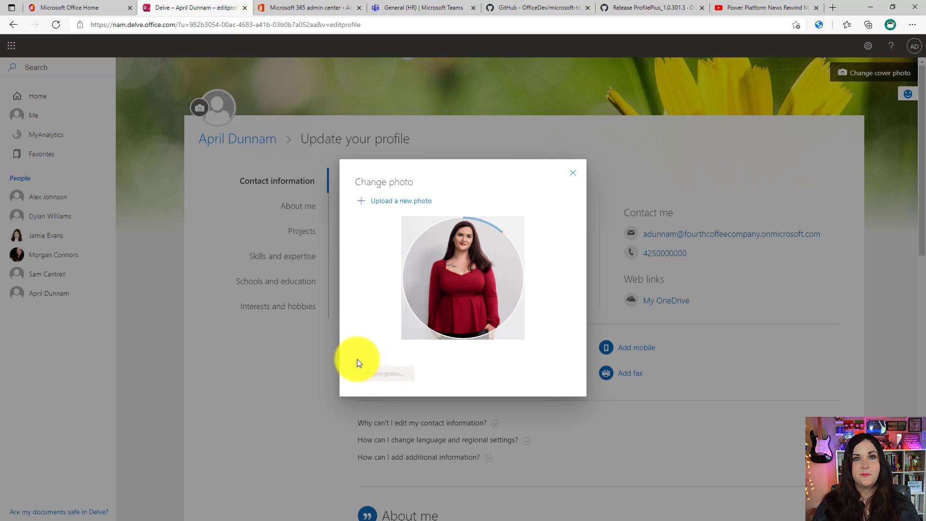
{"action": "left_click", "coordinate": [422, 8]}
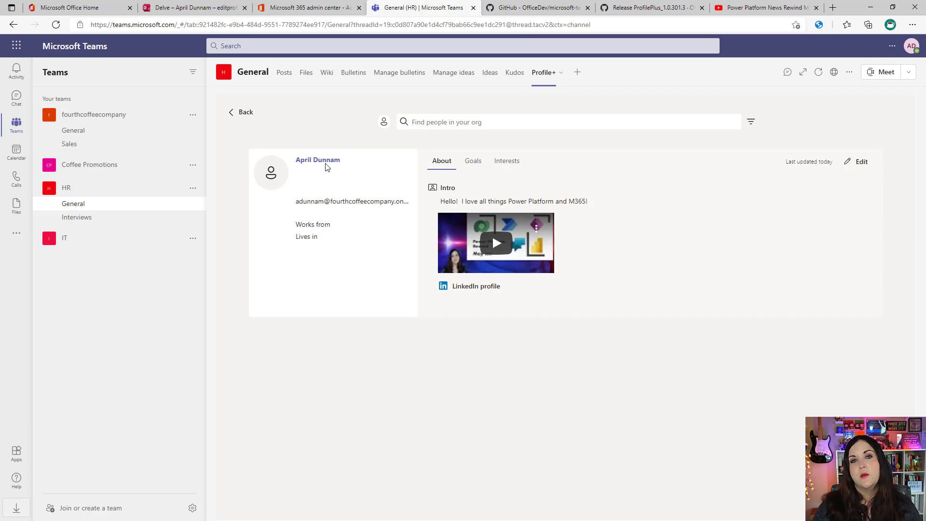
{"action": "mouse_move", "coordinate": [331, 259]}
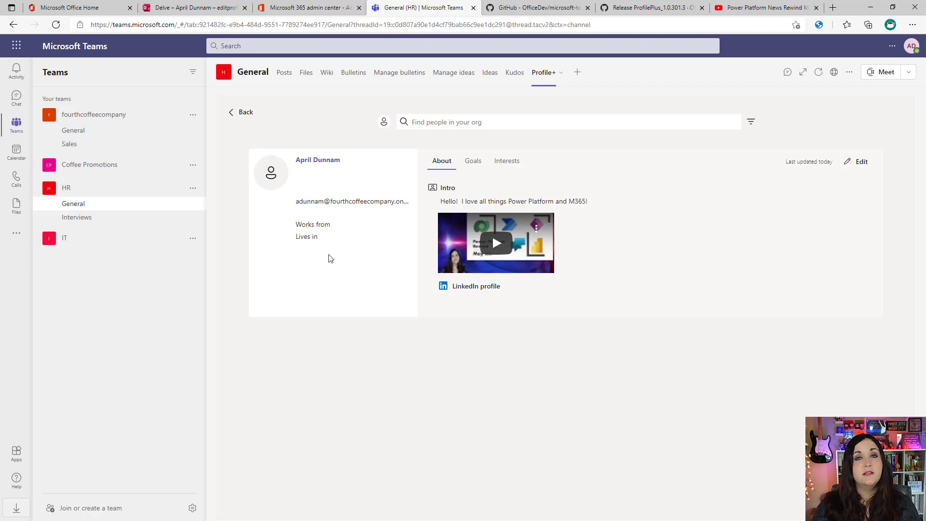
Switch to the Microsoft 365 admin center's Active users list.
{"action": "left_click", "coordinate": [73, 7]}
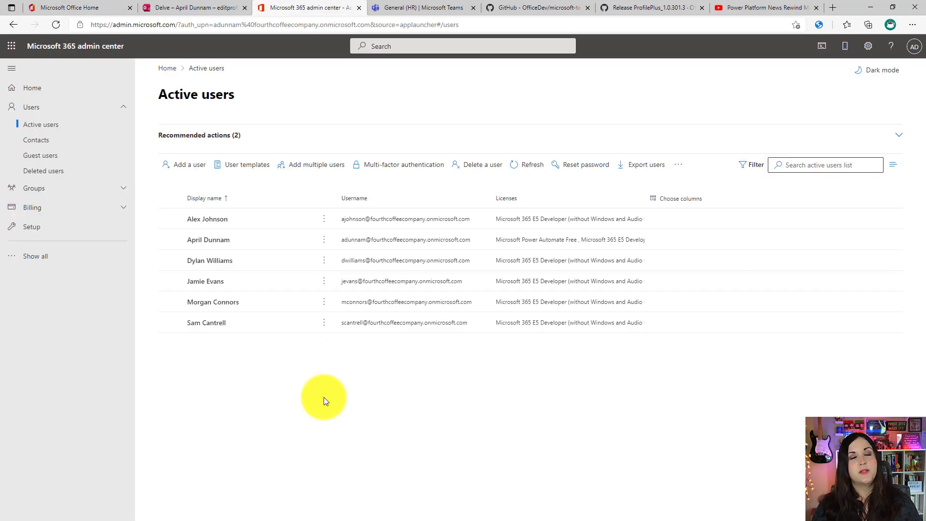
{"action": "mouse_move", "coordinate": [213, 241]}
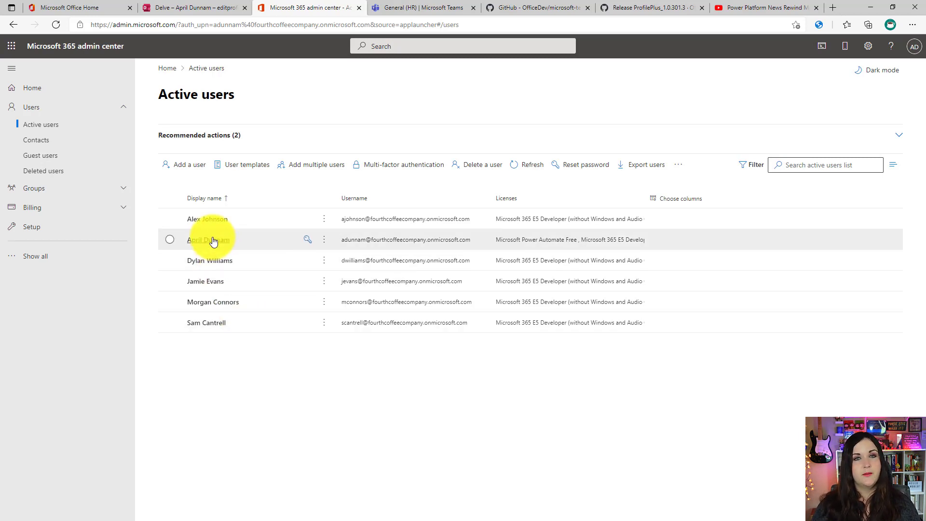
Update April Dunnam's contact information to Office 'Home', City 'Tulsa', State 'OK' and save.
{"action": "left_click", "coordinate": [208, 240]}
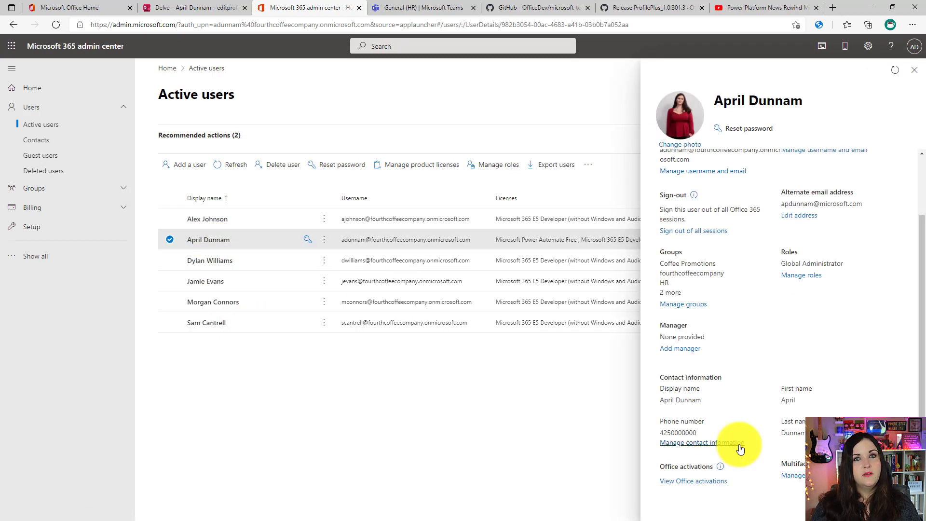
{"action": "mouse_move", "coordinate": [743, 444]}
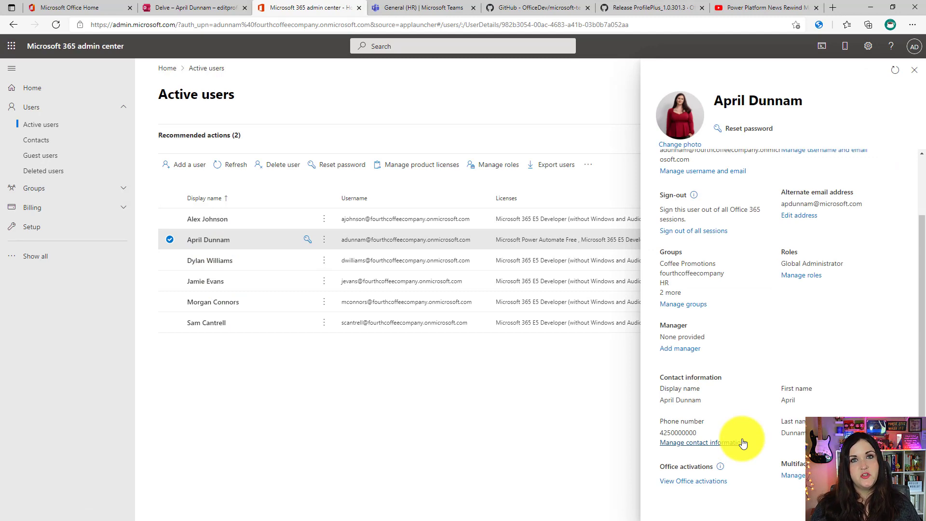
{"action": "left_click", "coordinate": [700, 443]}
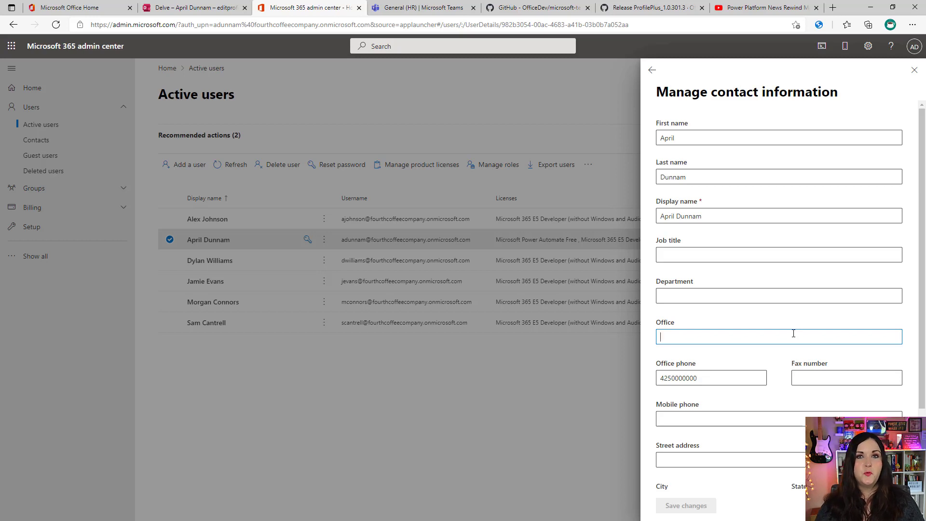
{"action": "left_click", "coordinate": [427, 8]}
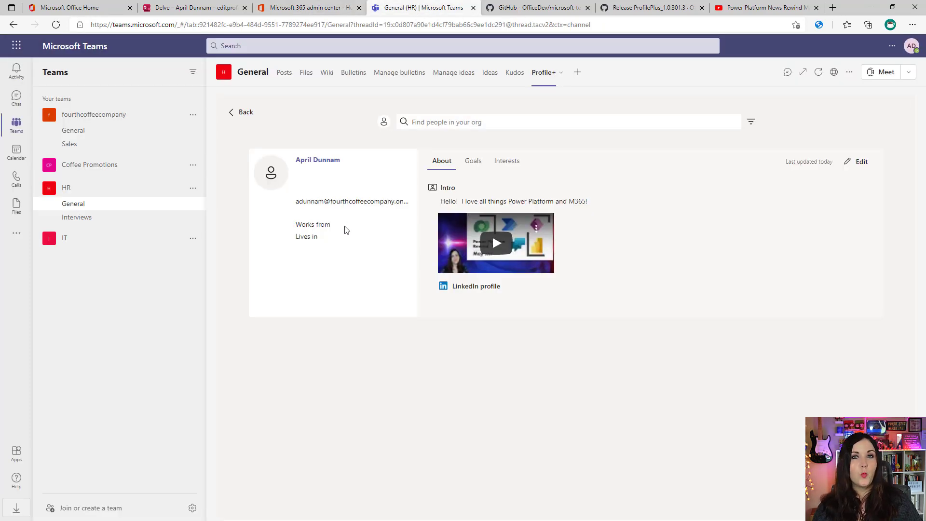
{"action": "left_click", "coordinate": [336, 8]}
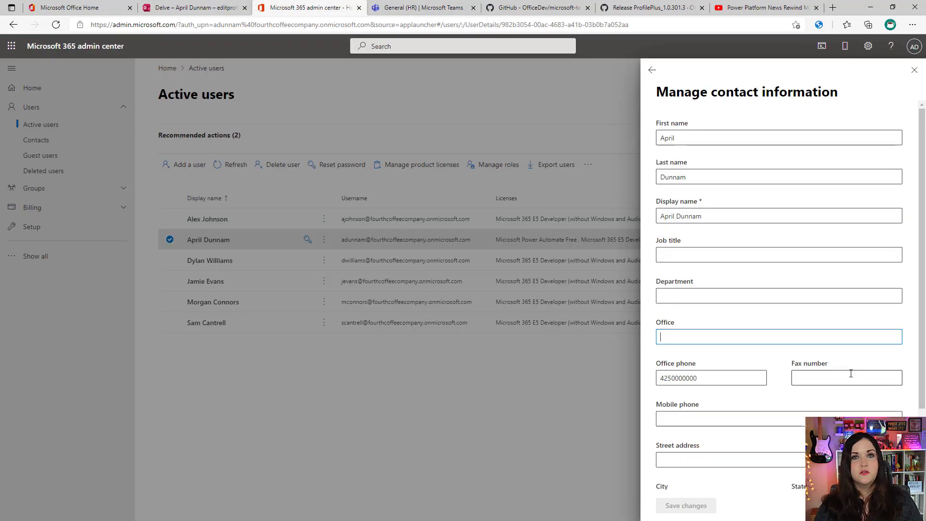
{"action": "type", "text": "Home"}
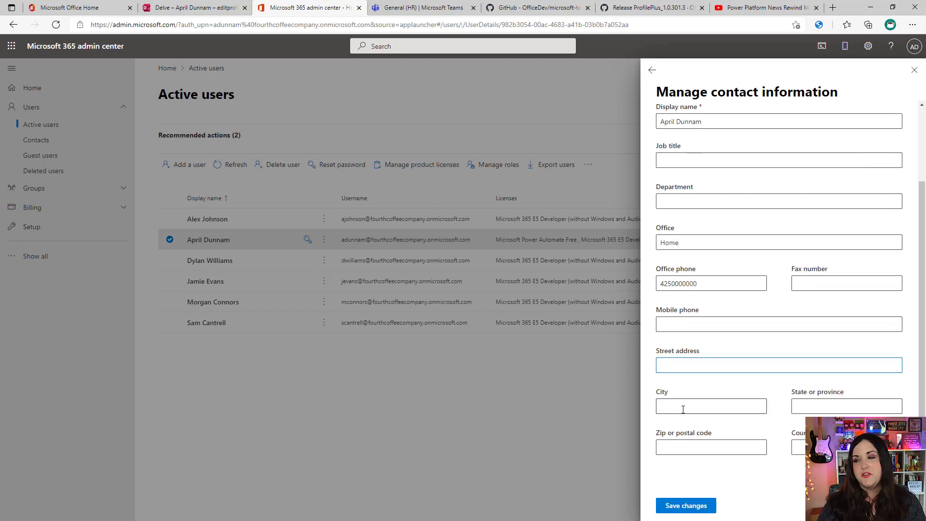
{"action": "type", "text": "Tulsa"}
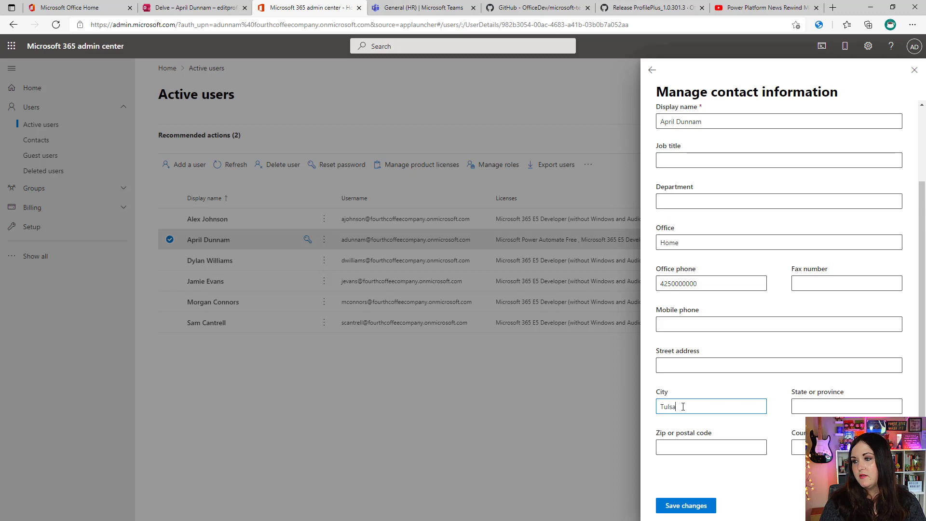
{"action": "type", "text": "OK"}
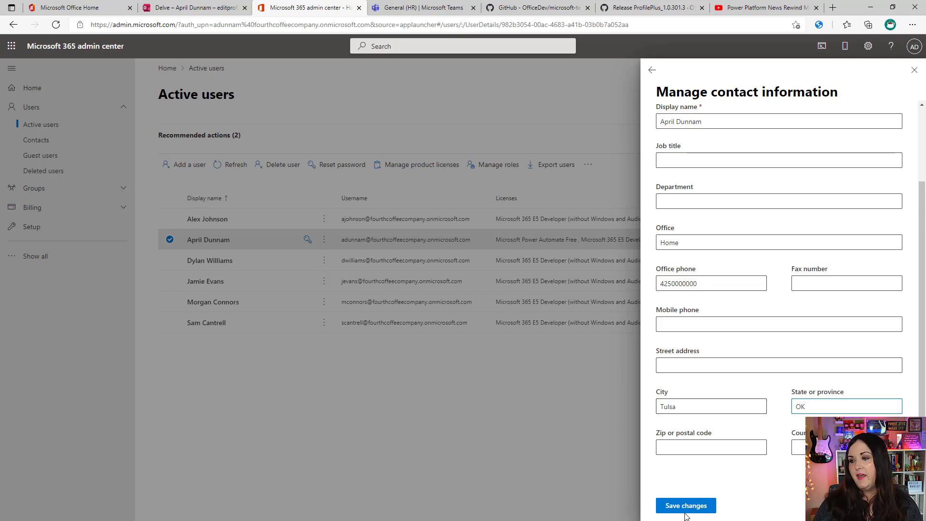
{"action": "left_click", "coordinate": [686, 505]}
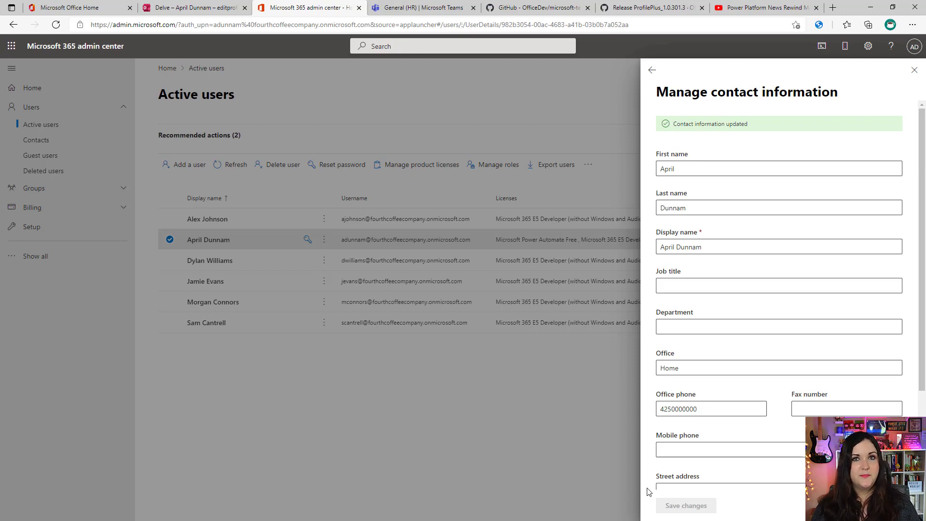
{"action": "left_click", "coordinate": [427, 8]}
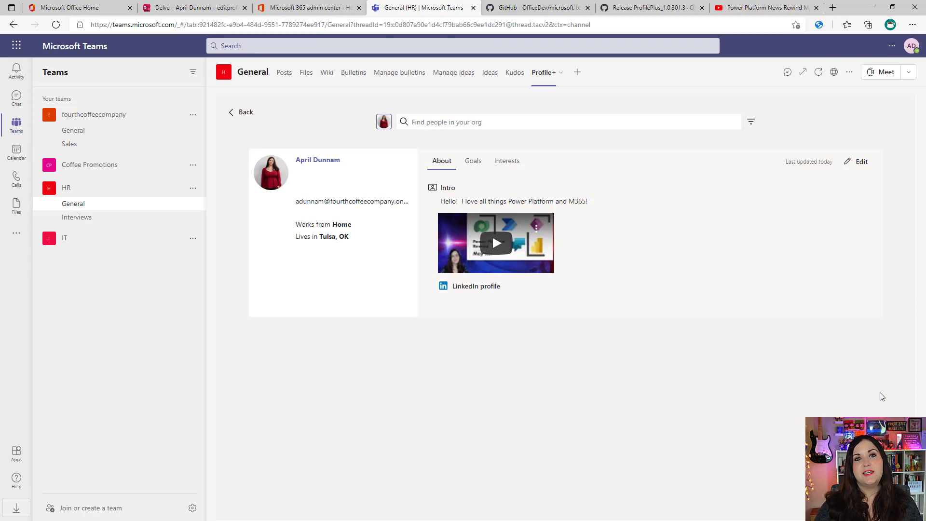
{"action": "mouse_move", "coordinate": [358, 232]}
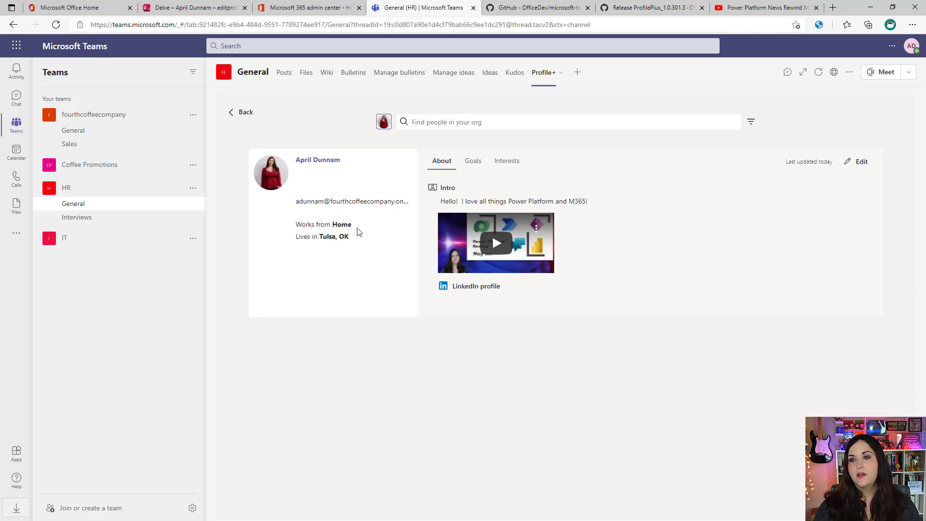
{"action": "mouse_move", "coordinate": [363, 230]}
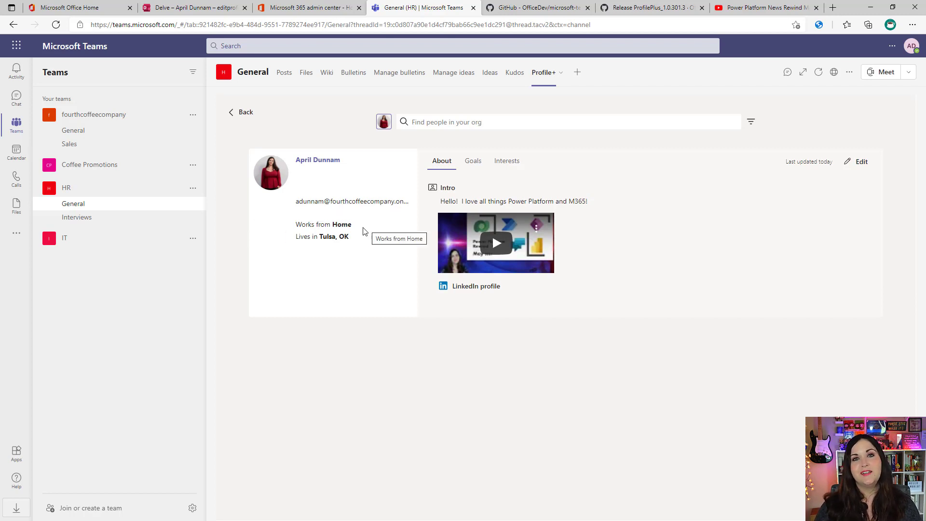
{"action": "mouse_move", "coordinate": [356, 280]}
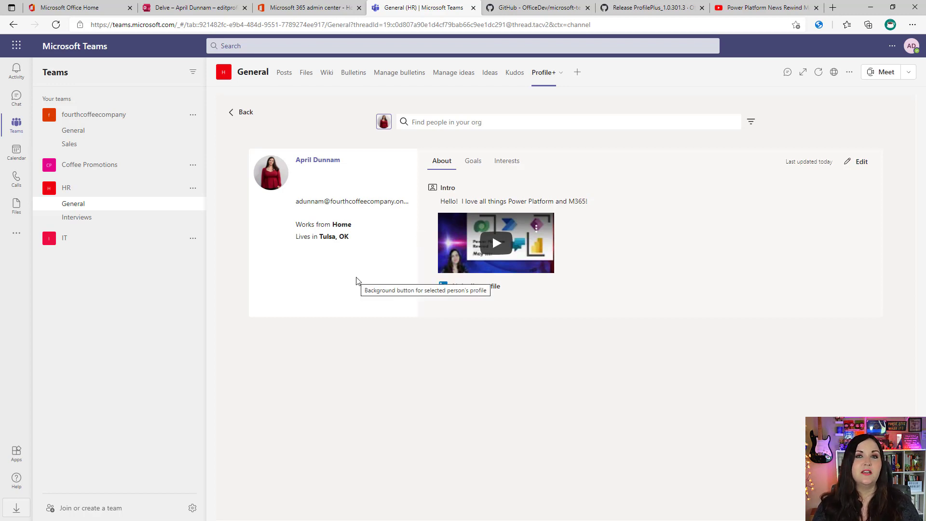
{"action": "mouse_move", "coordinate": [475, 163]}
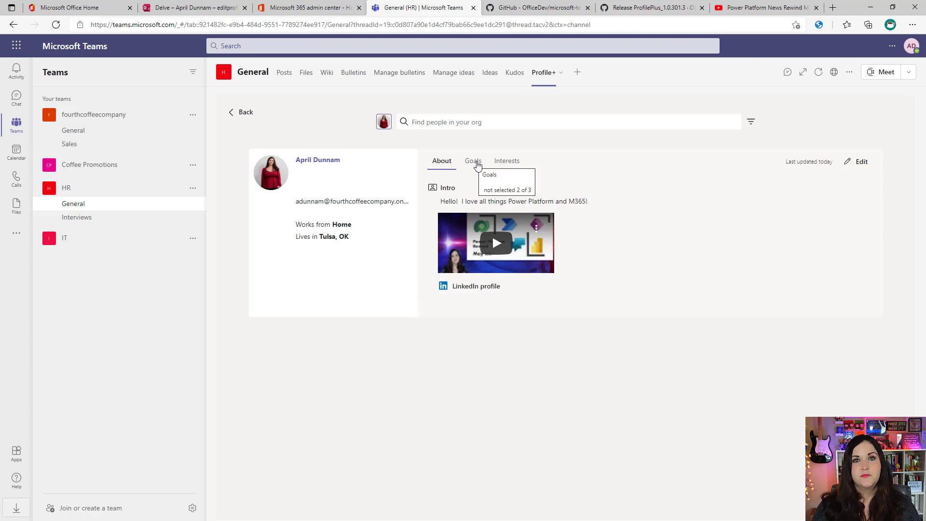
View April's Goals and Interests tabs on her Profile+ card and reopen the profile editor.
{"action": "left_click", "coordinate": [473, 161]}
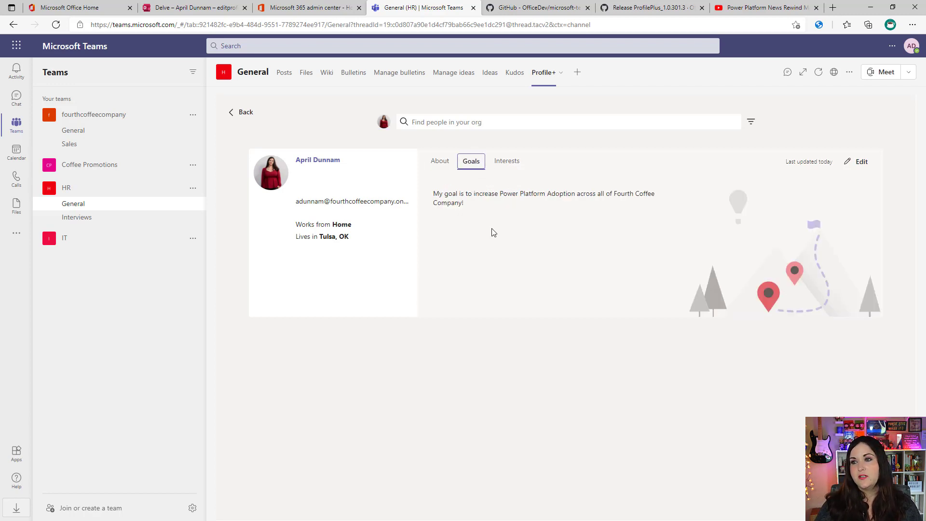
{"action": "left_click", "coordinate": [505, 161]}
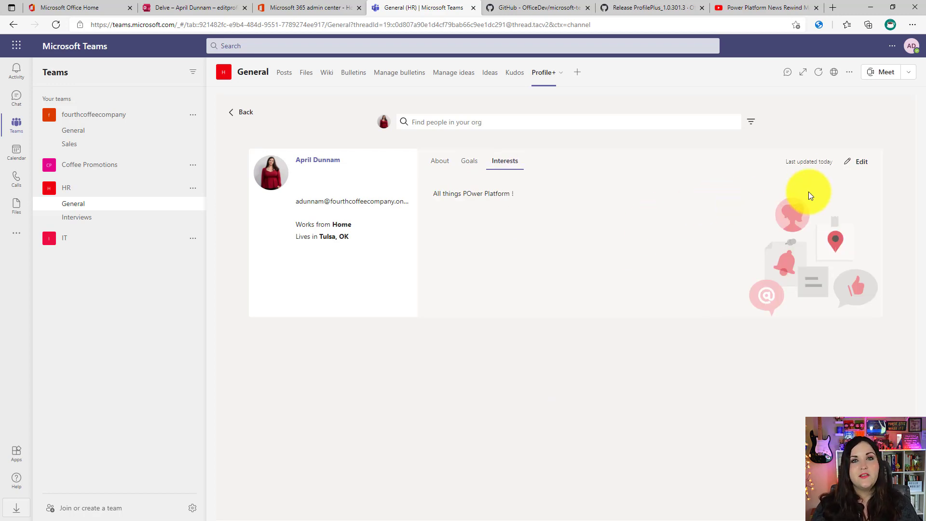
{"action": "left_click", "coordinate": [861, 162]}
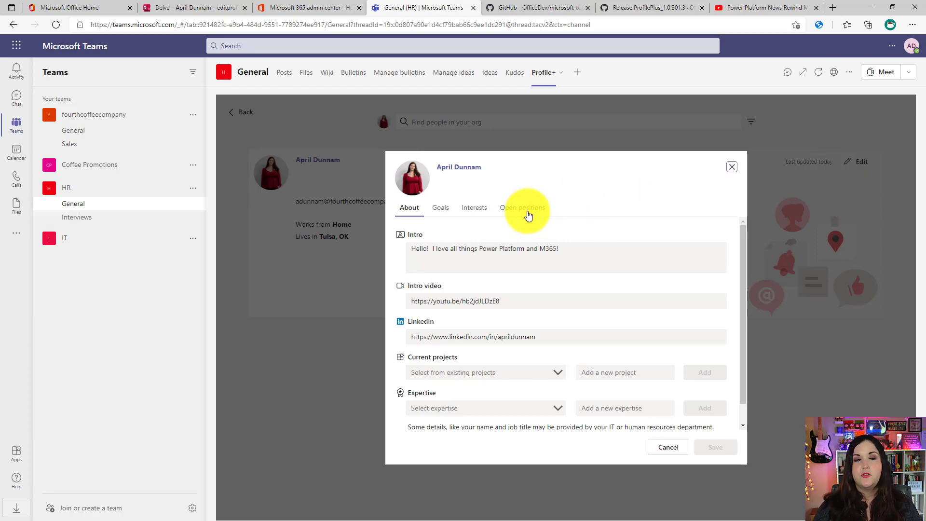
Add a new open position entry with the job title 'Power Platform'.
{"action": "left_click", "coordinate": [523, 207]}
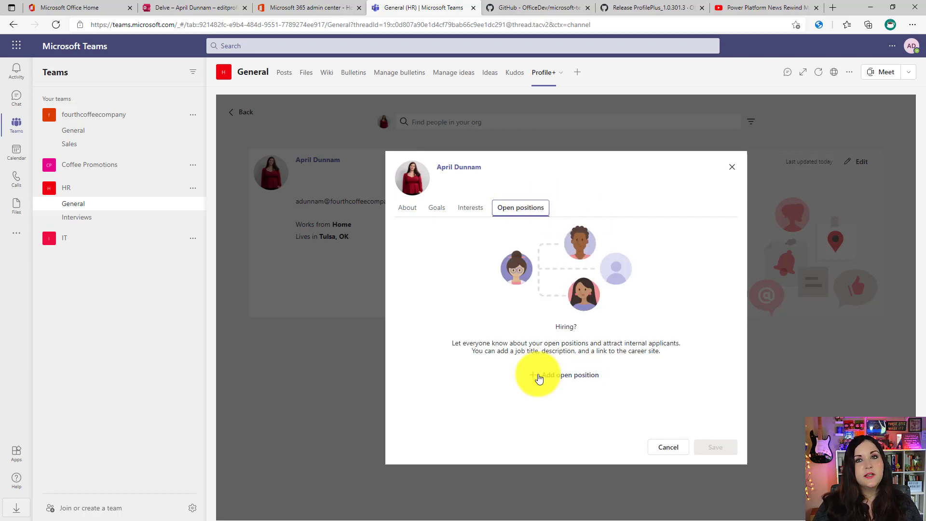
{"action": "left_click", "coordinate": [562, 375]}
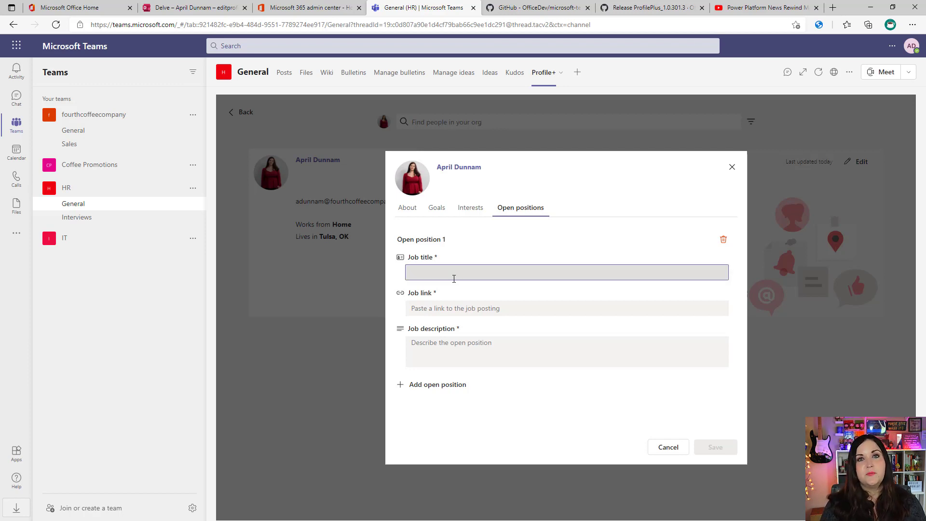
{"action": "type", "text": "Power Platform"}
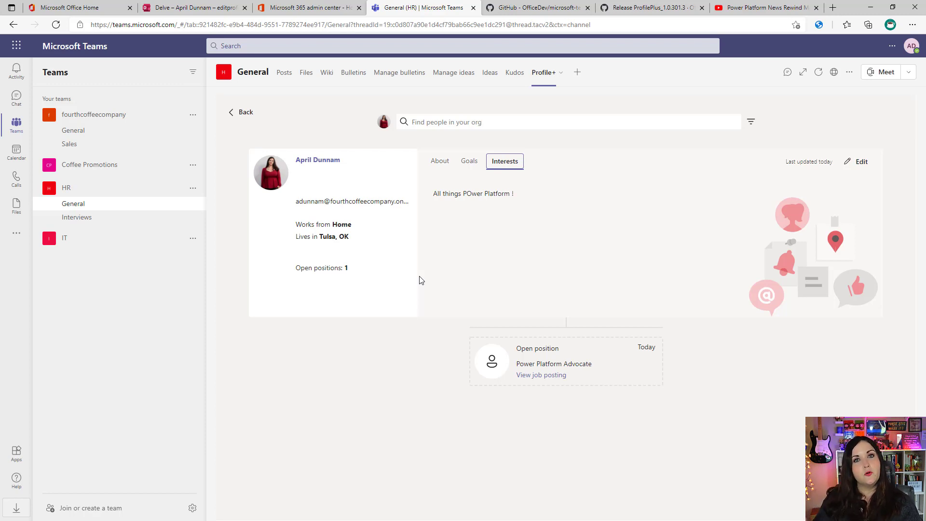
{"action": "mouse_move", "coordinate": [320, 272]}
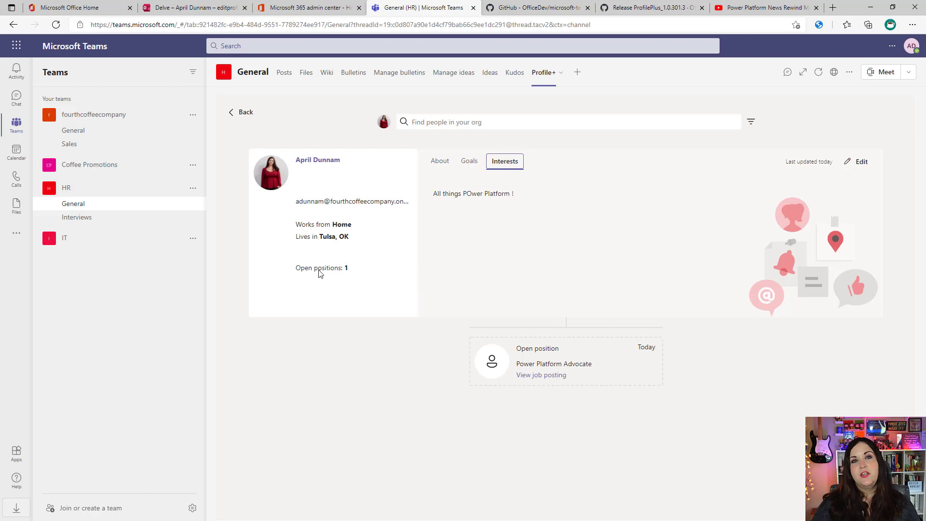
{"action": "mouse_move", "coordinate": [320, 272]}
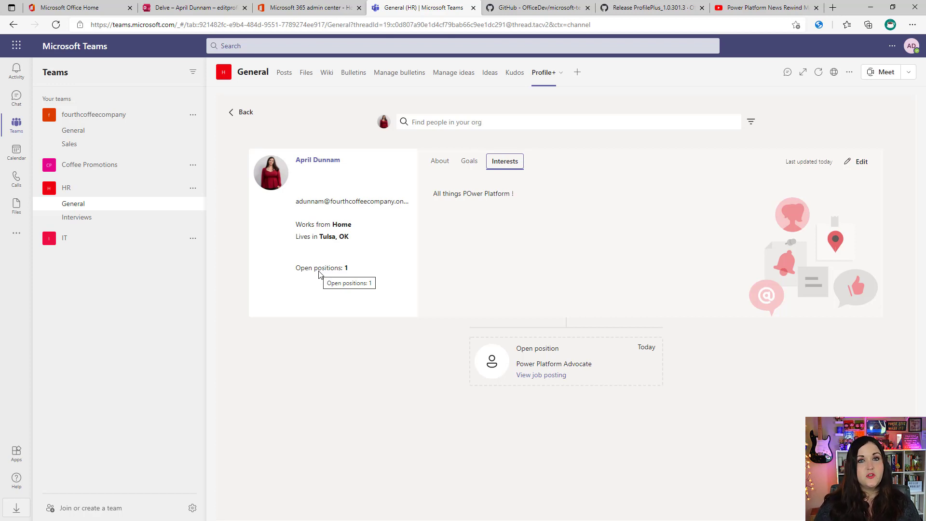
{"action": "mouse_move", "coordinate": [639, 364]}
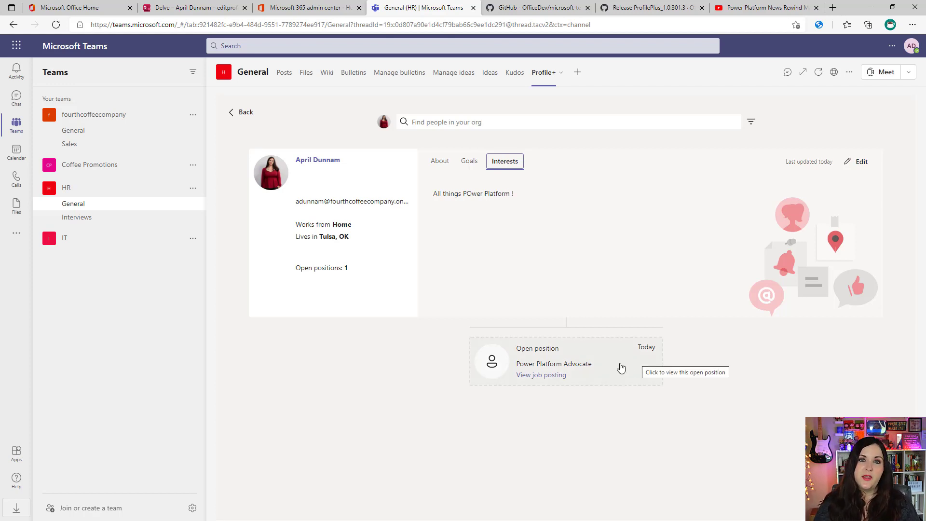
{"action": "mouse_move", "coordinate": [670, 420]}
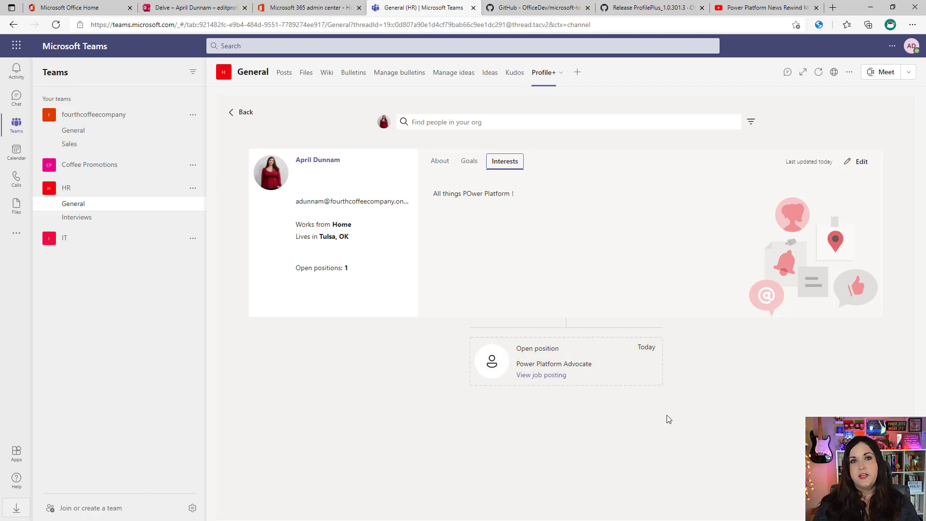
Open the Power Platform Advocate position card and view its job posting.
{"action": "left_click", "coordinate": [566, 361]}
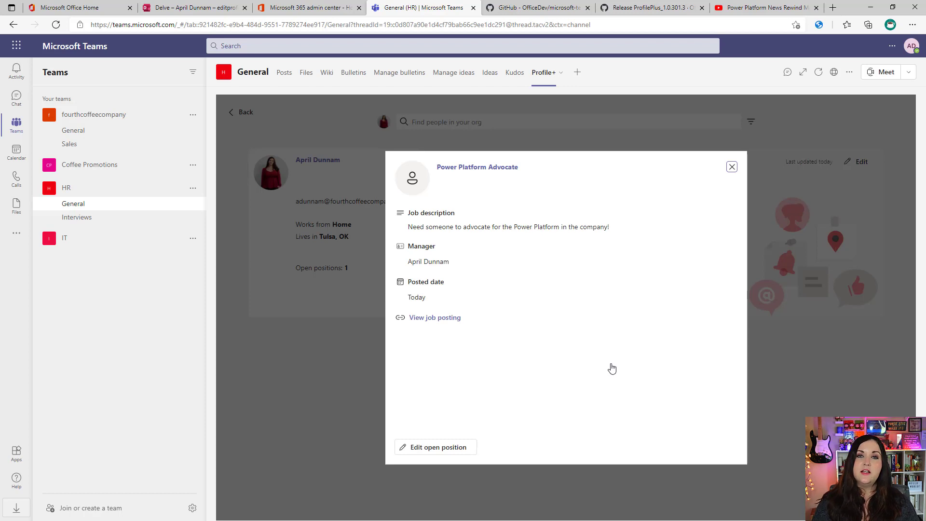
{"action": "mouse_move", "coordinate": [511, 241]}
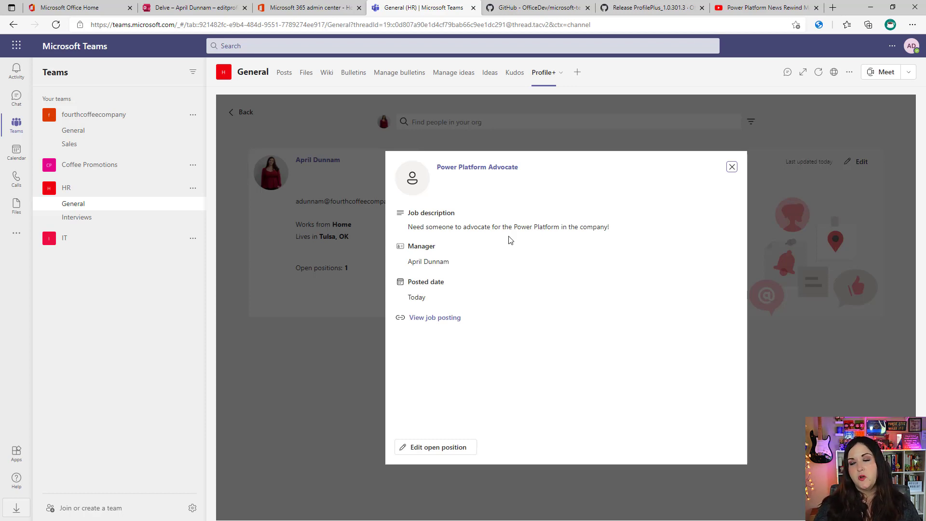
{"action": "mouse_move", "coordinate": [439, 324]}
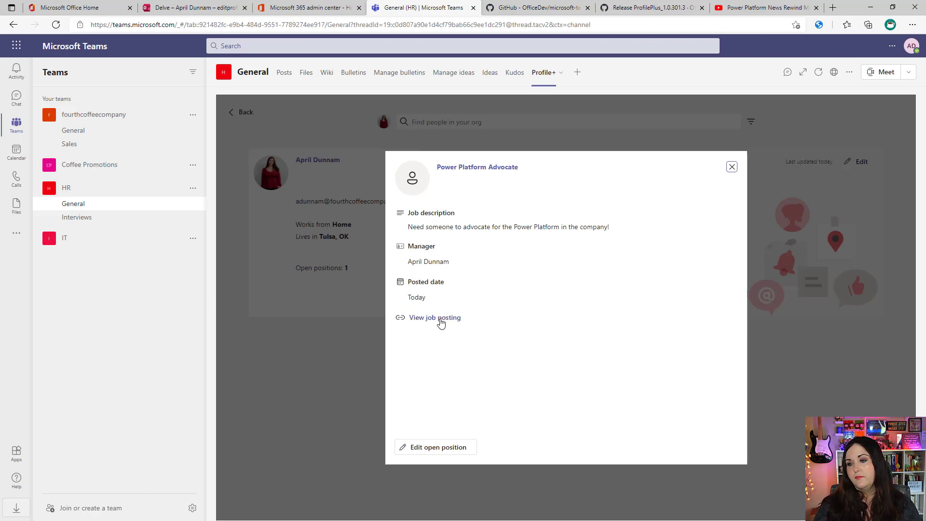
{"action": "left_click", "coordinate": [434, 317]}
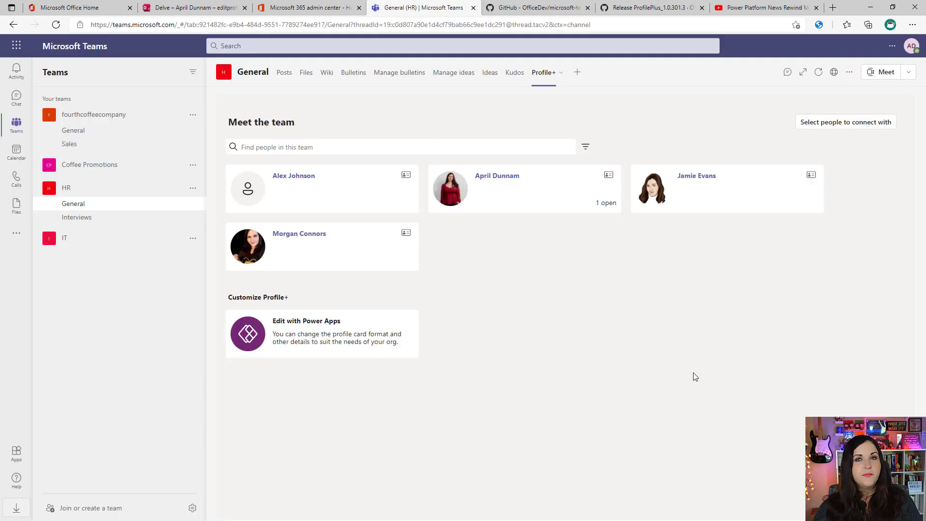
{"action": "mouse_move", "coordinate": [289, 134]}
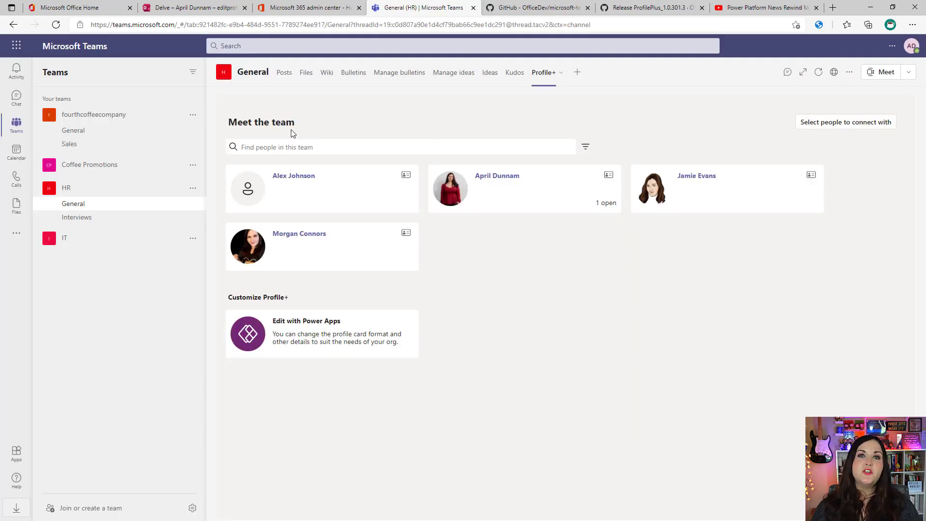
Filter team members by Power Automate expertise, matching only April, then clear the filter.
{"action": "left_click", "coordinate": [274, 147]}
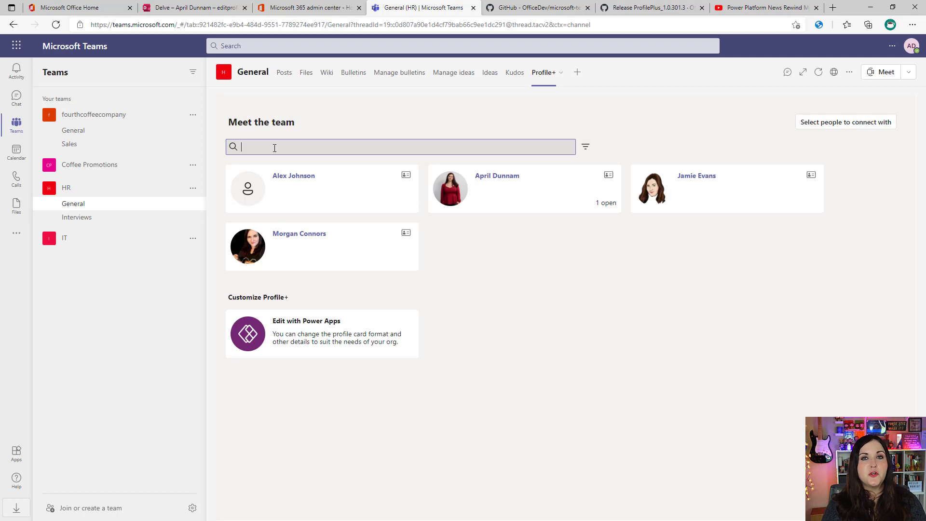
{"action": "mouse_move", "coordinate": [585, 147]}
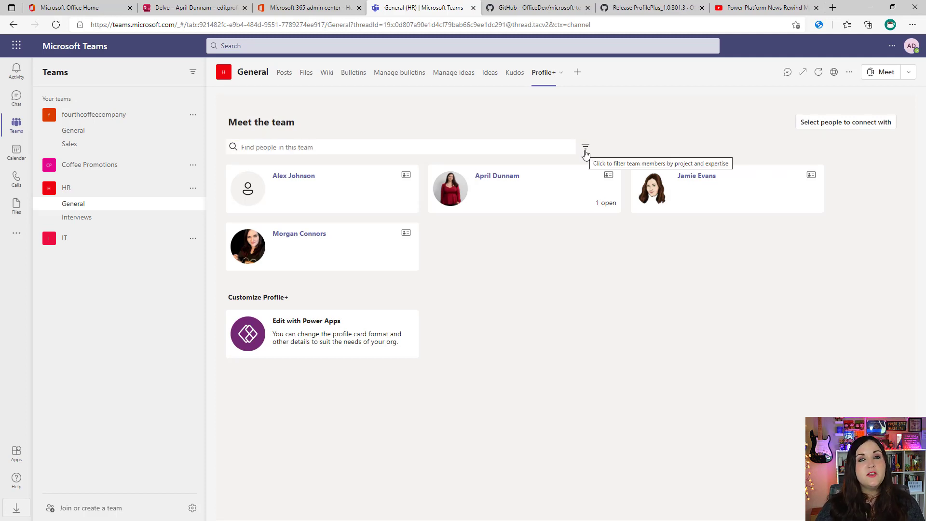
{"action": "left_click", "coordinate": [585, 146]}
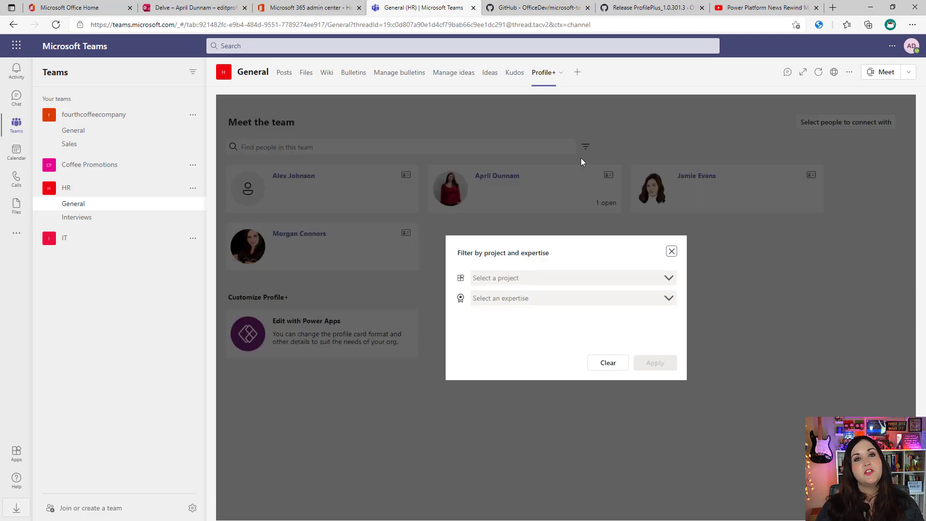
{"action": "mouse_move", "coordinate": [569, 393]}
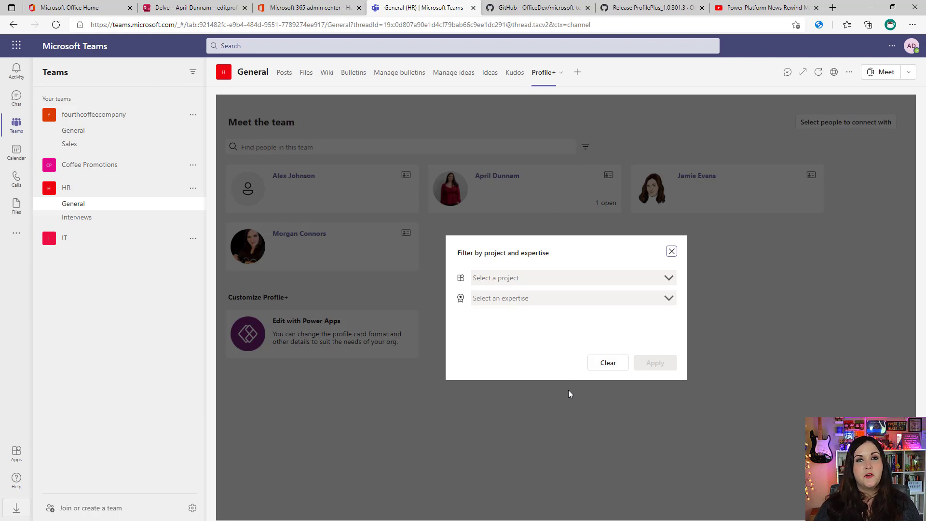
{"action": "mouse_move", "coordinate": [570, 364]}
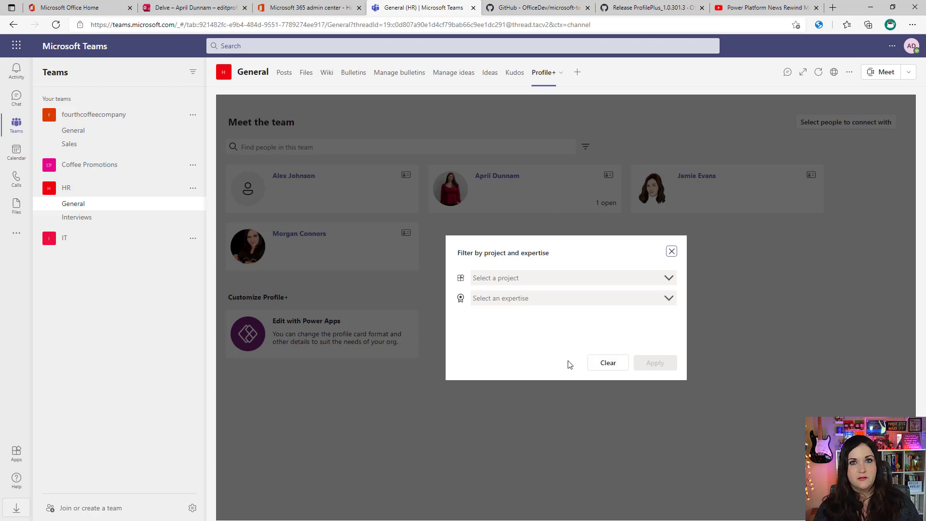
{"action": "left_click", "coordinate": [573, 299]}
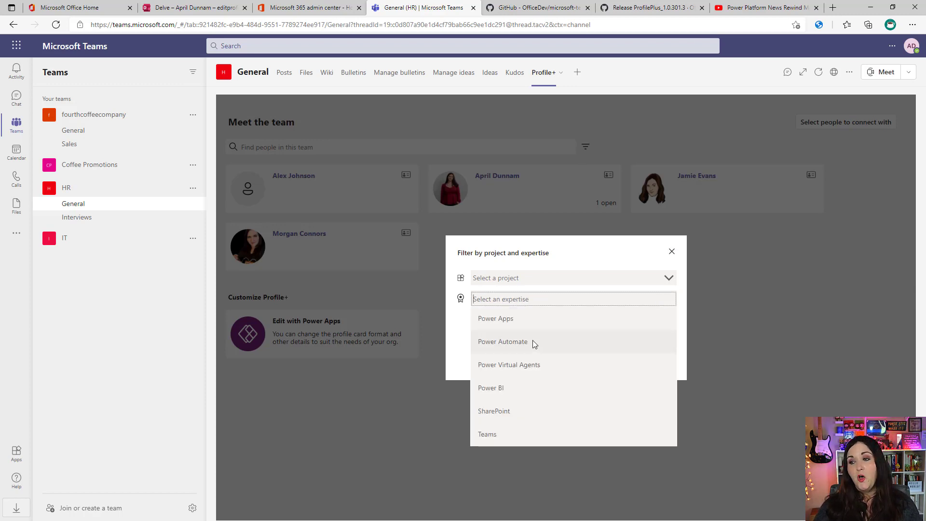
{"action": "left_click", "coordinate": [503, 341]}
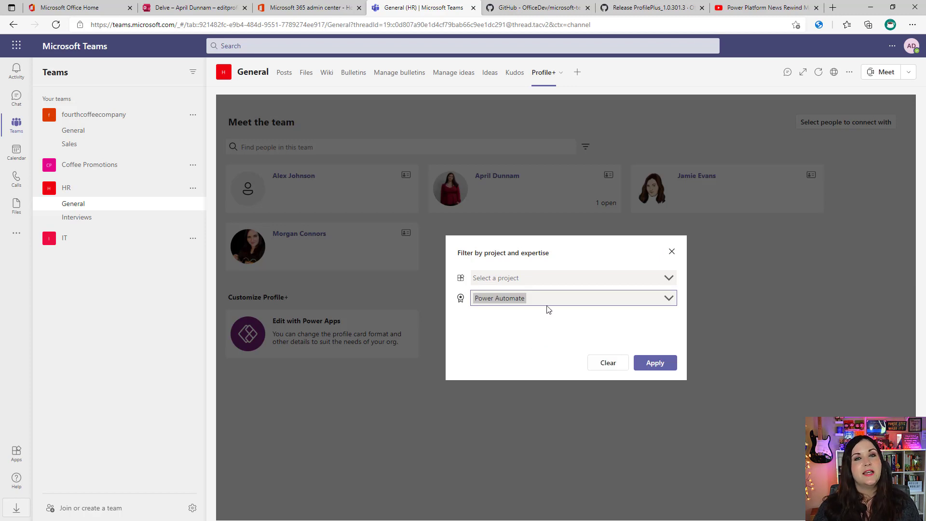
{"action": "left_click", "coordinate": [655, 363]}
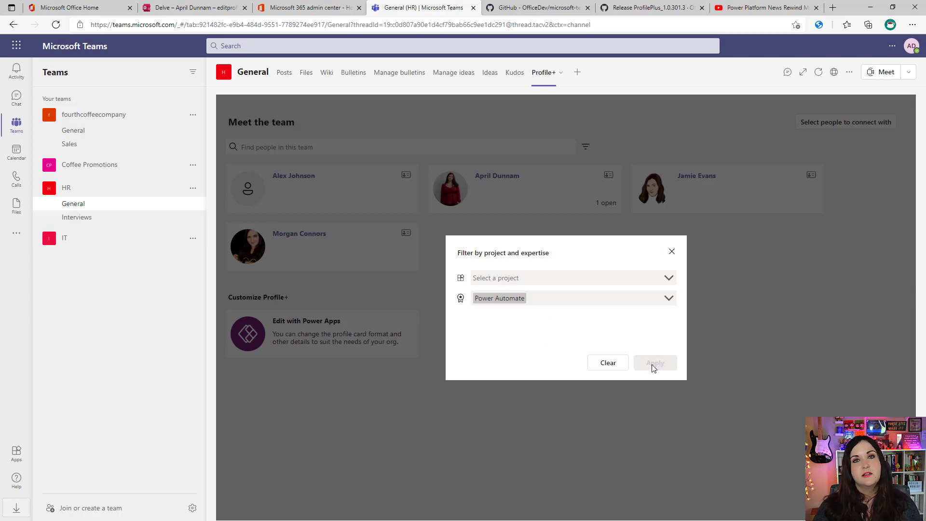
{"action": "left_click", "coordinate": [656, 363]}
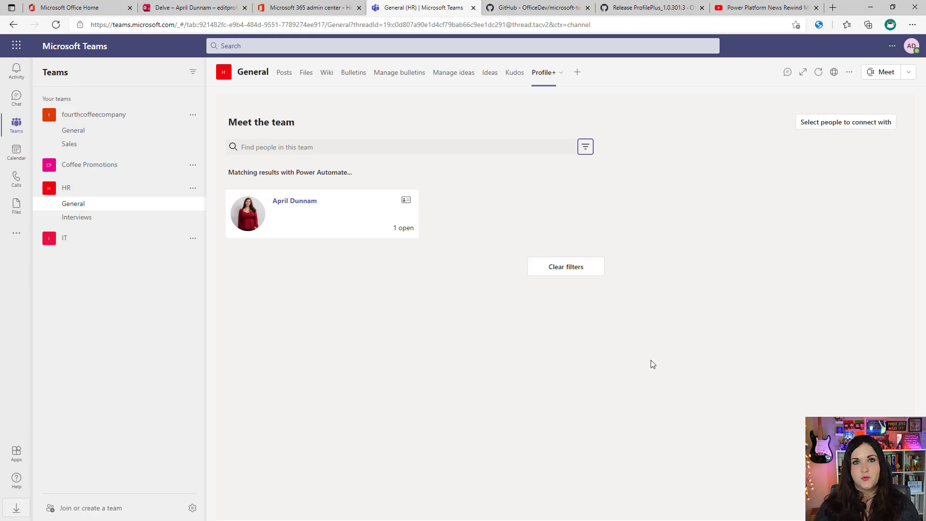
{"action": "left_click", "coordinate": [566, 266]}
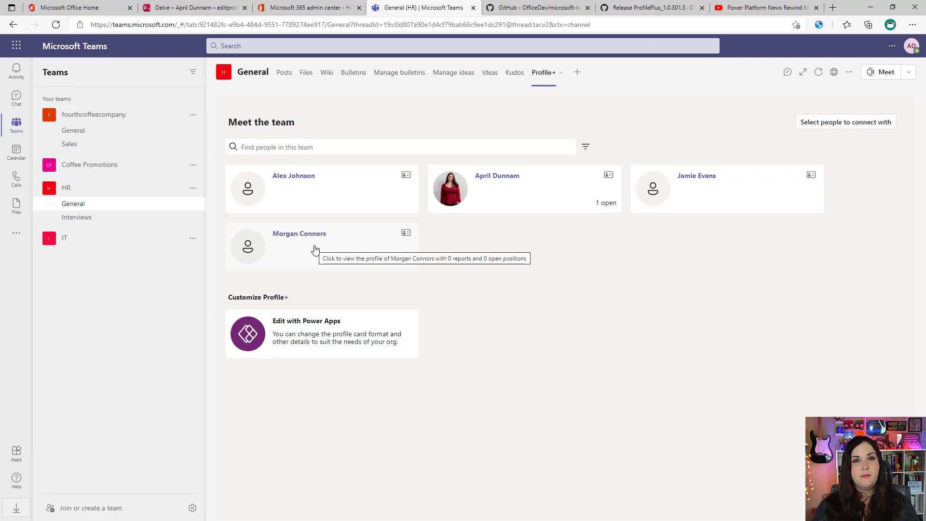
{"action": "left_click", "coordinate": [299, 247]}
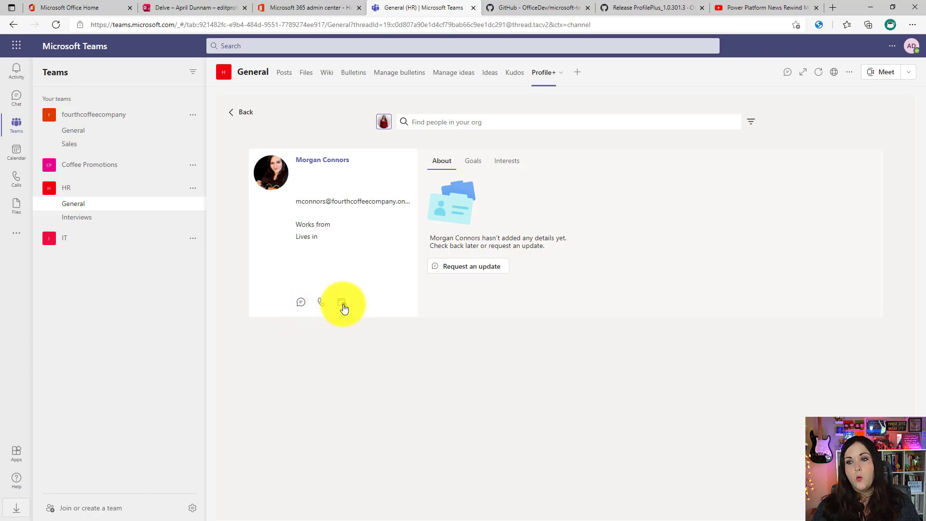
{"action": "mouse_move", "coordinate": [342, 302]}
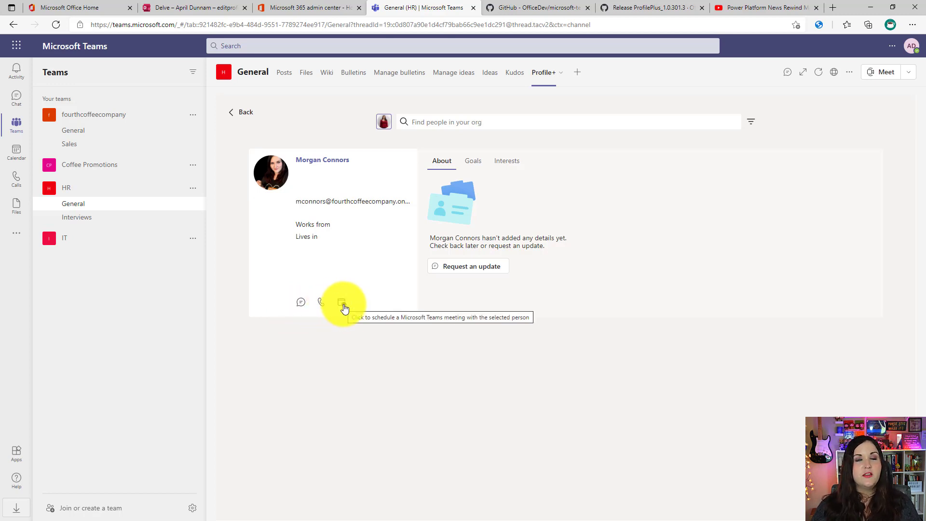
{"action": "left_click", "coordinate": [342, 302]}
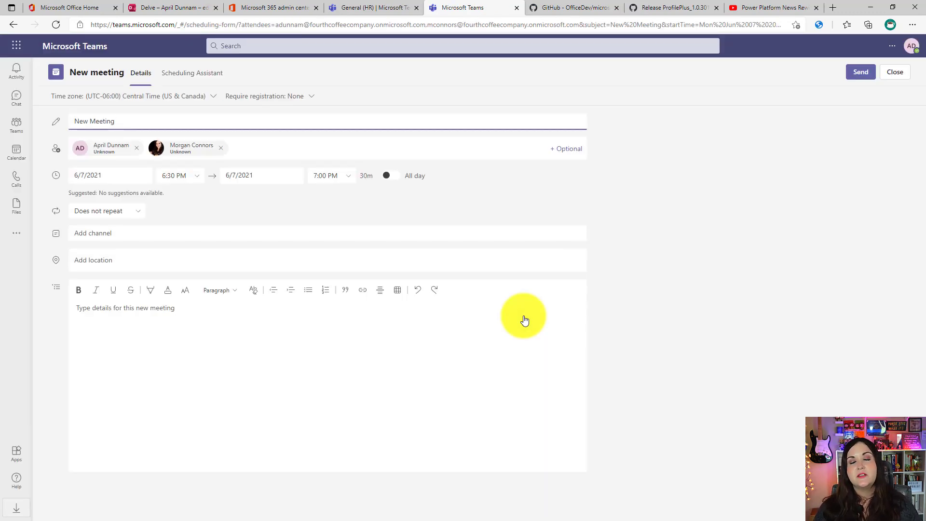
{"action": "left_click", "coordinate": [365, 7]}
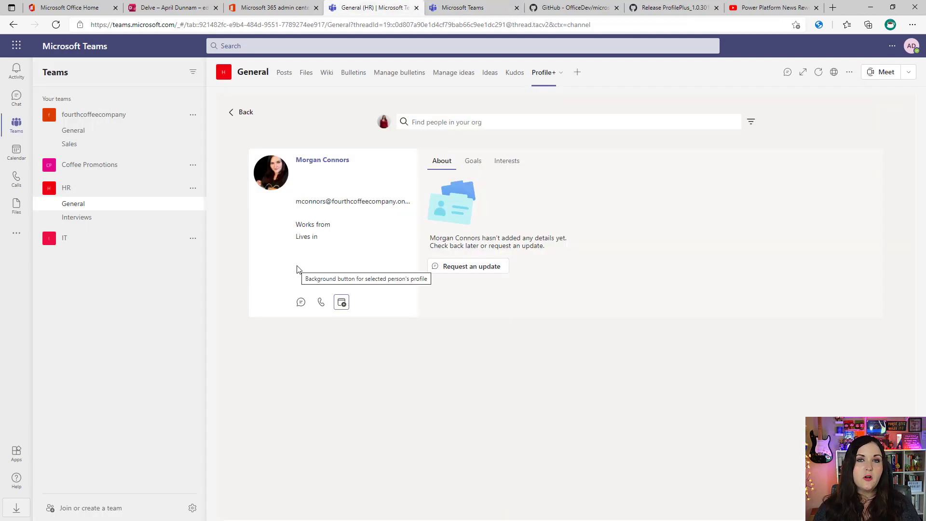
{"action": "mouse_move", "coordinate": [495, 283]}
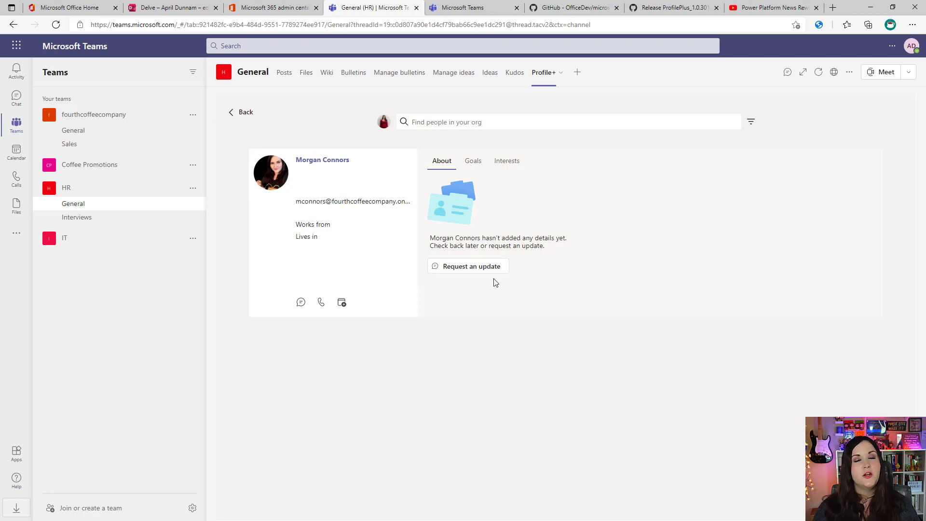
{"action": "mouse_move", "coordinate": [506, 310]}
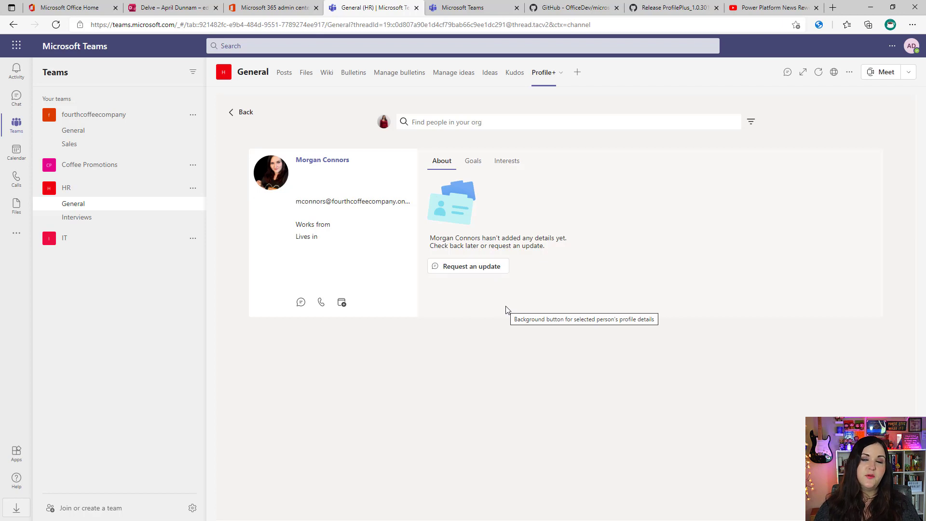
{"action": "mouse_move", "coordinate": [467, 266]}
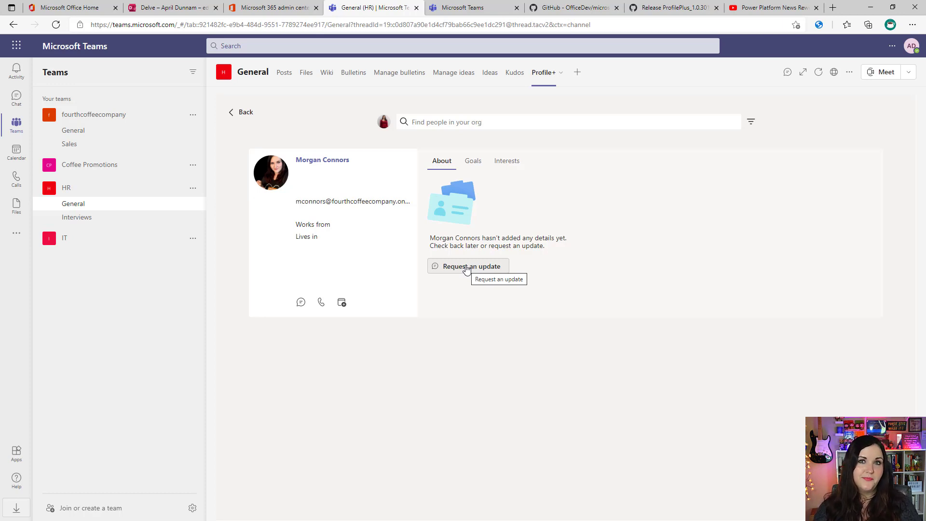
{"action": "left_click", "coordinate": [240, 112]}
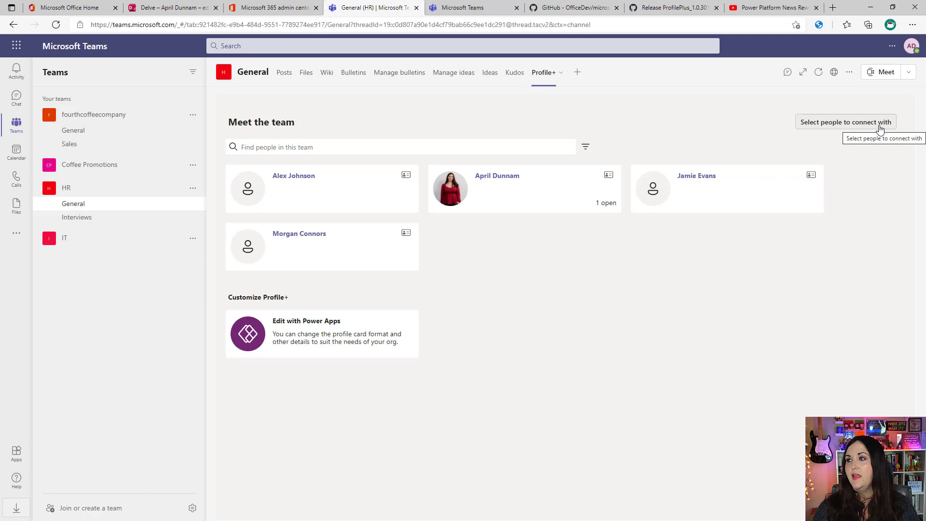
{"action": "left_click", "coordinate": [846, 122]}
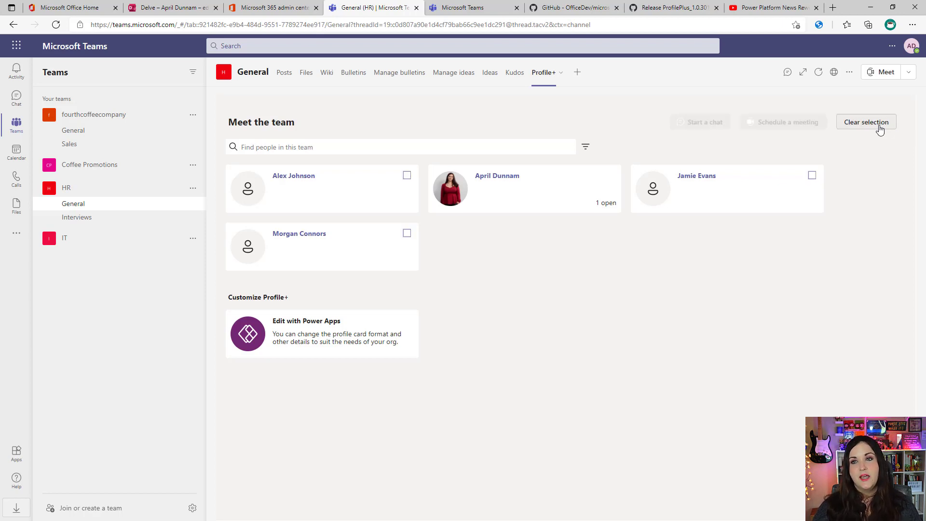
{"action": "mouse_move", "coordinate": [396, 284]}
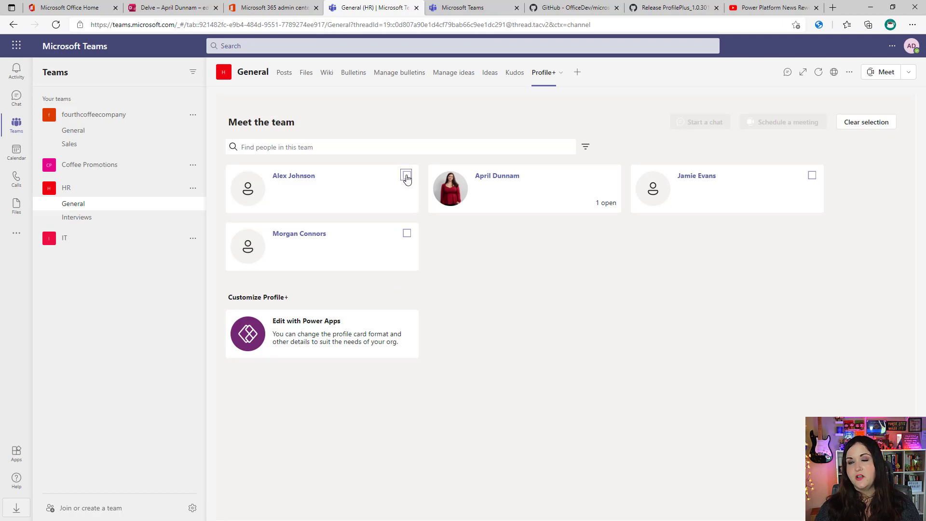
{"action": "left_click", "coordinate": [407, 176]}
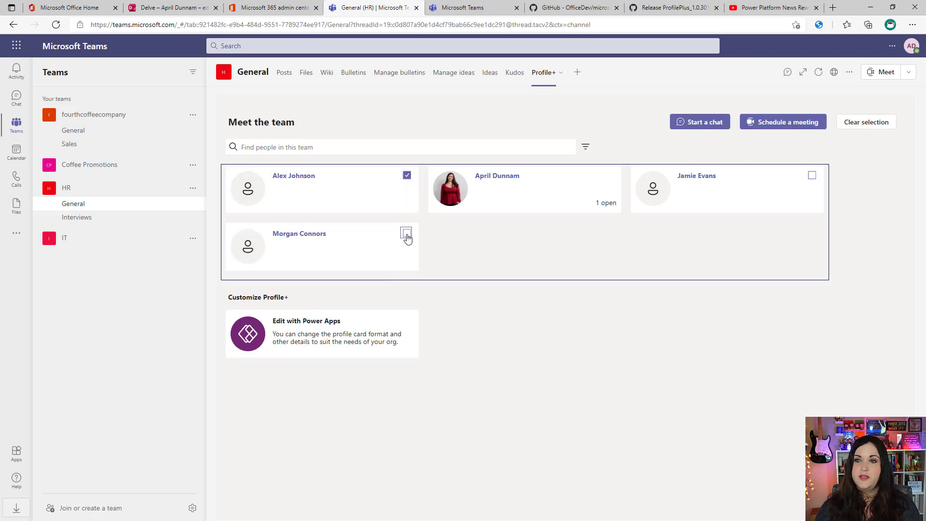
{"action": "left_click", "coordinate": [406, 234]}
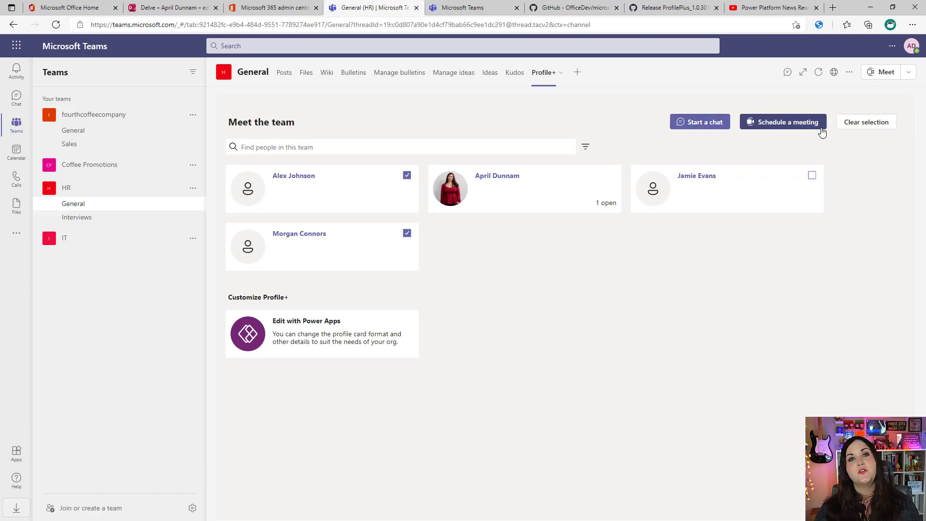
{"action": "left_click", "coordinate": [866, 121]}
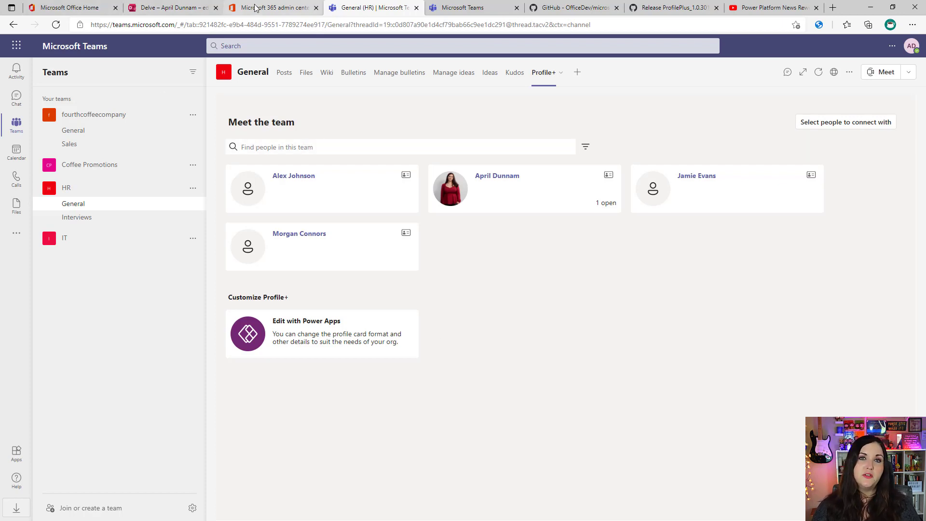
{"action": "left_click", "coordinate": [271, 8]}
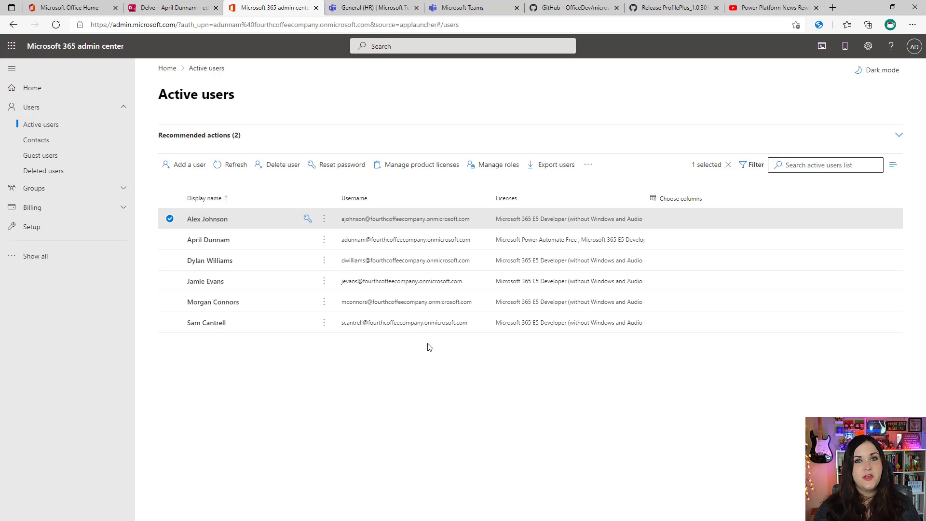
{"action": "left_click", "coordinate": [207, 219]}
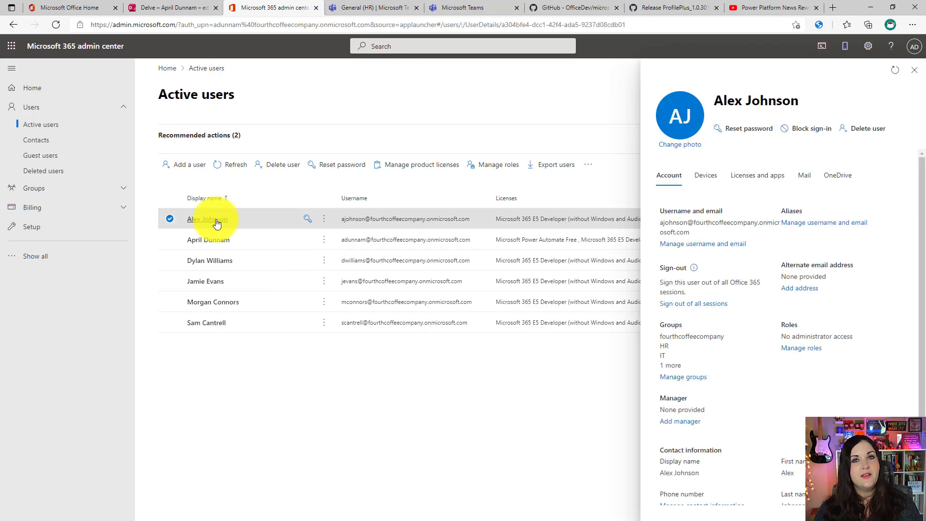
{"action": "left_click", "coordinate": [680, 421]}
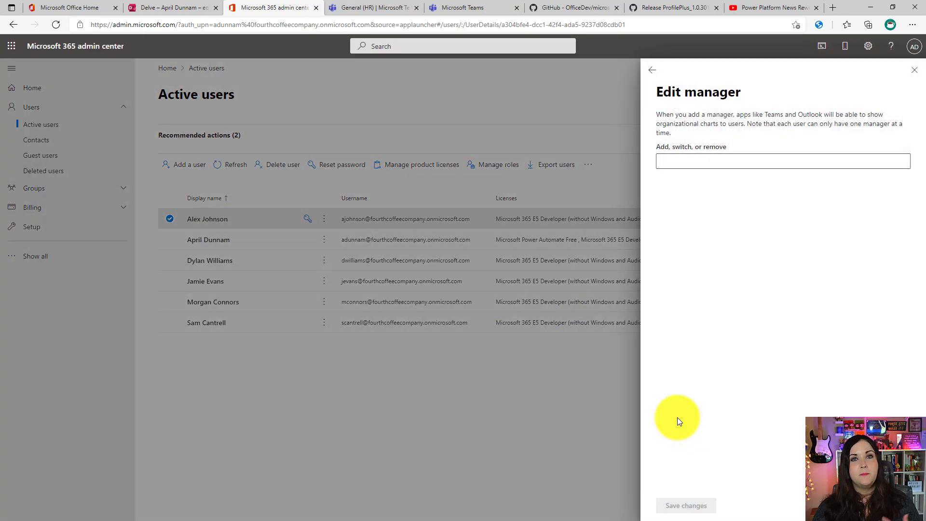
{"action": "left_click", "coordinate": [783, 161]}
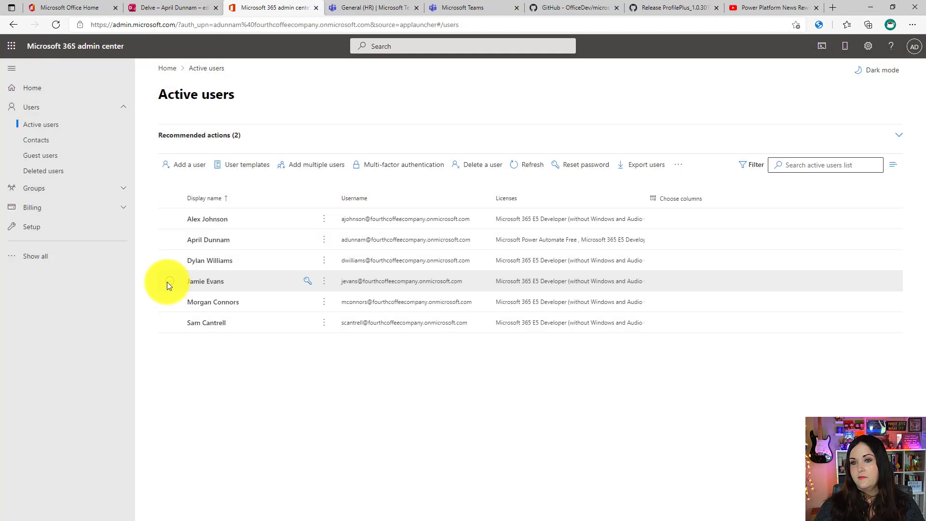
{"action": "left_click", "coordinate": [169, 282]}
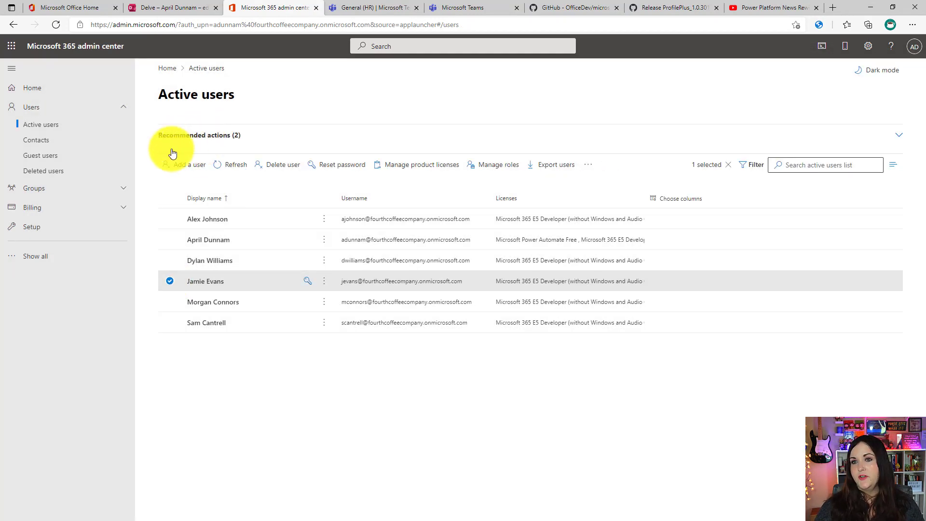
{"action": "left_click", "coordinate": [205, 281]}
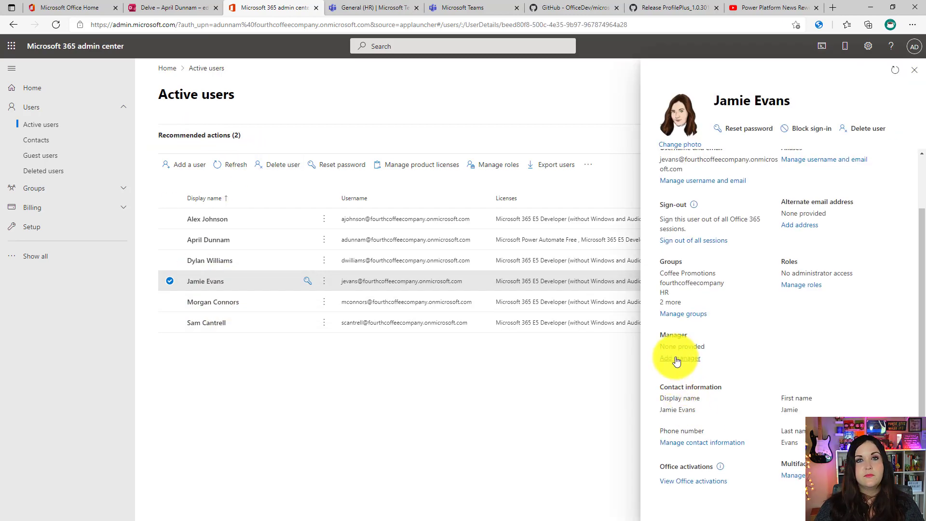
{"action": "left_click", "coordinate": [679, 358]}
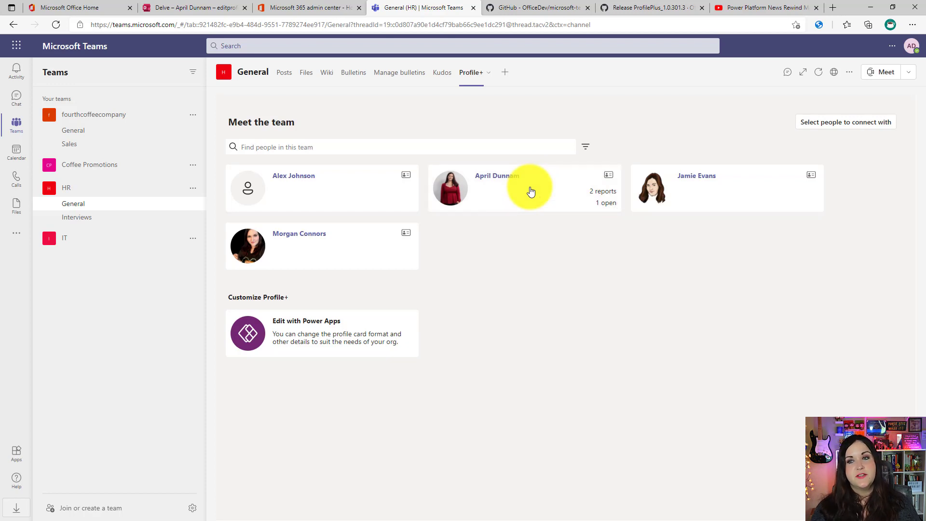
Open April Dunnam's Profile+ card showing reports Alex Johnson and Jamie Evans.
{"action": "left_click", "coordinate": [531, 187]}
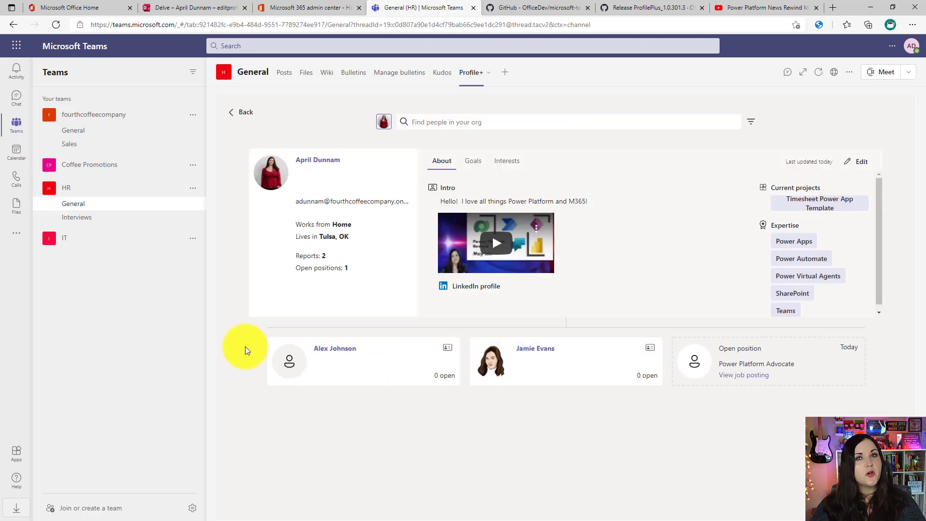
{"action": "mouse_move", "coordinate": [521, 345]}
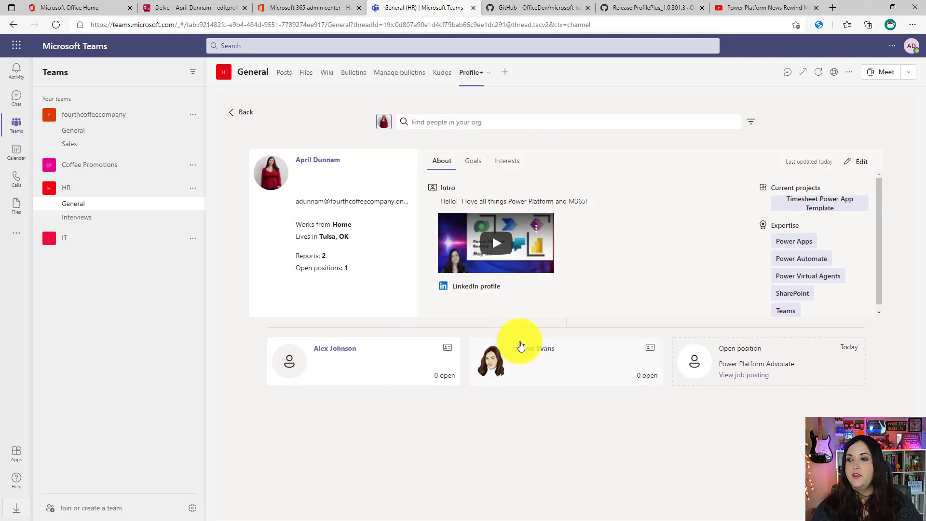